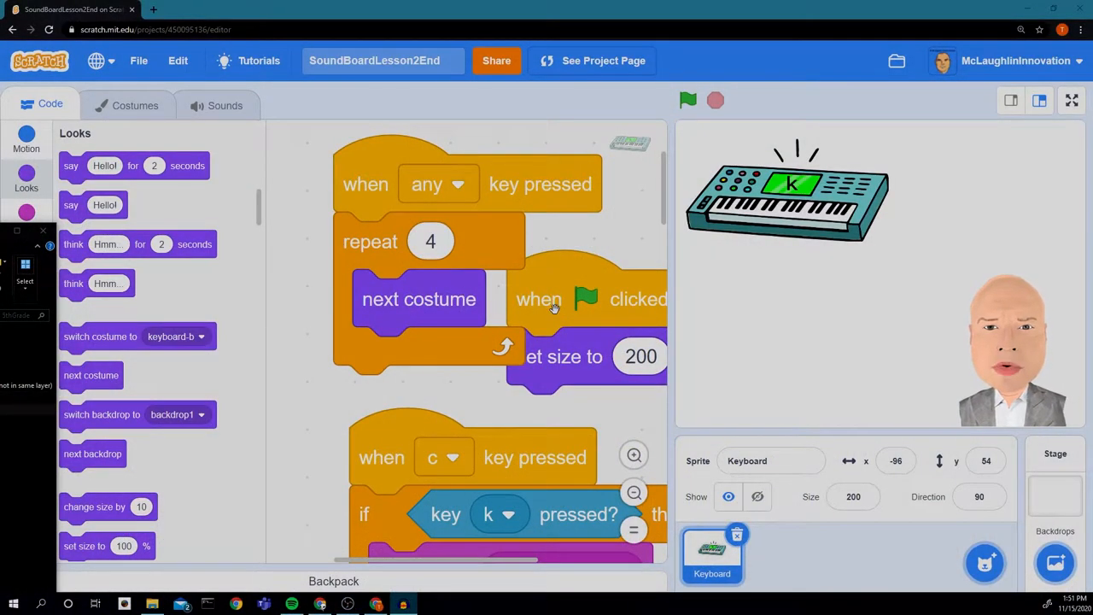
mouse_move(746, 256)
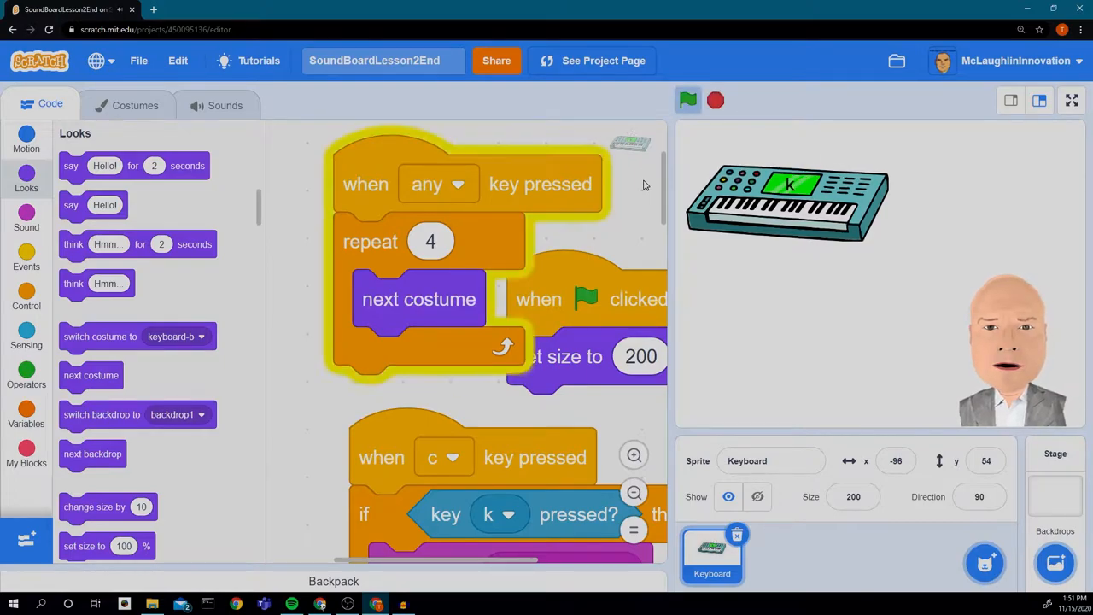
Step: Add the Saxophone sprite from the library onto the stage next to the Keyboard
left_click(689, 99)
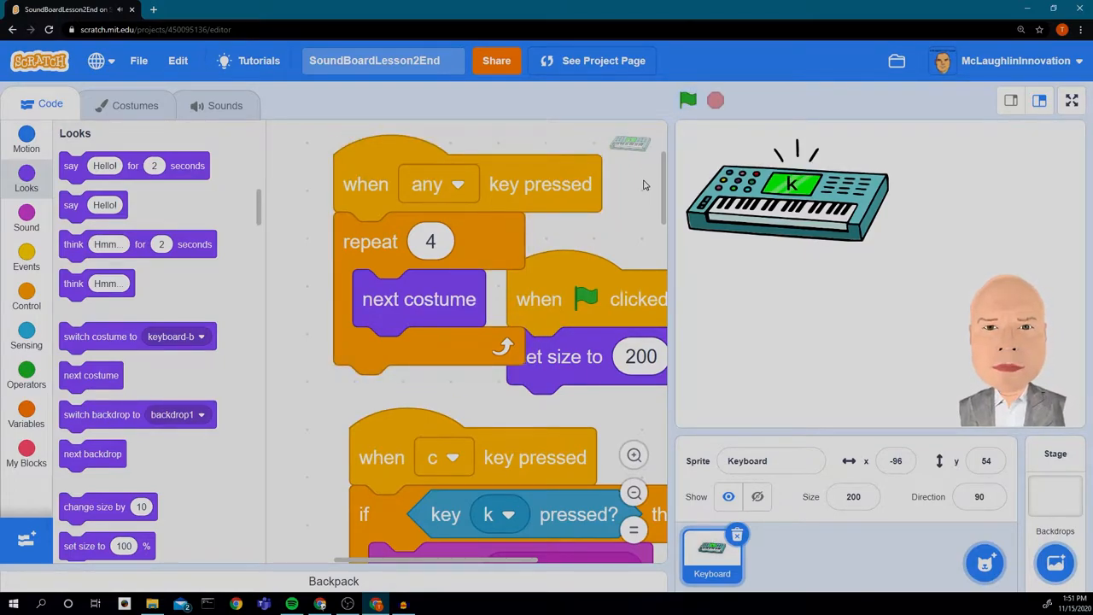
mouse_move(888, 236)
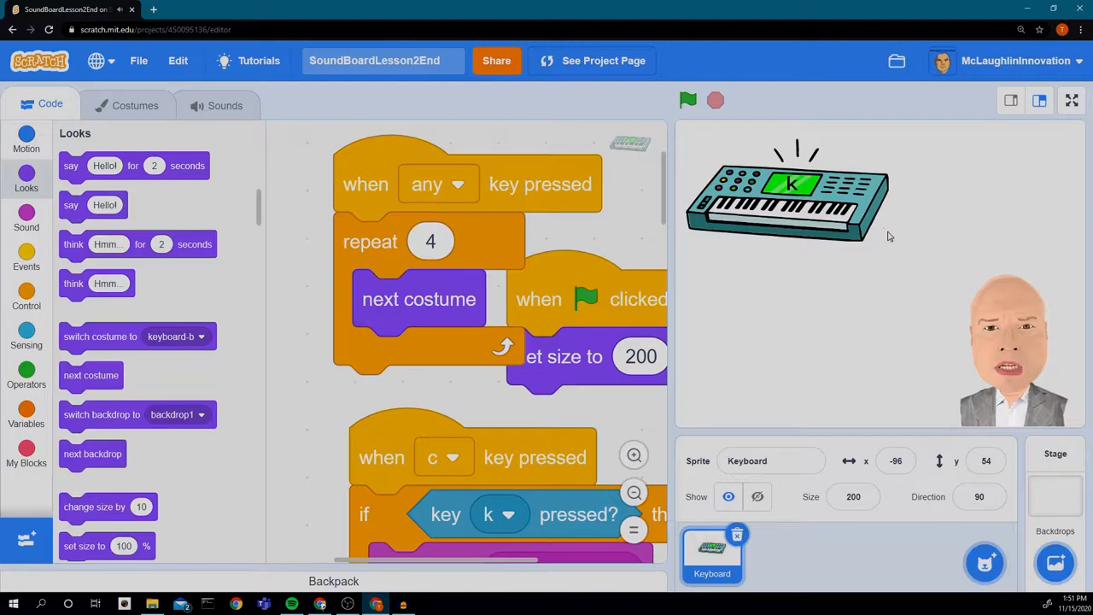
mouse_move(888, 259)
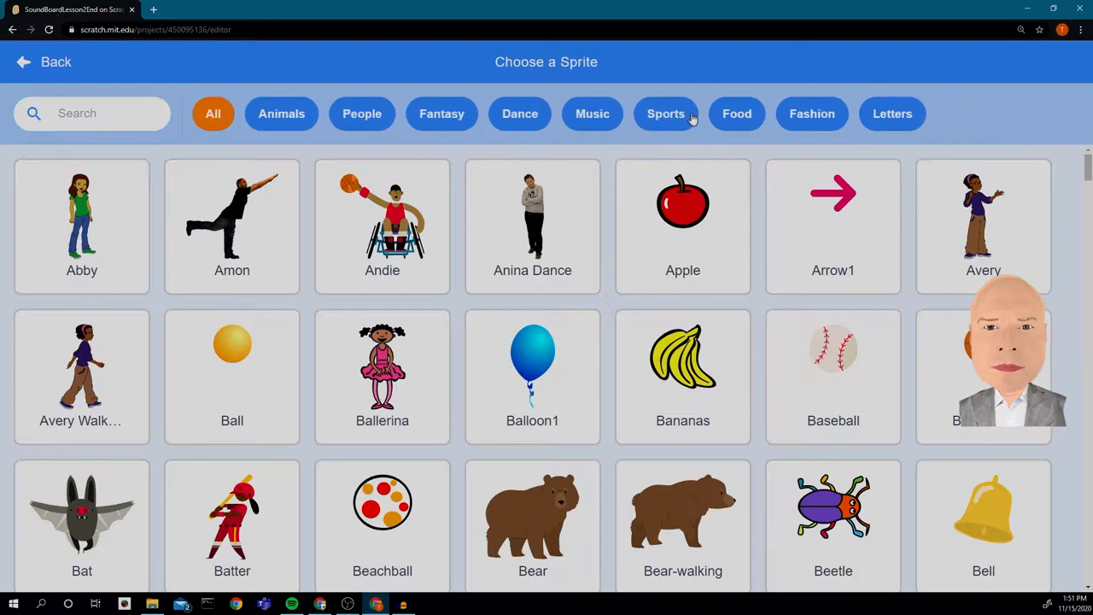
left_click(592, 112)
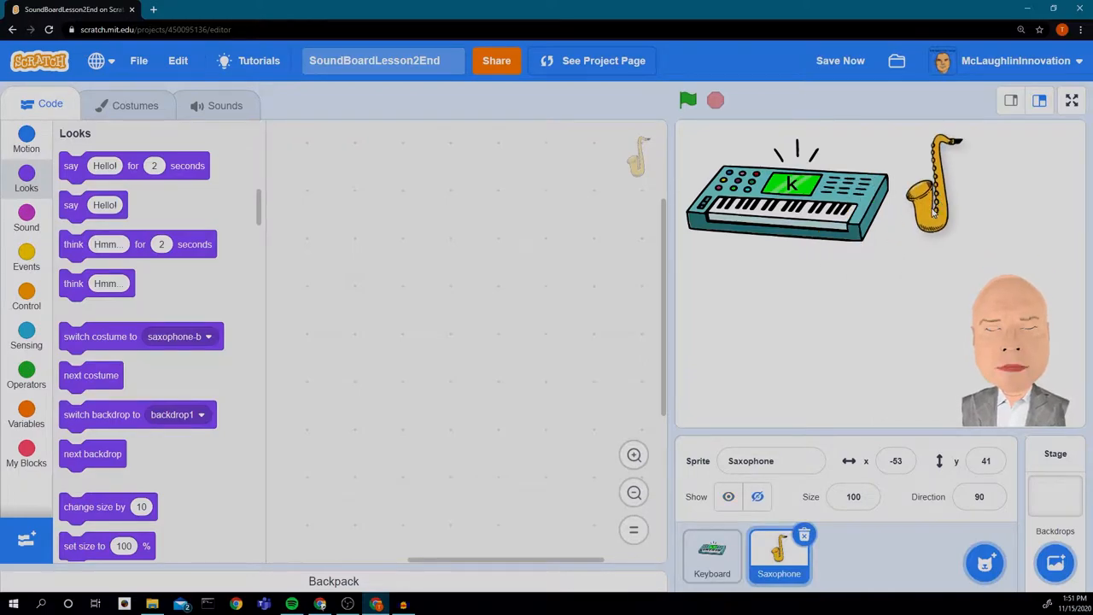
Step: Label the saxophone-b costume with a letter S using the Text tool
left_click(133, 105)
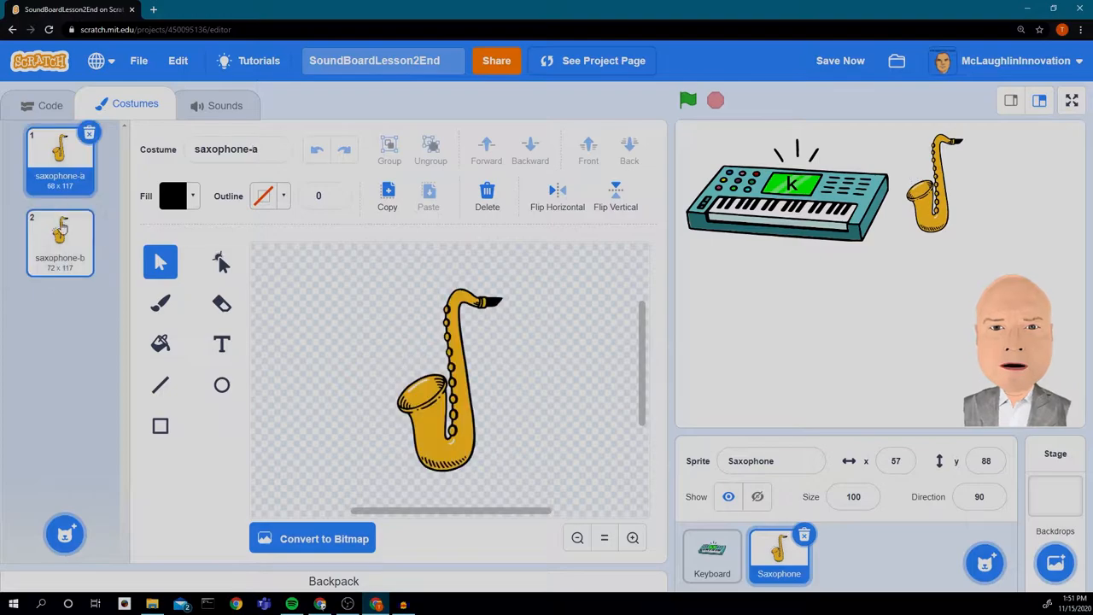
left_click(60, 243)
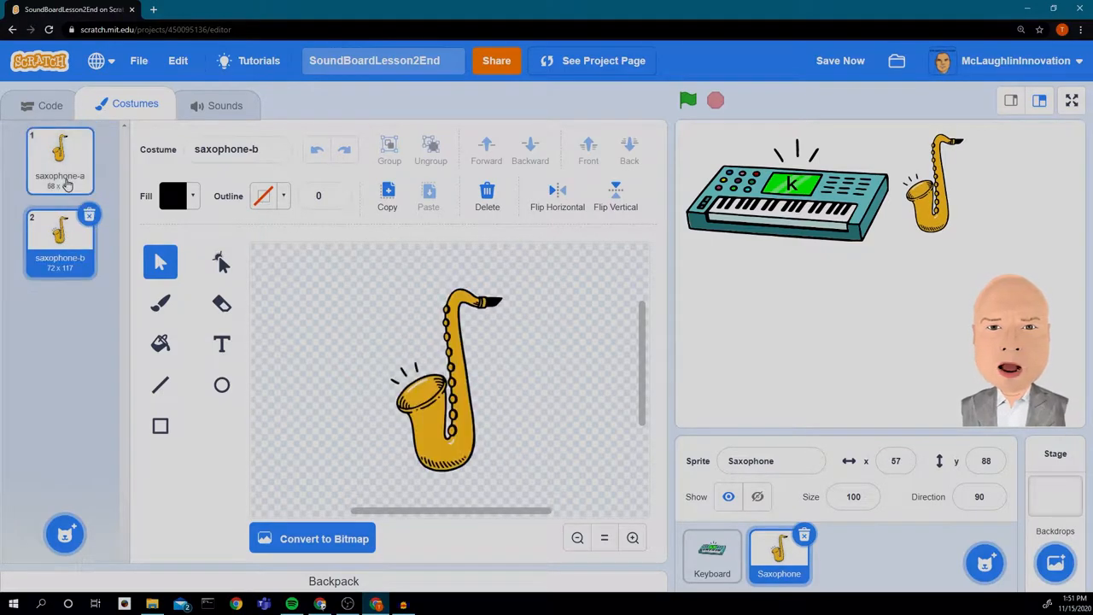
left_click(60, 160)
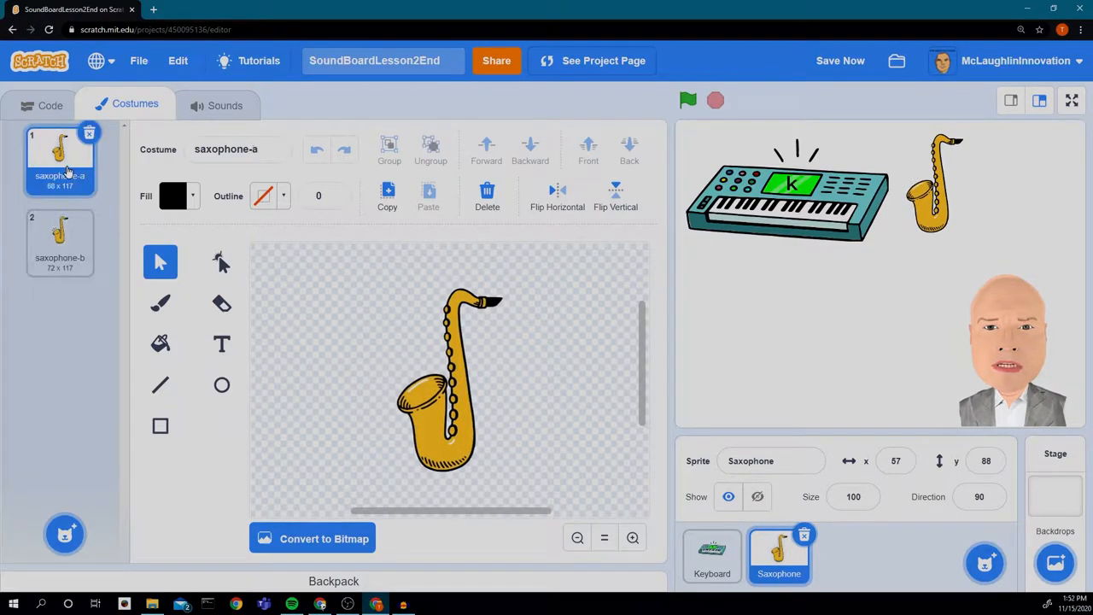
left_click(59, 243)
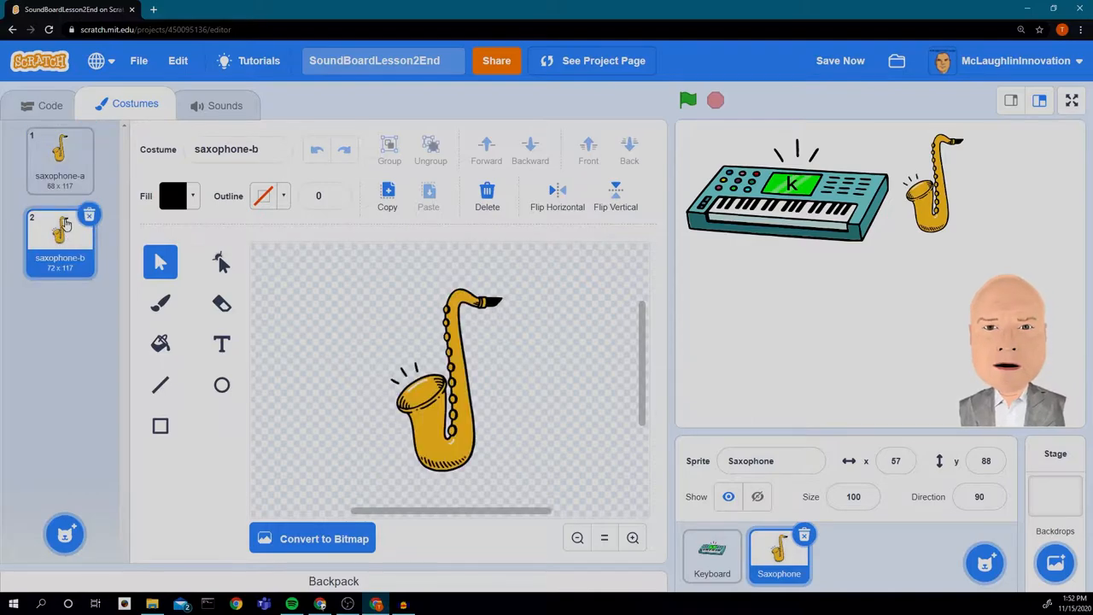
mouse_move(195, 313)
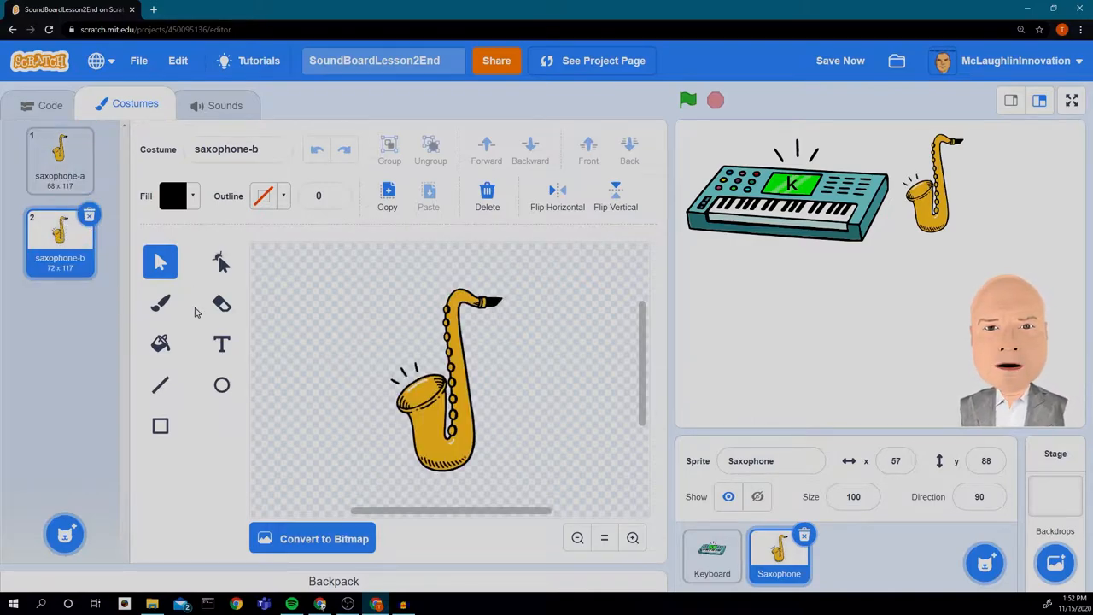
left_click(222, 343)
type("S")
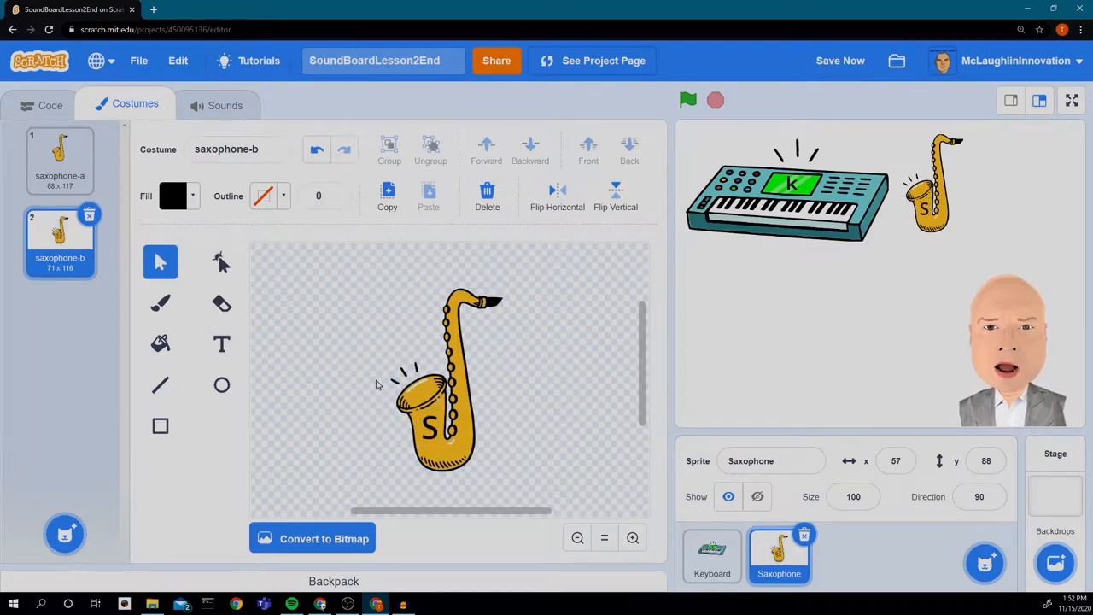
Step: Label the saxophone-a costume with a matching S and return to the Saxophone's code
left_click(60, 157)
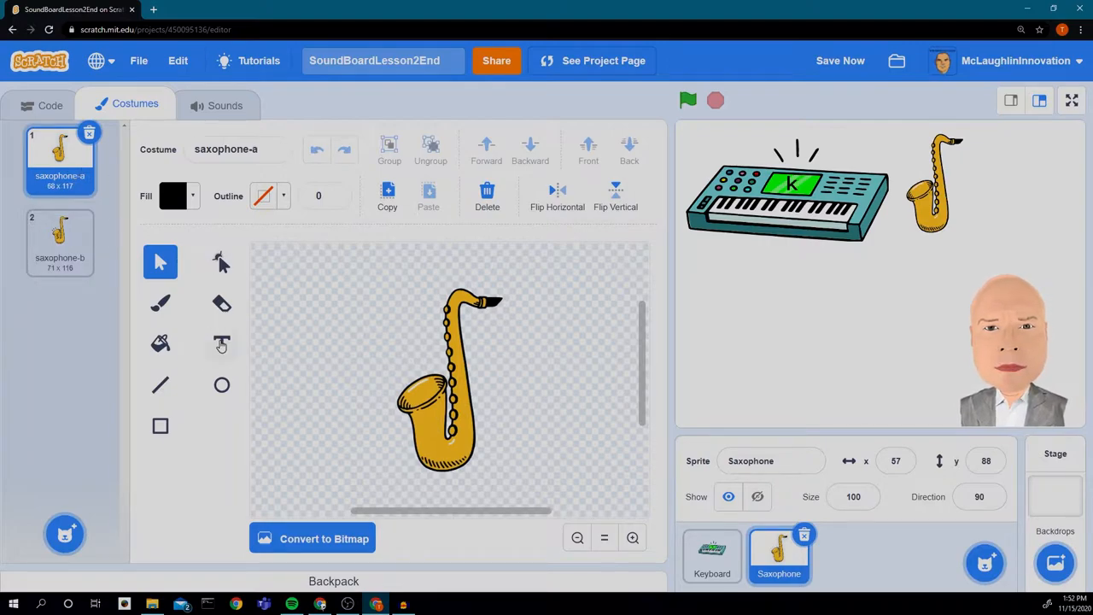
left_click(223, 343)
type("S")
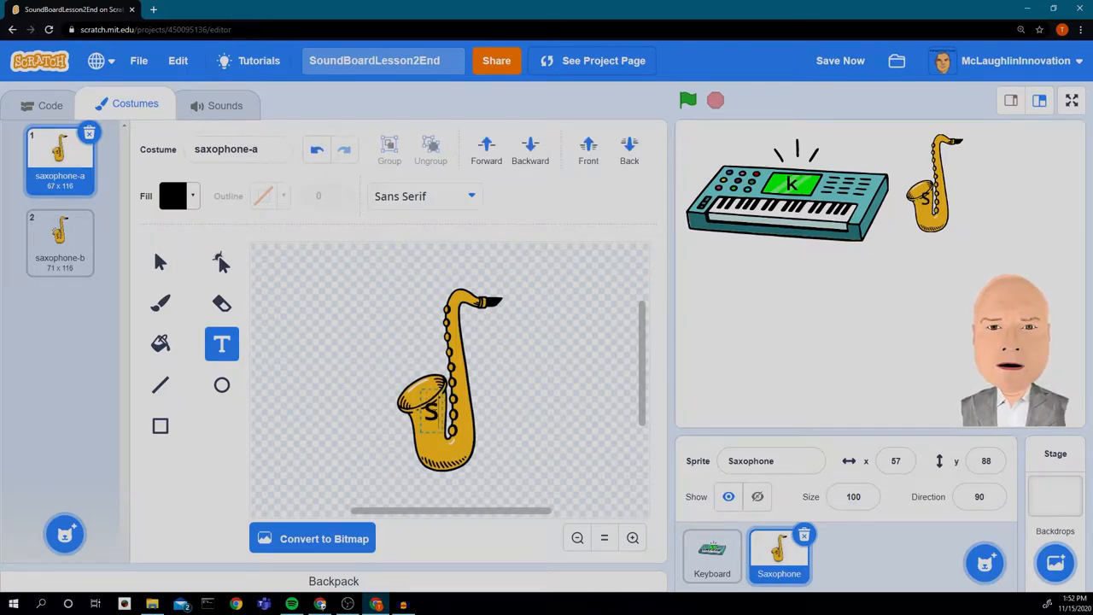
left_click(161, 261)
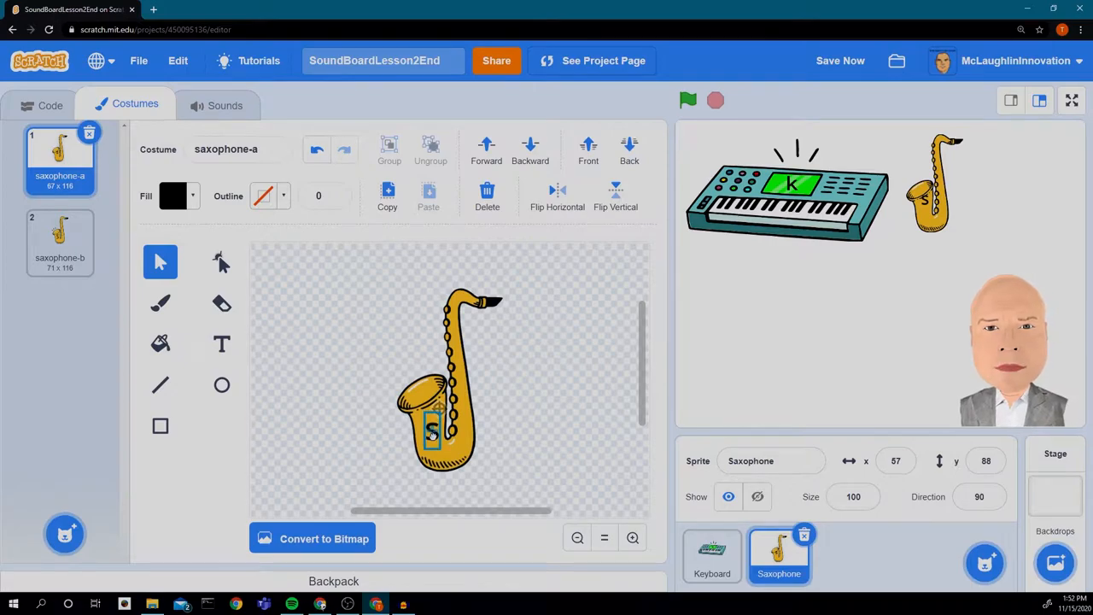
left_click(60, 242)
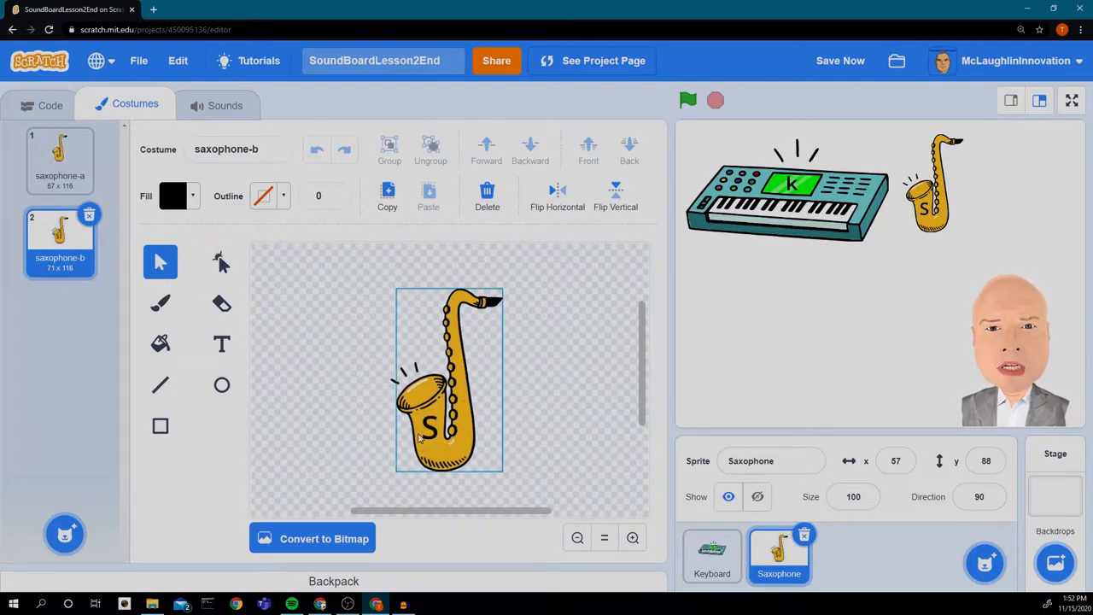
left_click(222, 344)
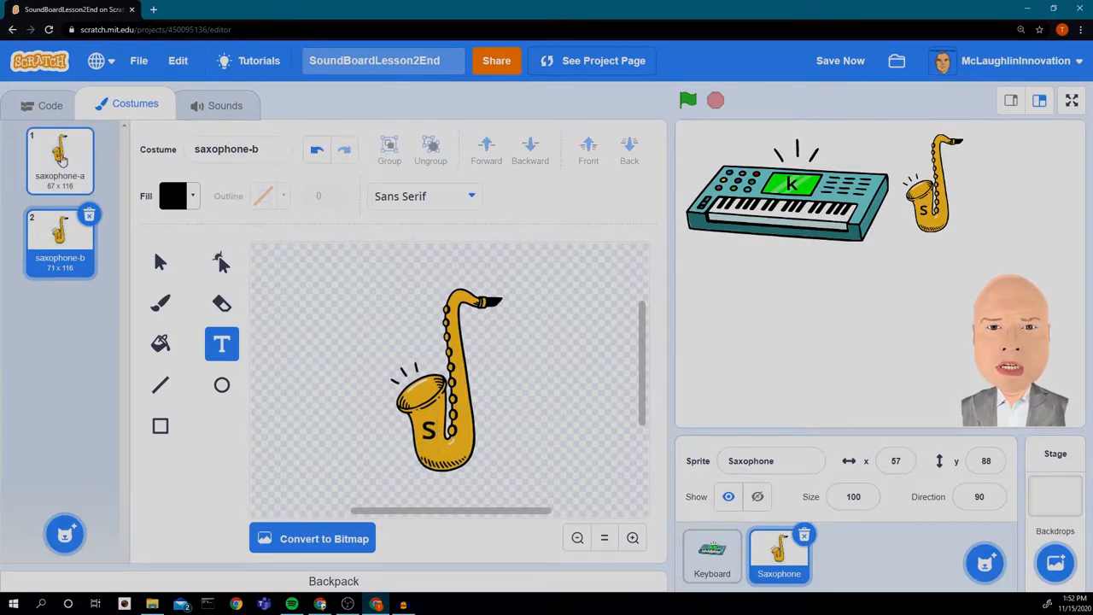
left_click(60, 161)
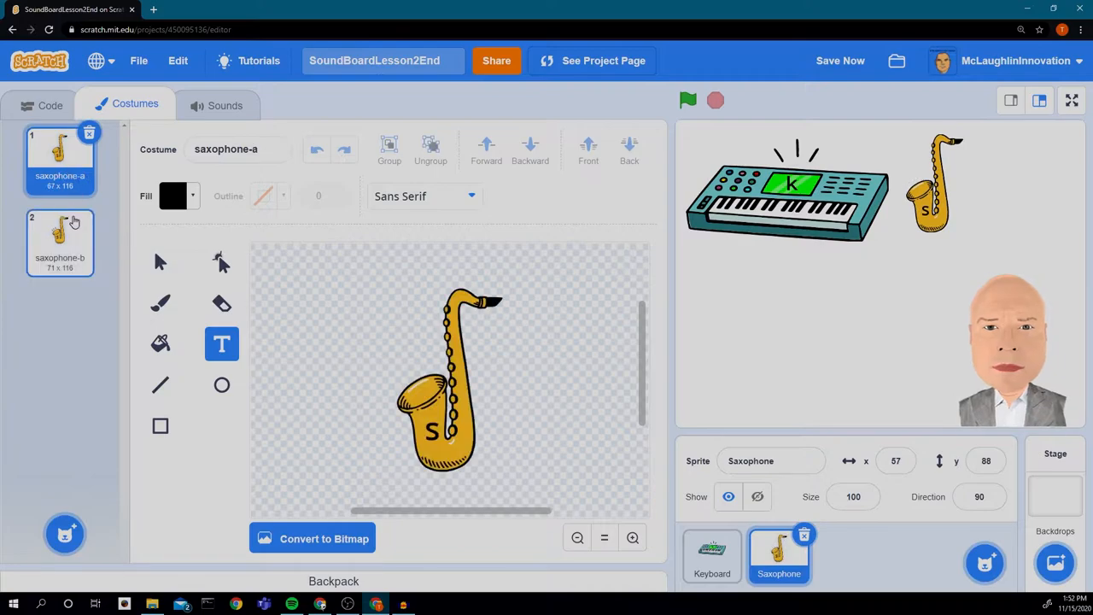
left_click(60, 243)
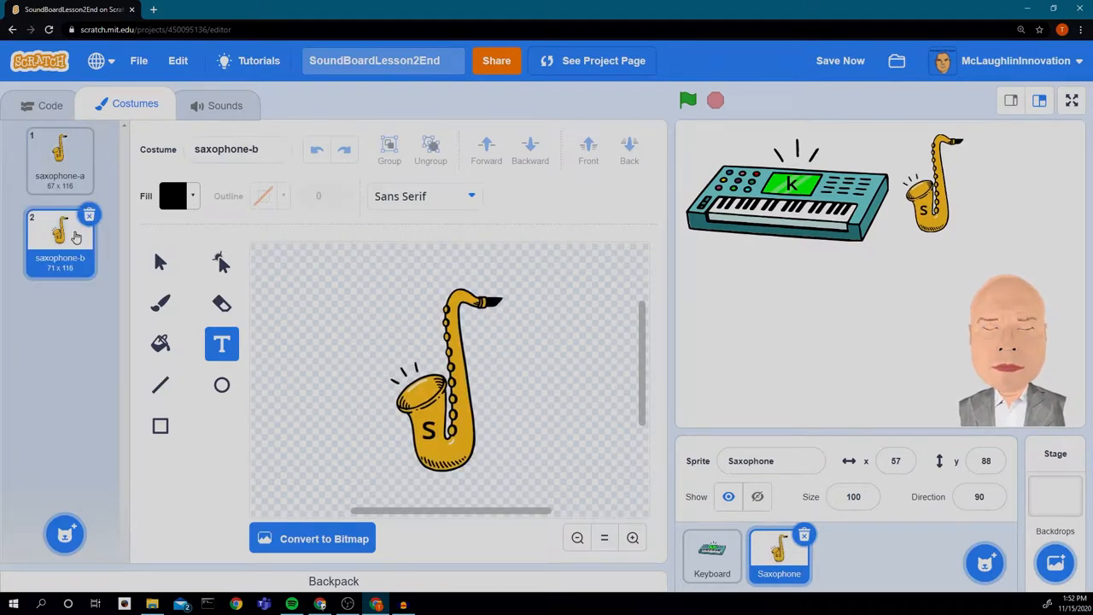
left_click(50, 105)
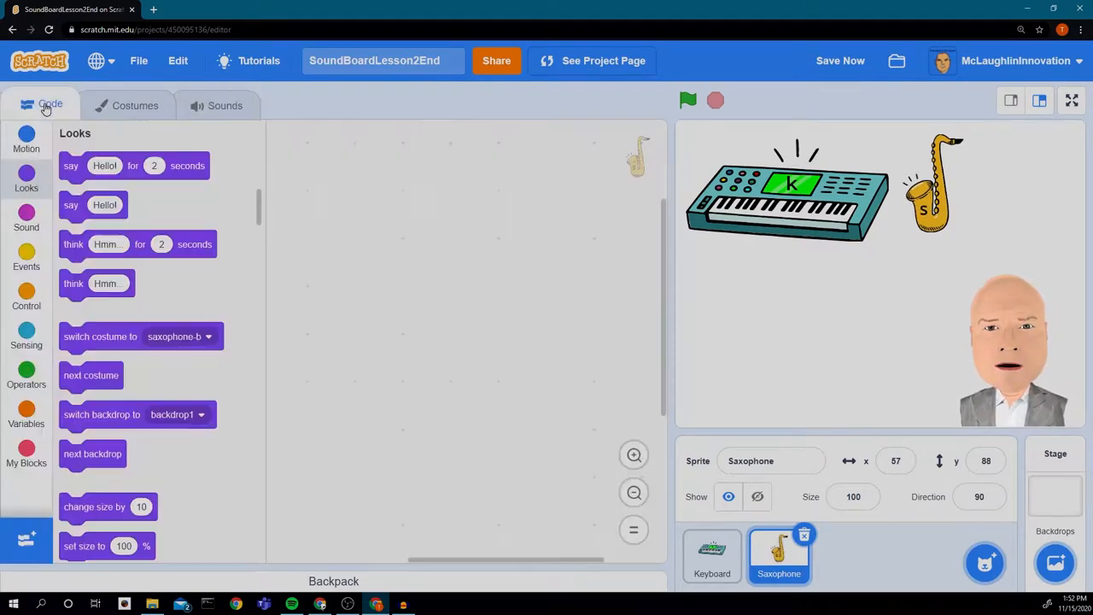
Step: Copy the Keyboard's any-key 'repeat 4 next costume' script onto the Saxophone sprite
left_click(711, 555)
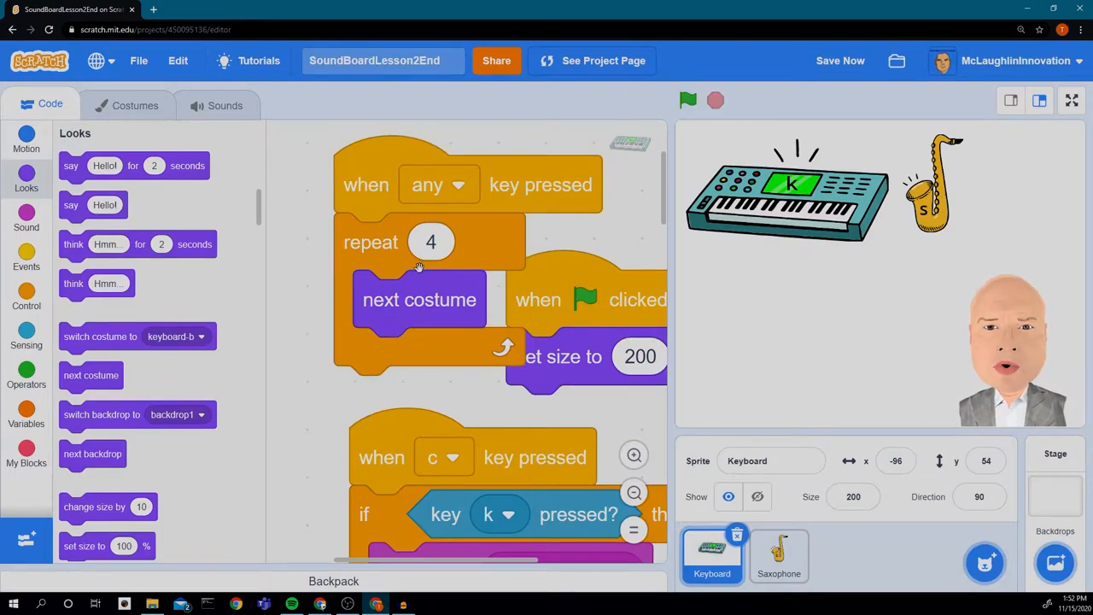
mouse_move(485, 277)
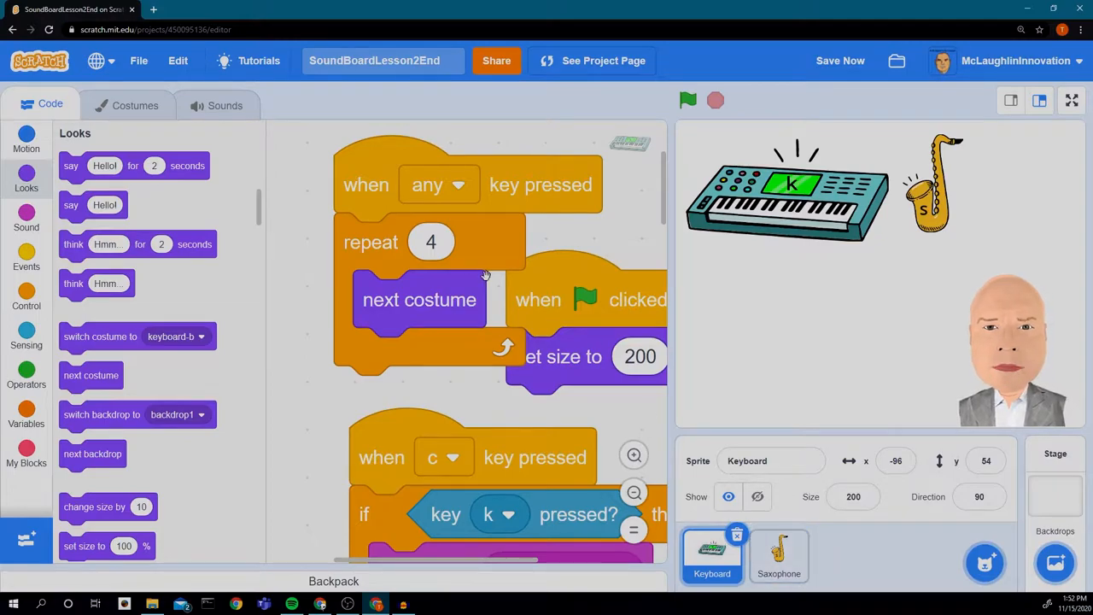
mouse_move(367, 185)
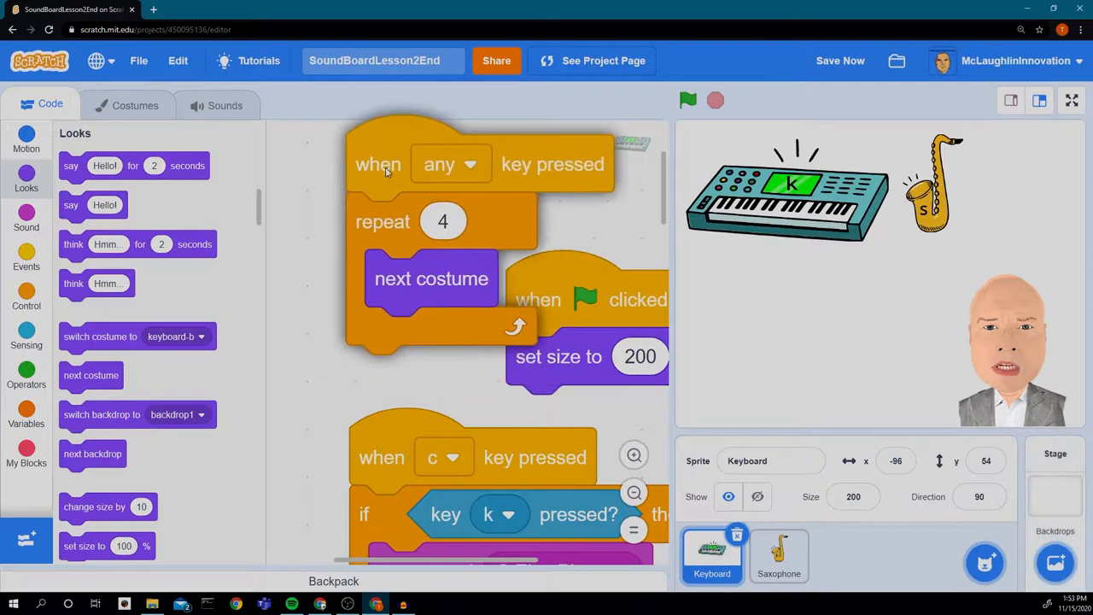
left_click(634, 492)
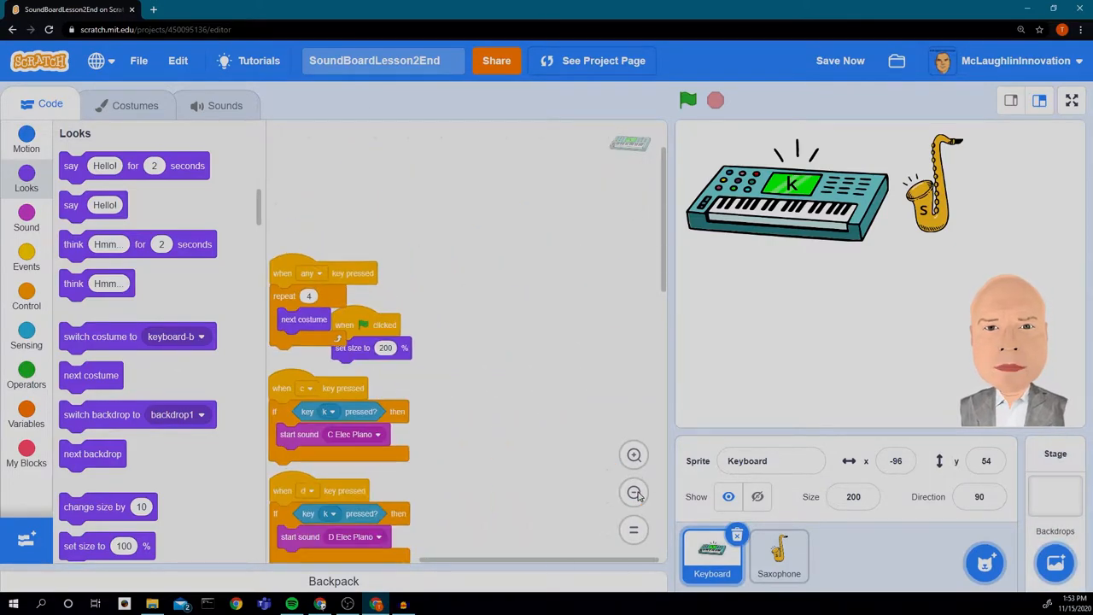
left_click_drag(304, 296, 769, 526)
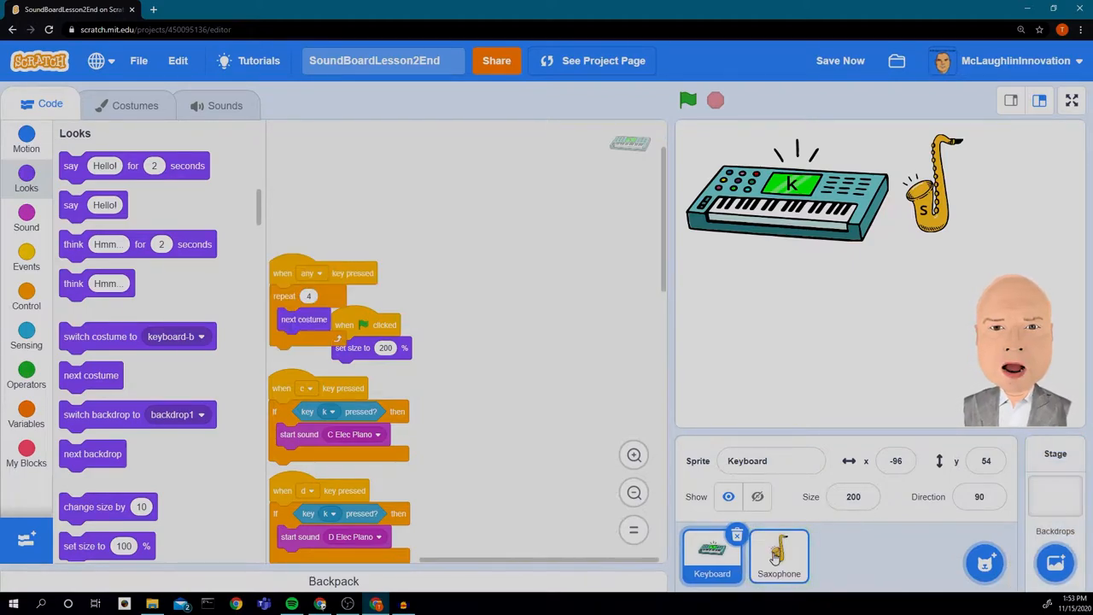
left_click(779, 555)
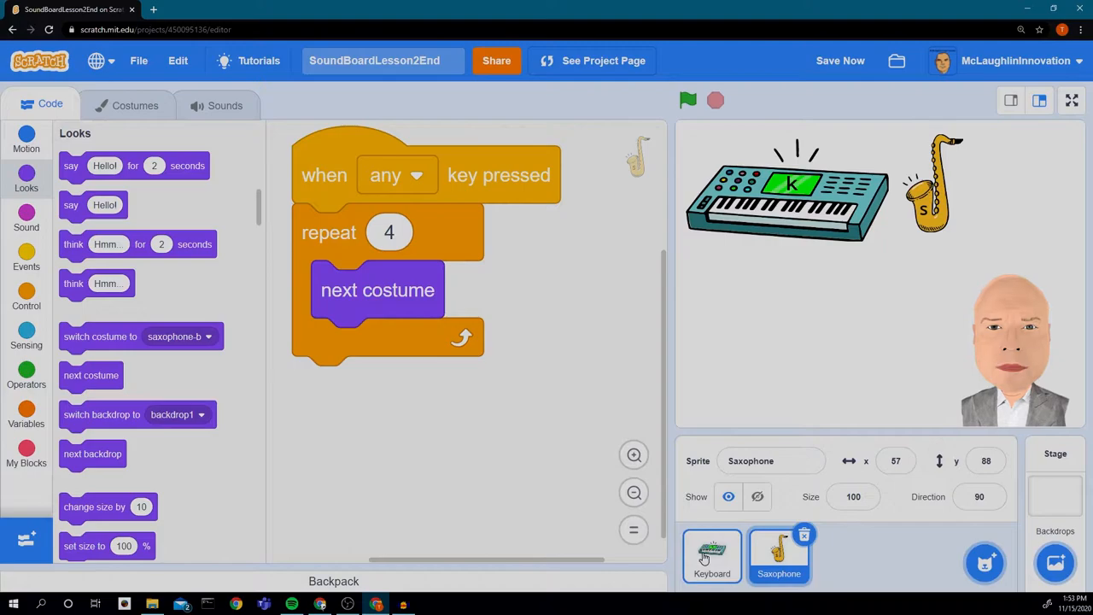
left_click(711, 556)
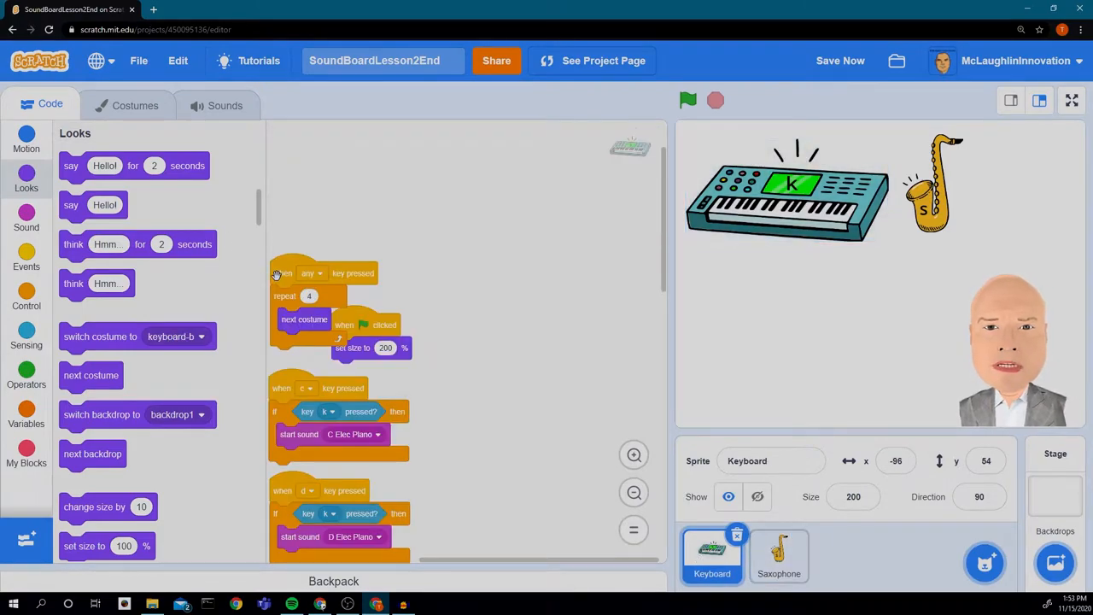
left_click(779, 556)
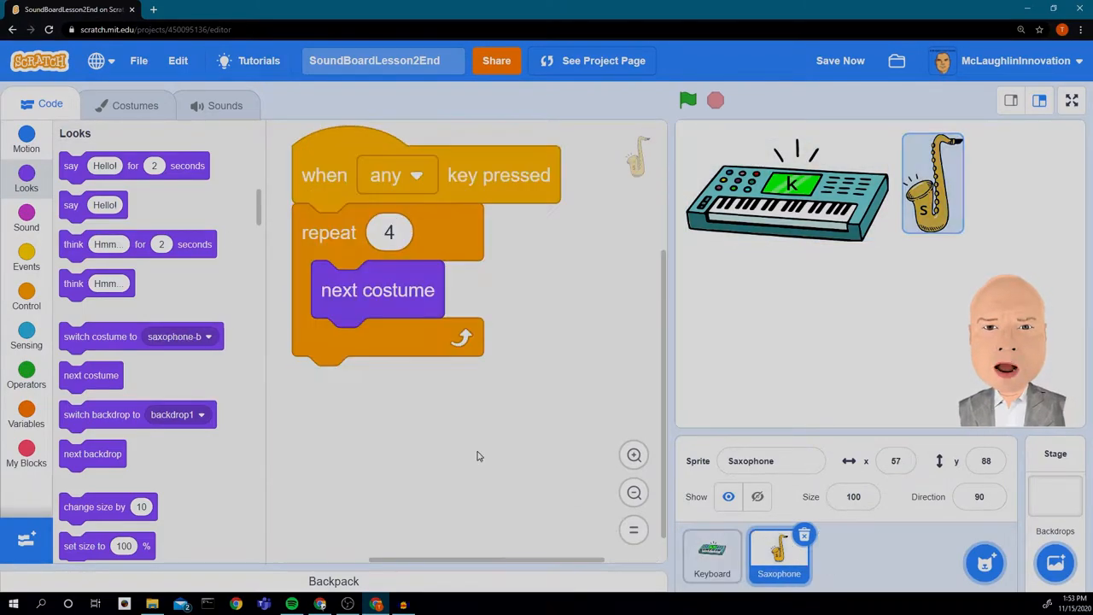
Step: Copy the green-flag 'set size to 200%' script to the Saxophone and run the project to test
left_click(710, 555)
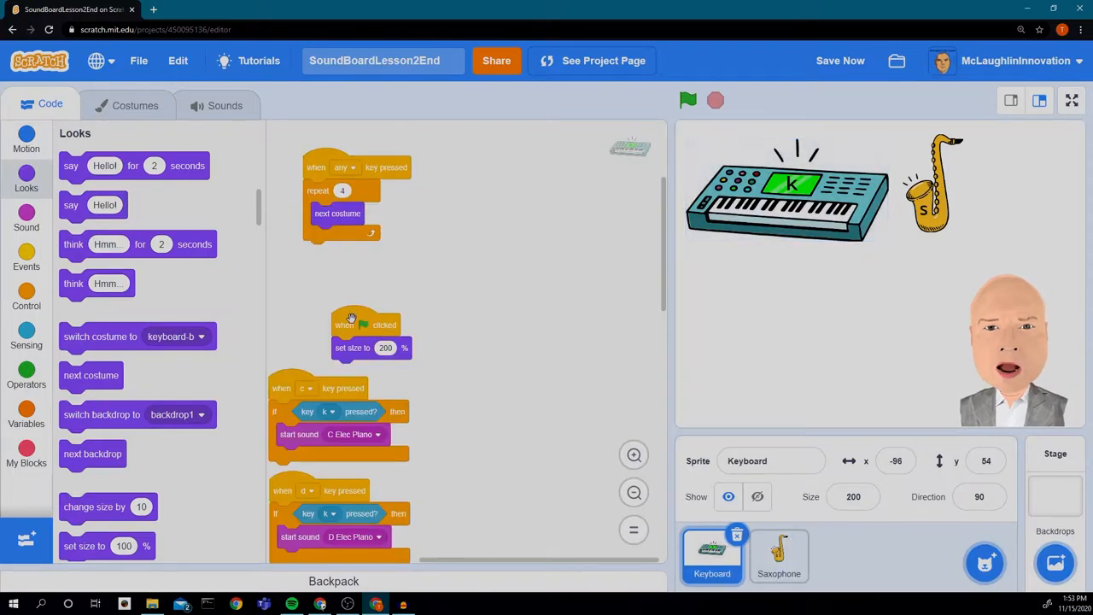
left_click_drag(352, 324, 390, 333)
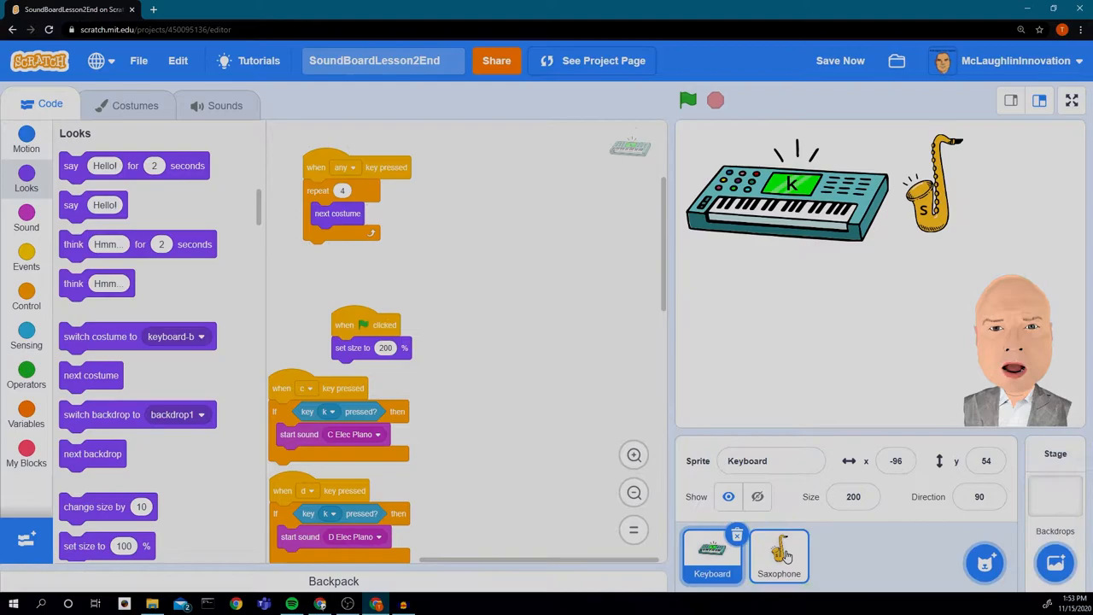
left_click(779, 555)
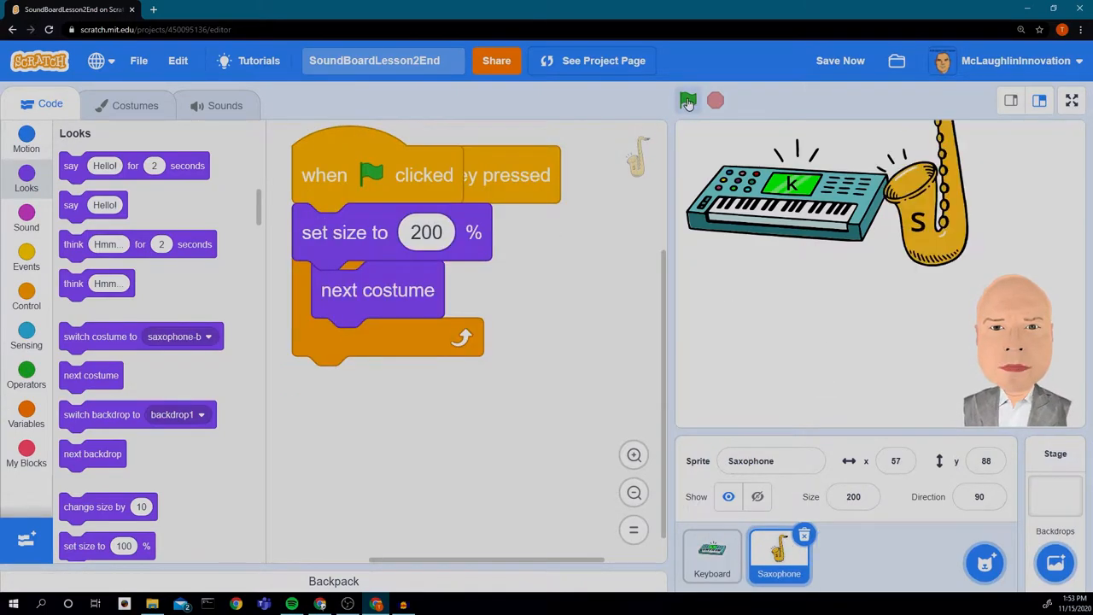
left_click(687, 101)
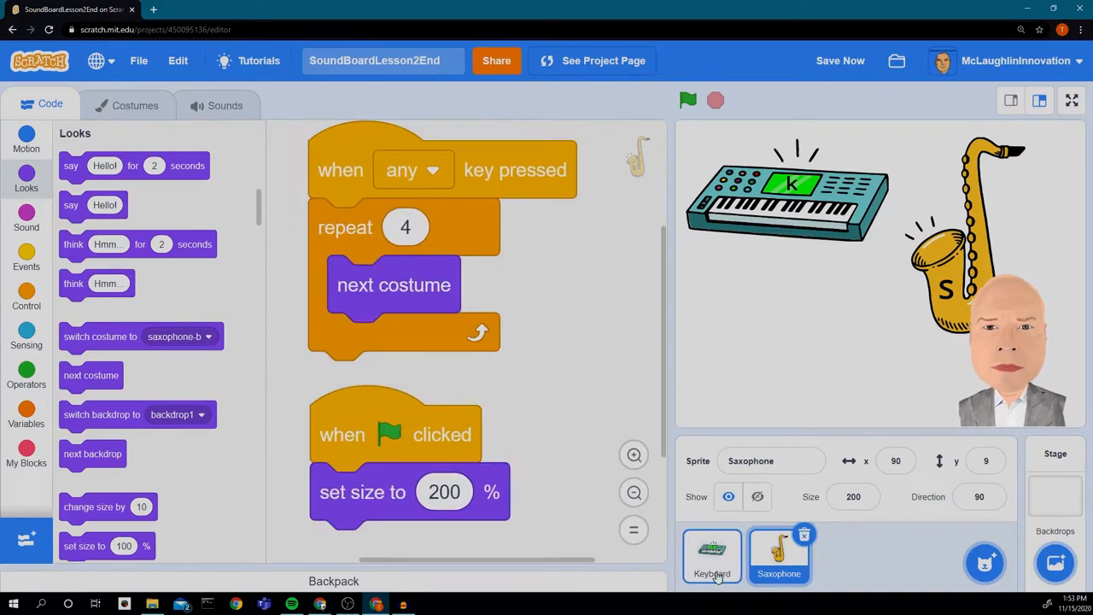
Step: Copy the Keyboard's c-key script to the Saxophone, set its key check to s, and view the sax sounds
left_click(711, 555)
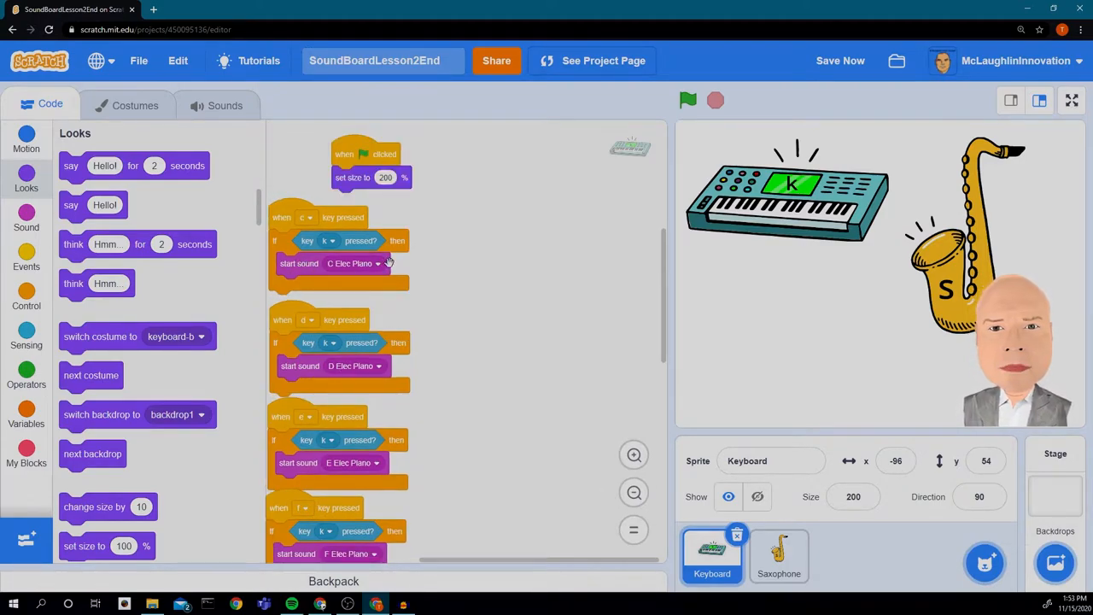
mouse_move(290, 215)
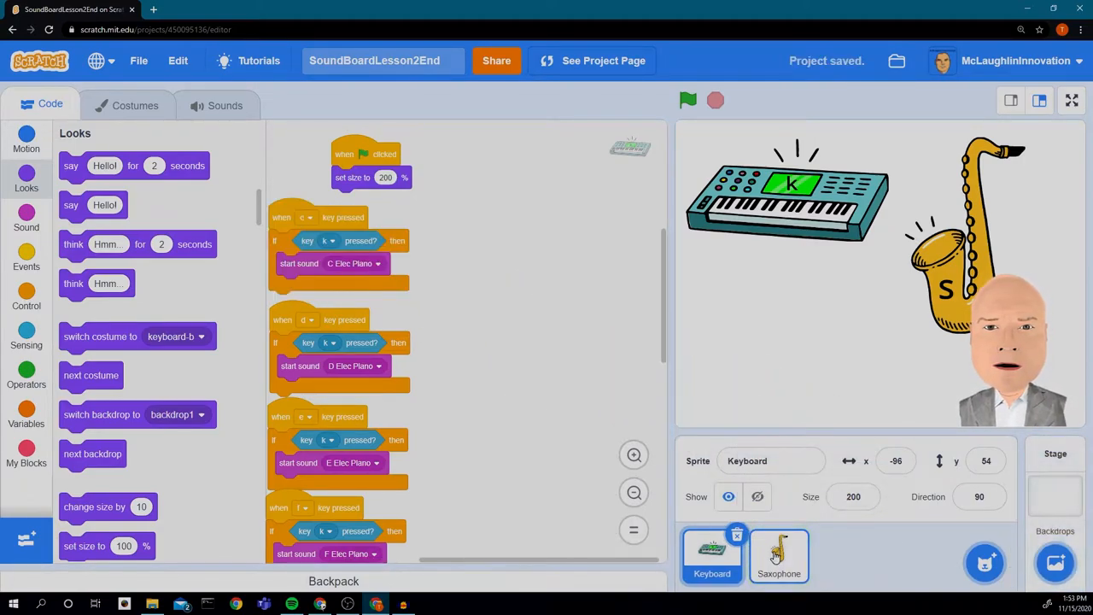
left_click(779, 555)
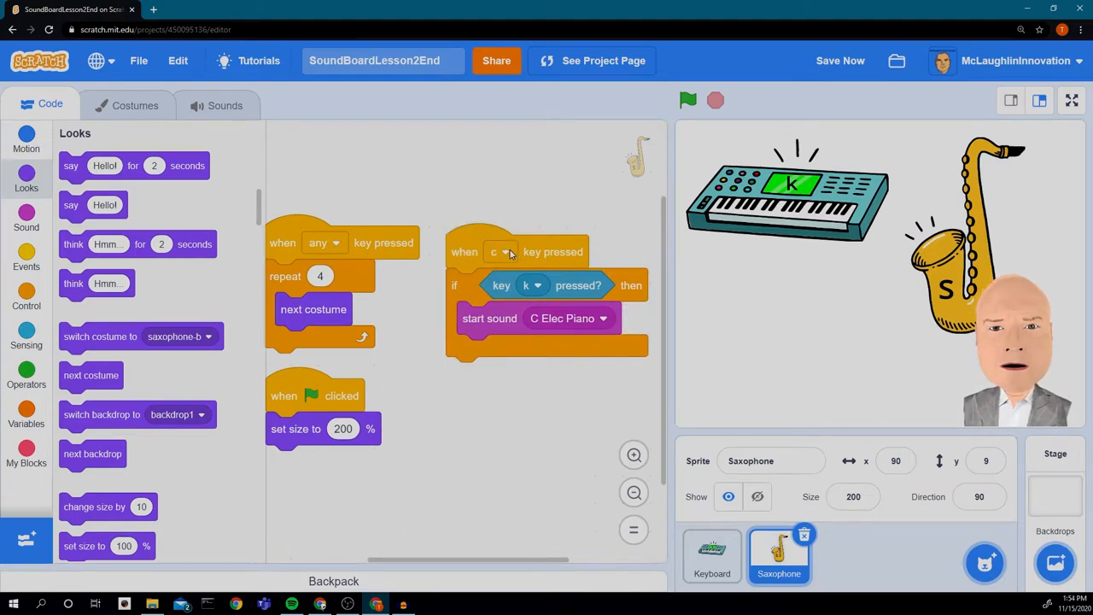
left_click(532, 285)
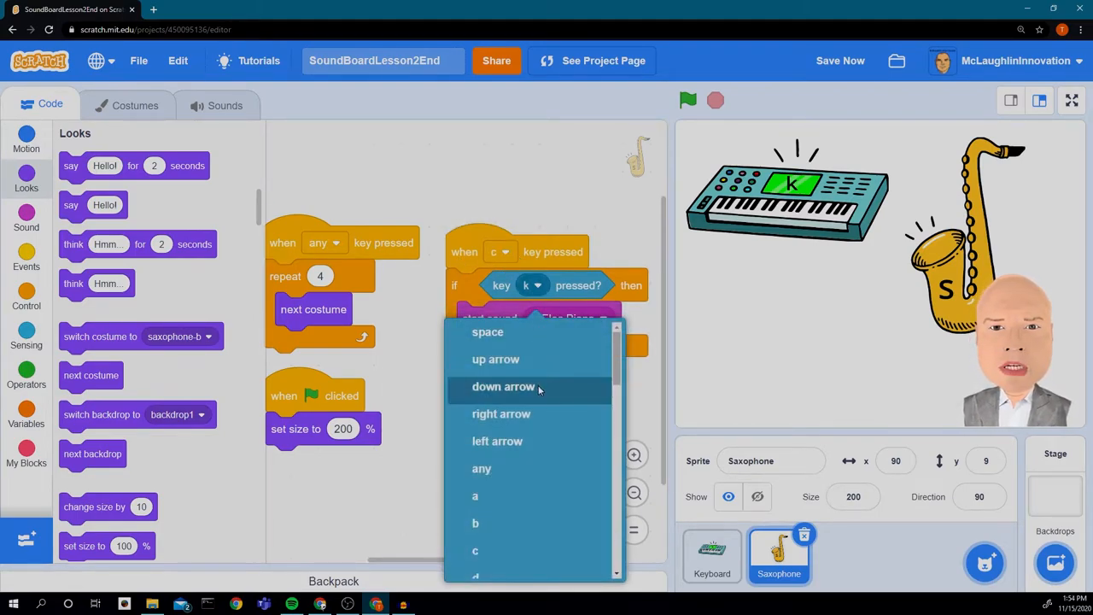
scroll("down", 3)
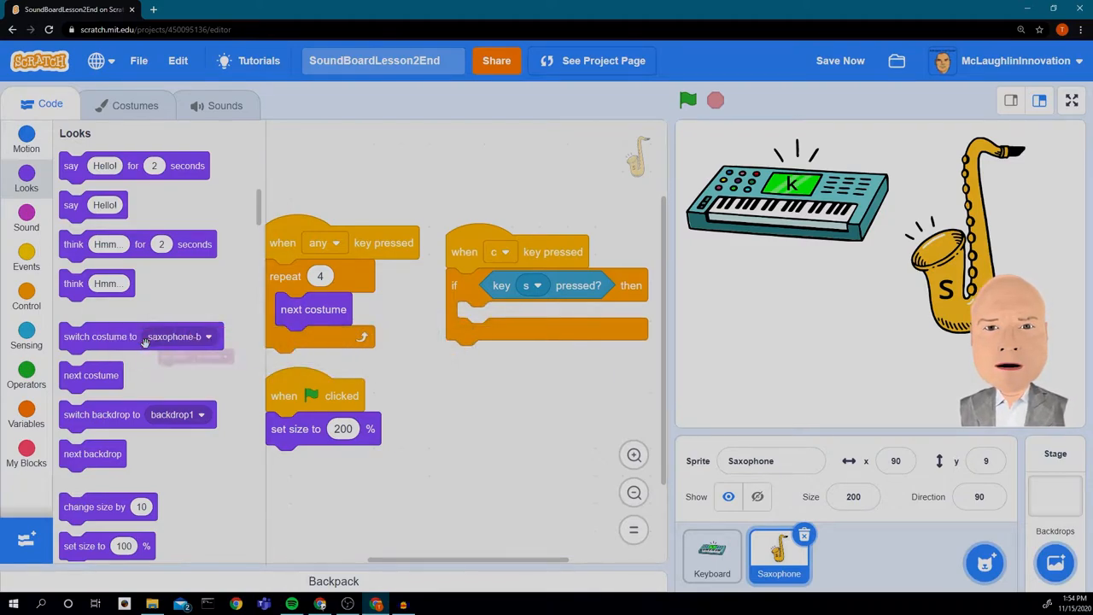
left_click(226, 106)
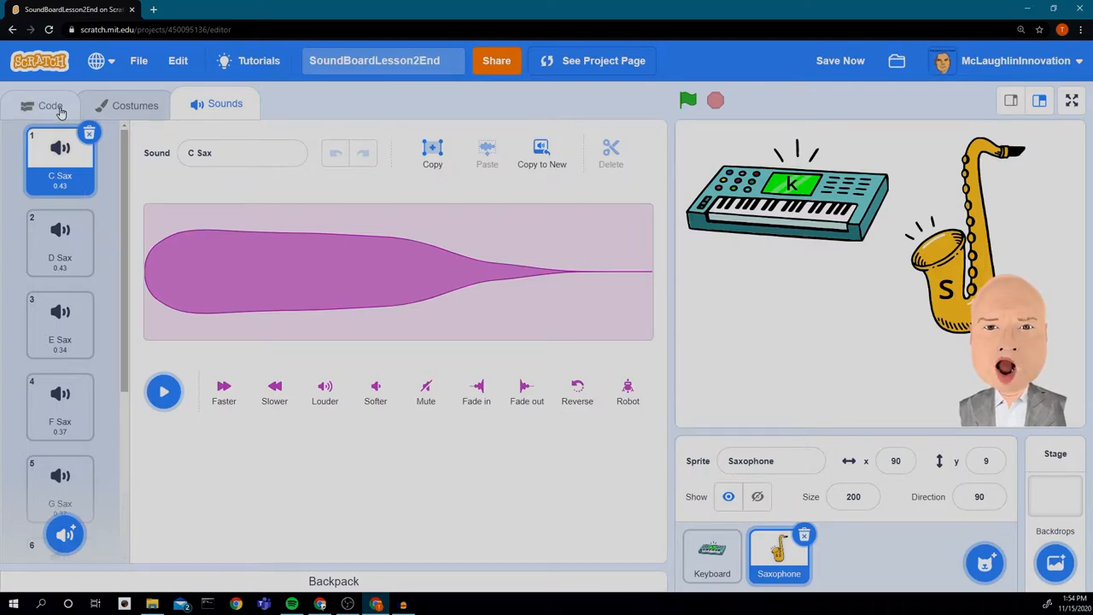
Step: Place a start sound block inside the s-key condition and set it to play C Sax
left_click(49, 104)
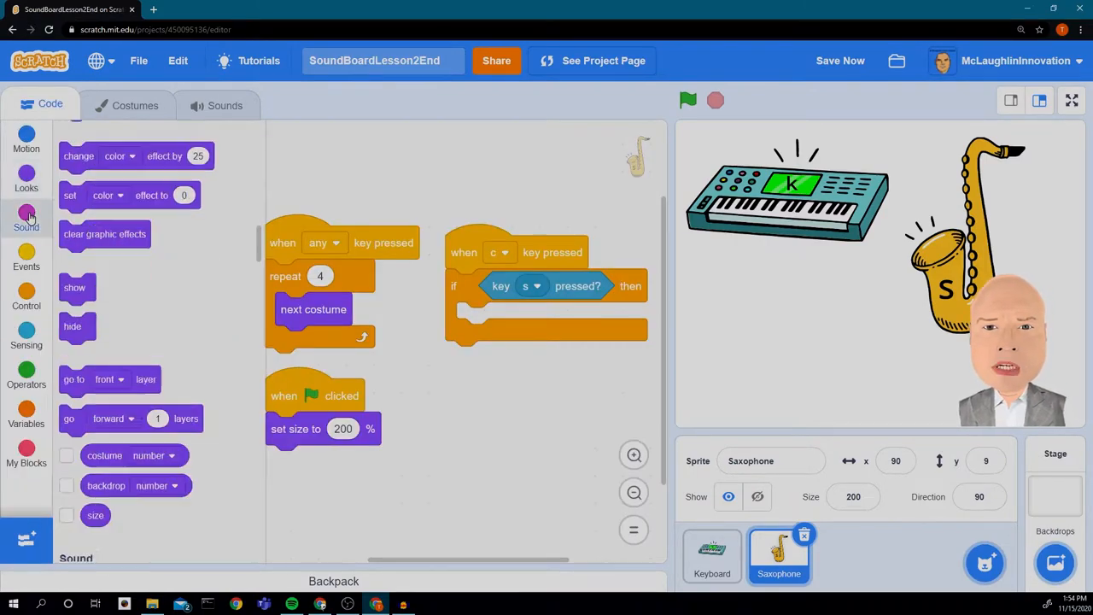
left_click(25, 218)
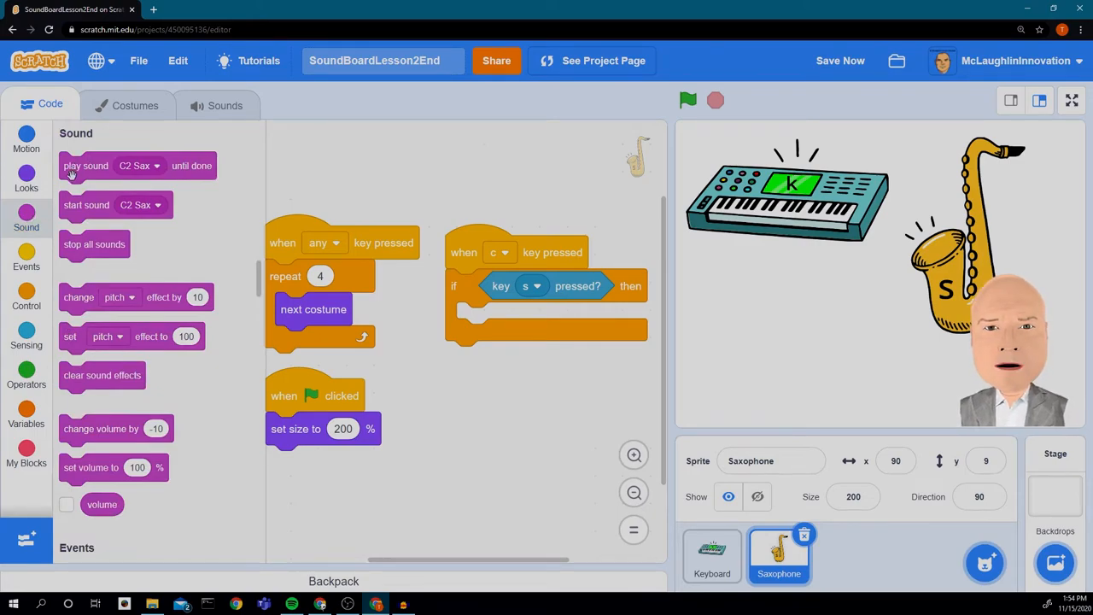
left_click_drag(85, 205, 500, 308)
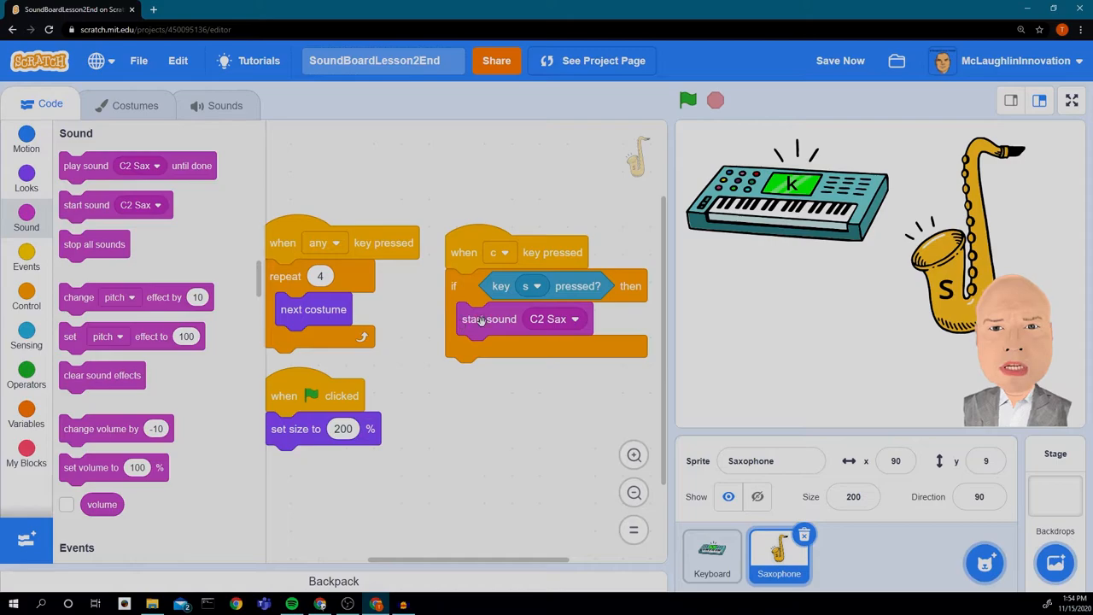
mouse_move(431, 328)
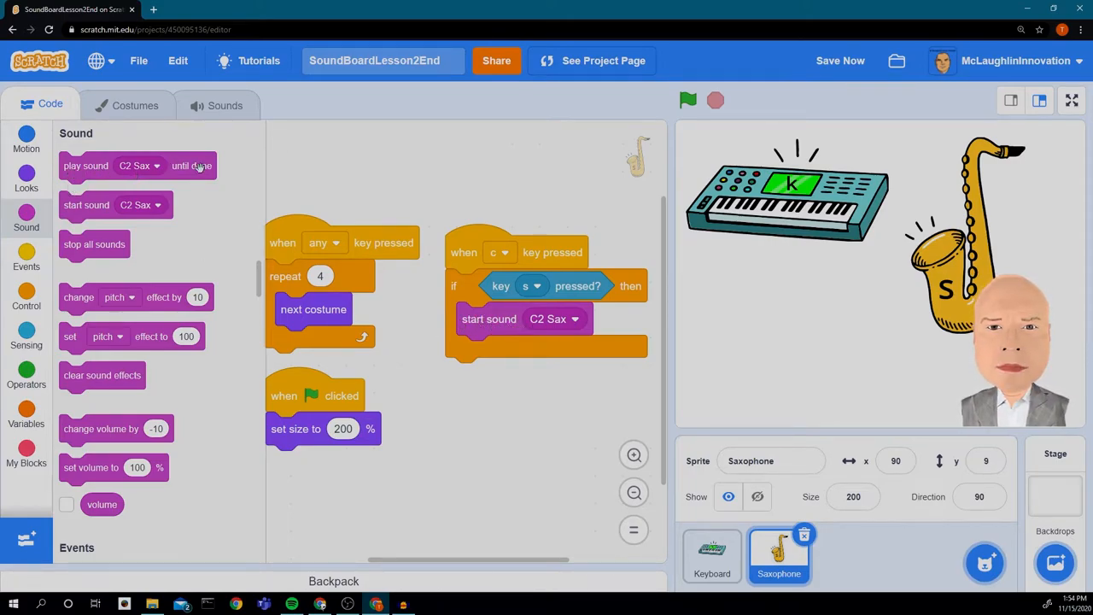
left_click(553, 320)
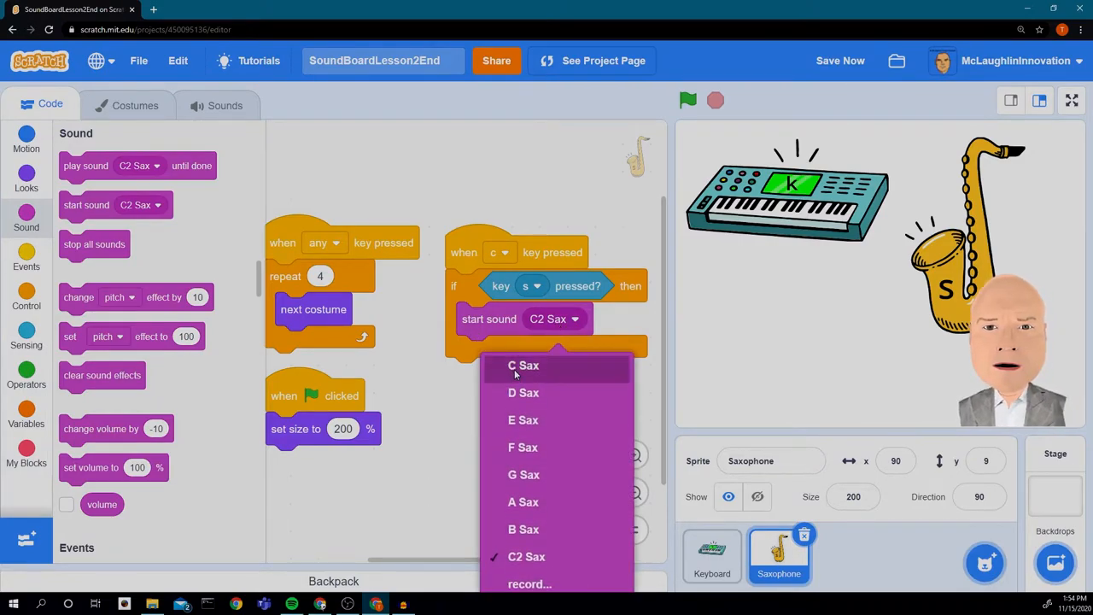
left_click(523, 366)
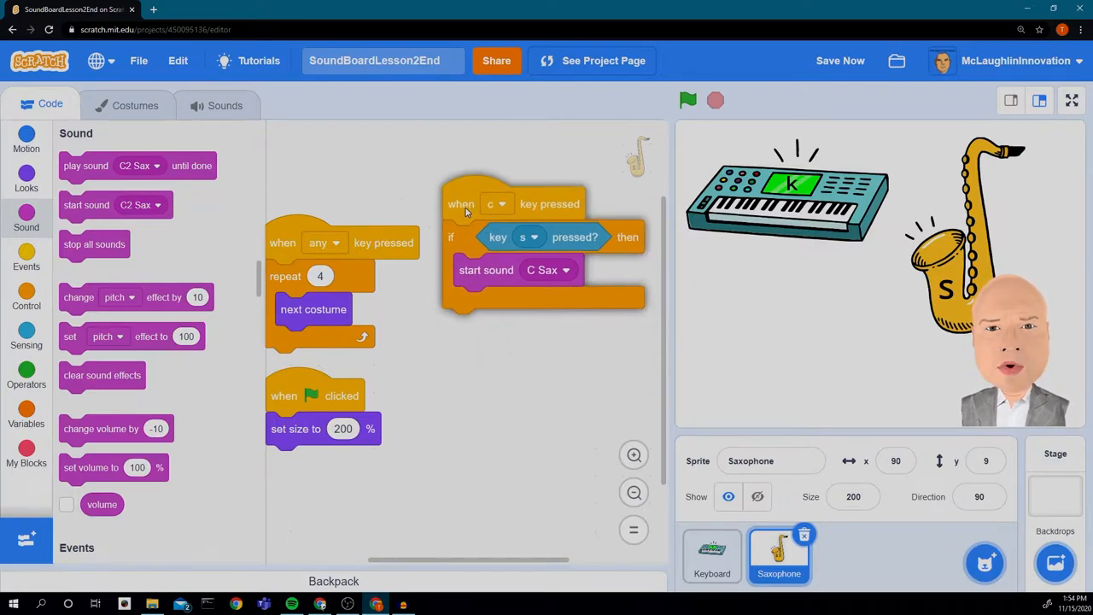
Step: Duplicate the script for keys d, e and f, each playing its matching D, E and F Sax note
right_click(465, 203)
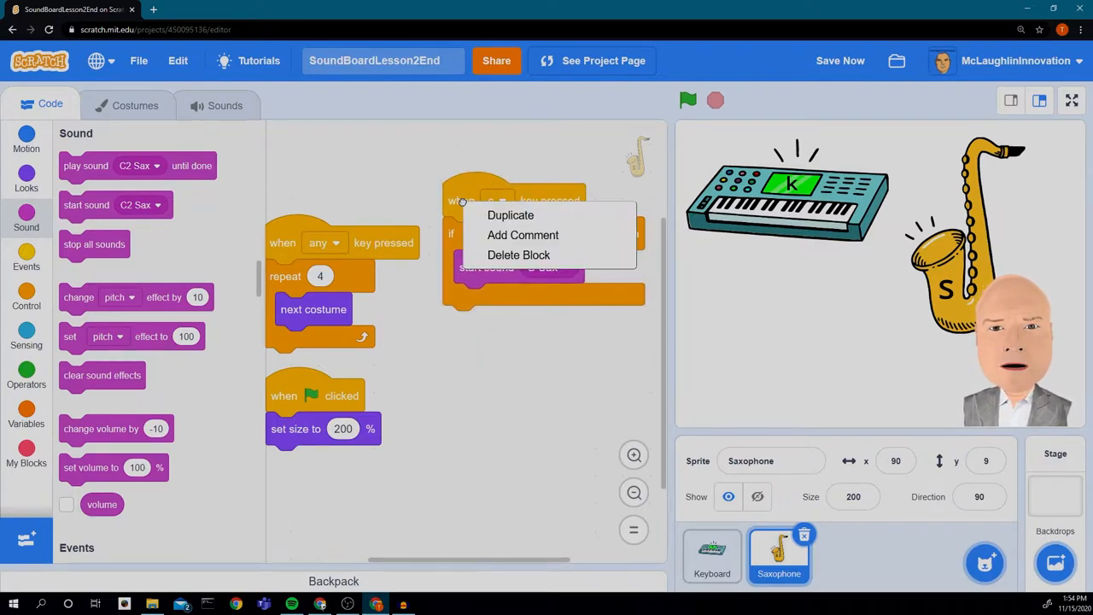
left_click(509, 216)
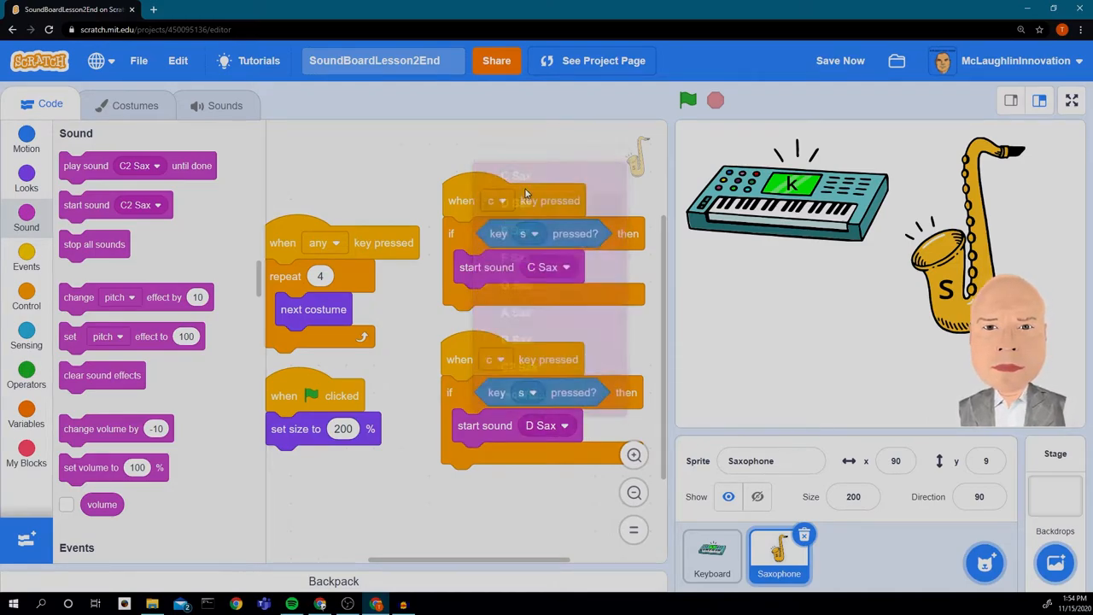
left_click(495, 358)
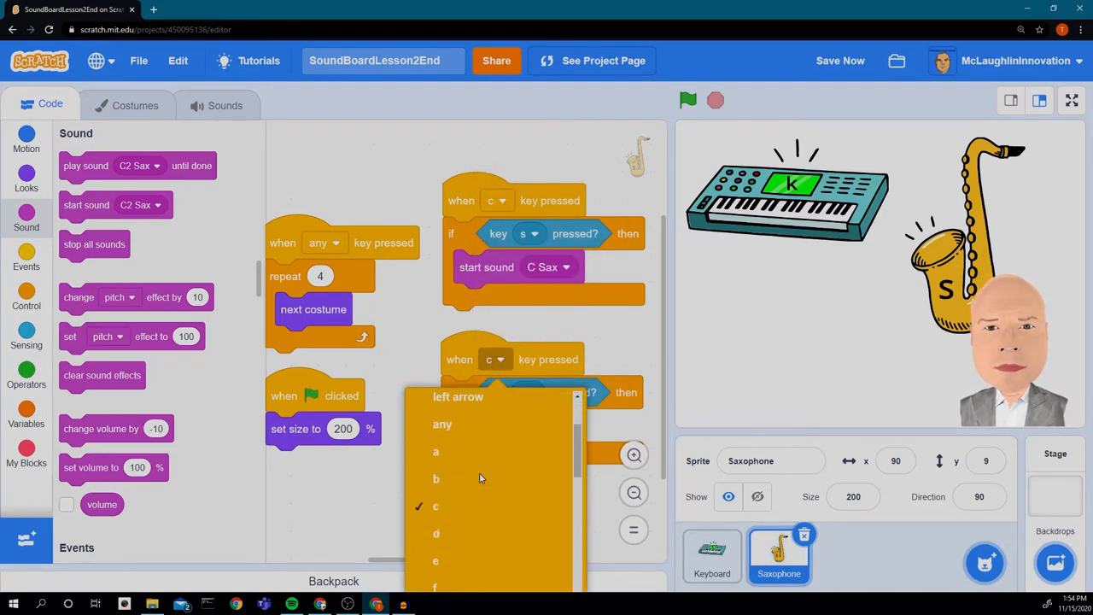
left_click(436, 533)
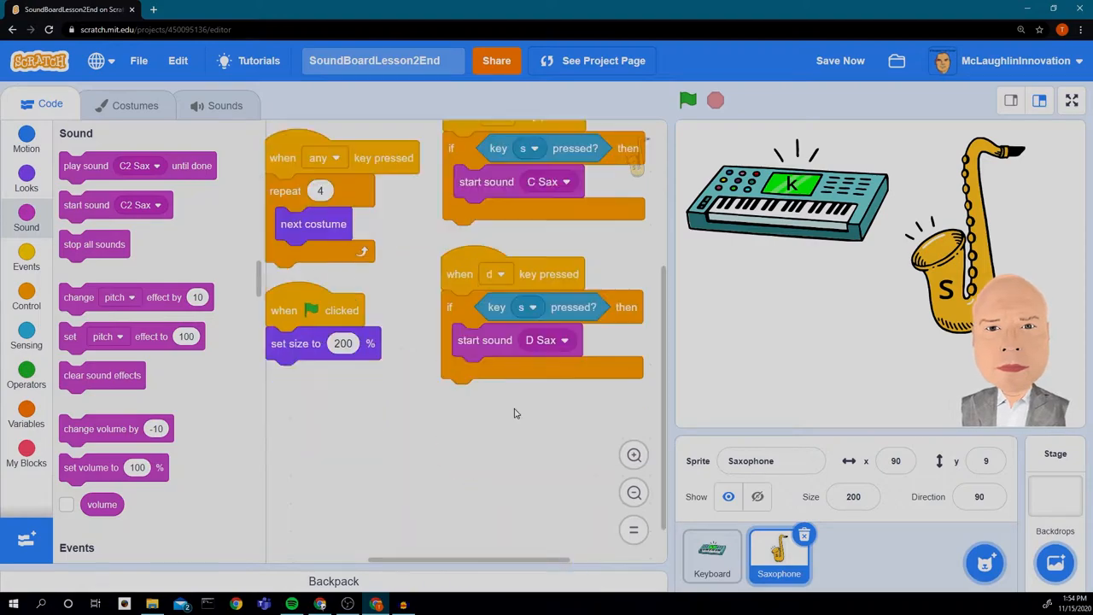
right_click(479, 239)
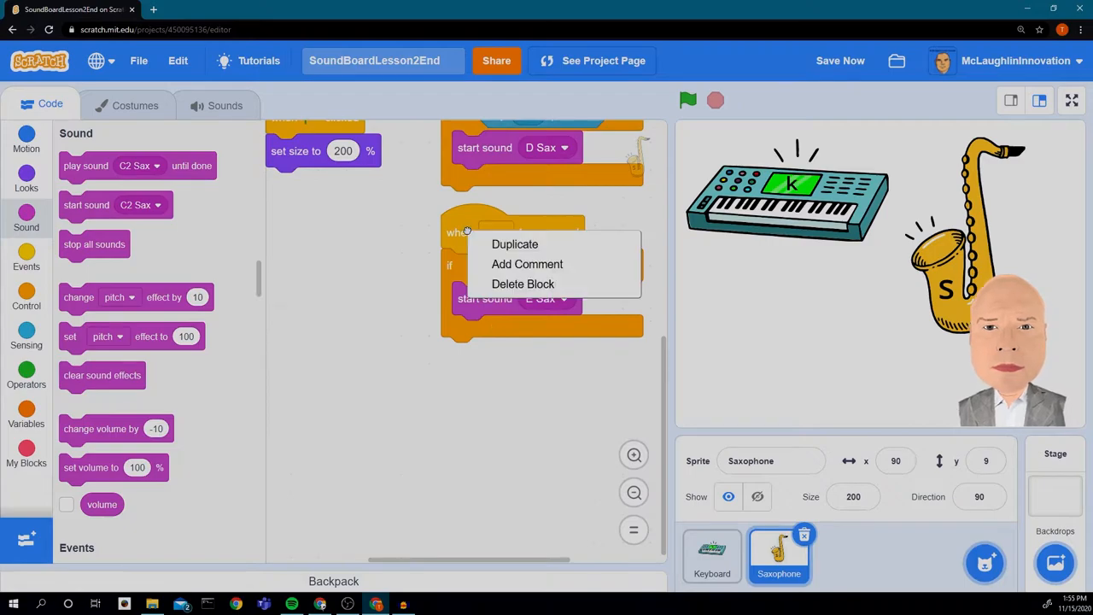
left_click(514, 243)
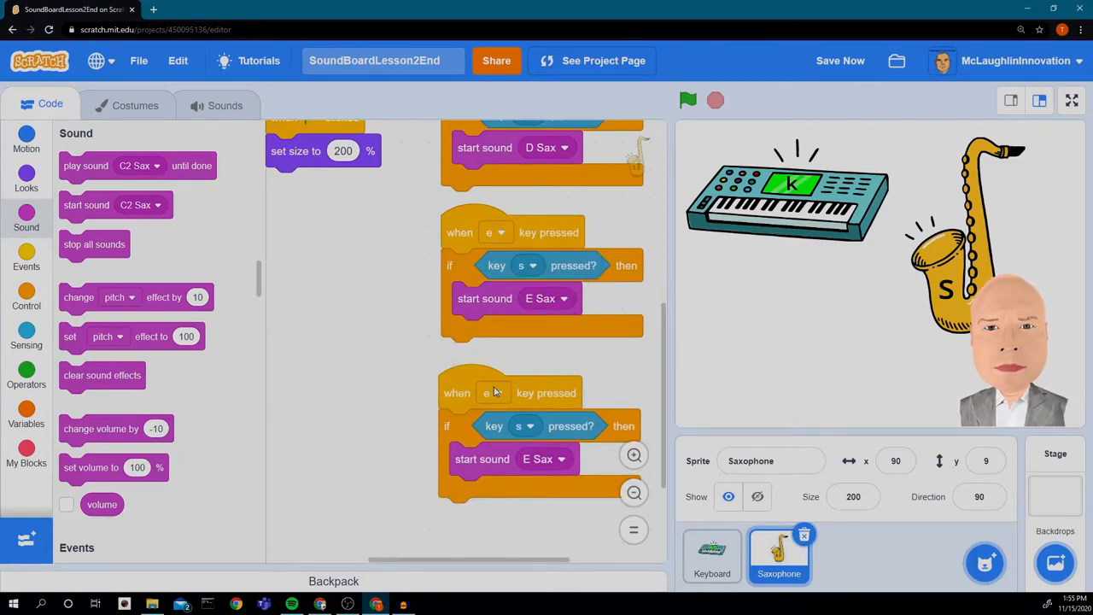
left_click(543, 458)
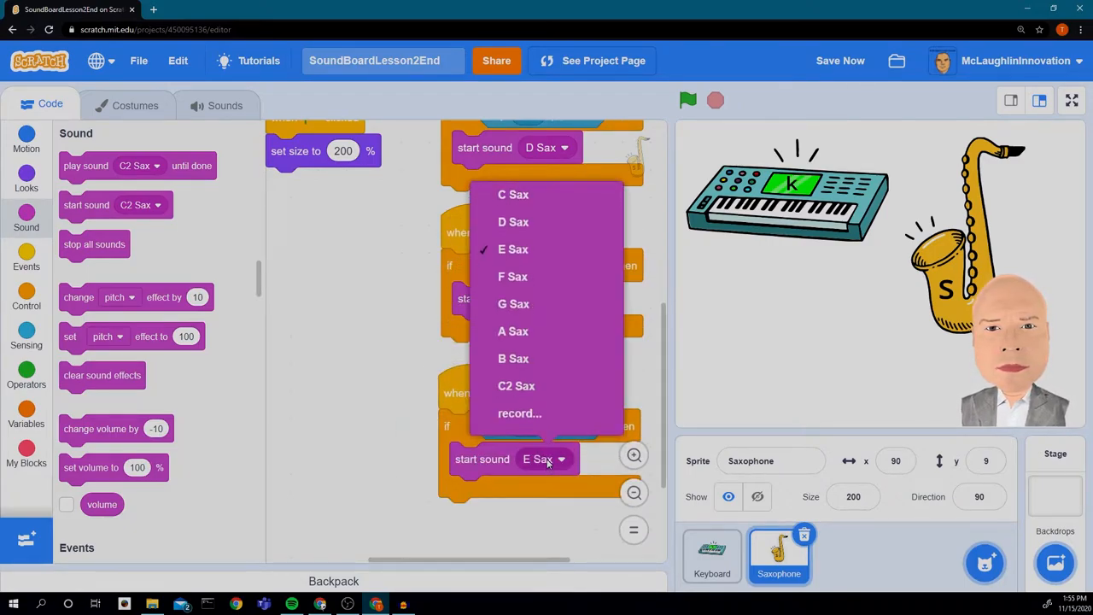
left_click(512, 276)
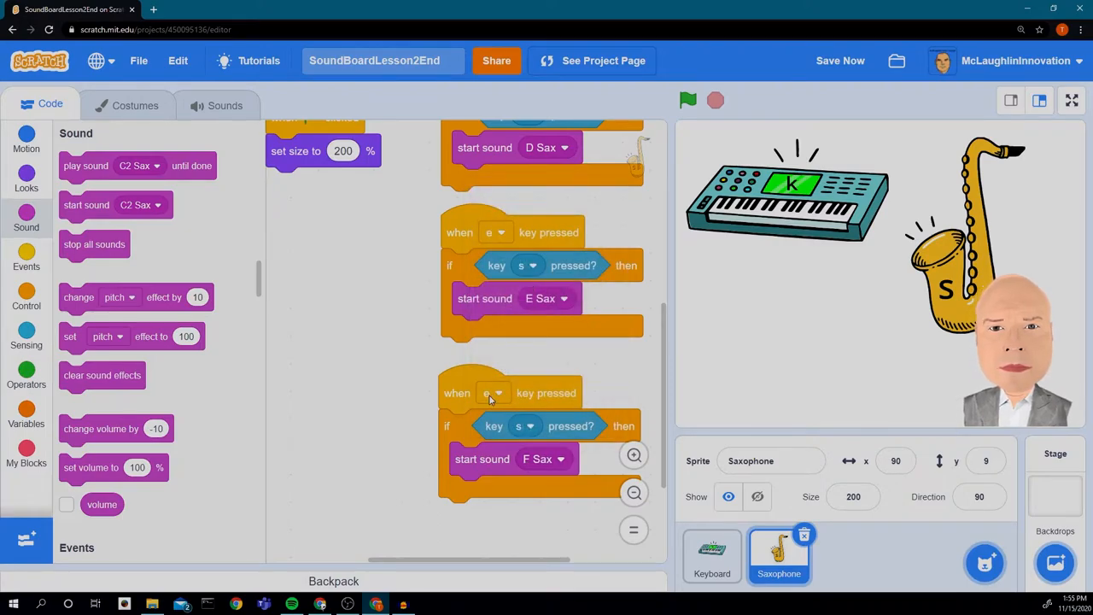
left_click(499, 393)
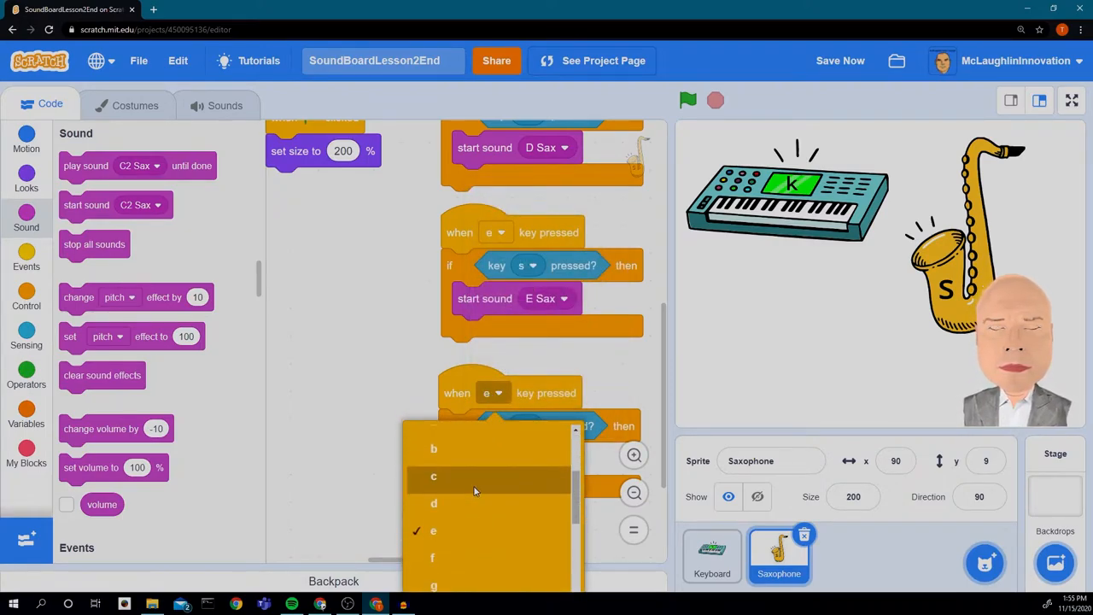
left_click(433, 557)
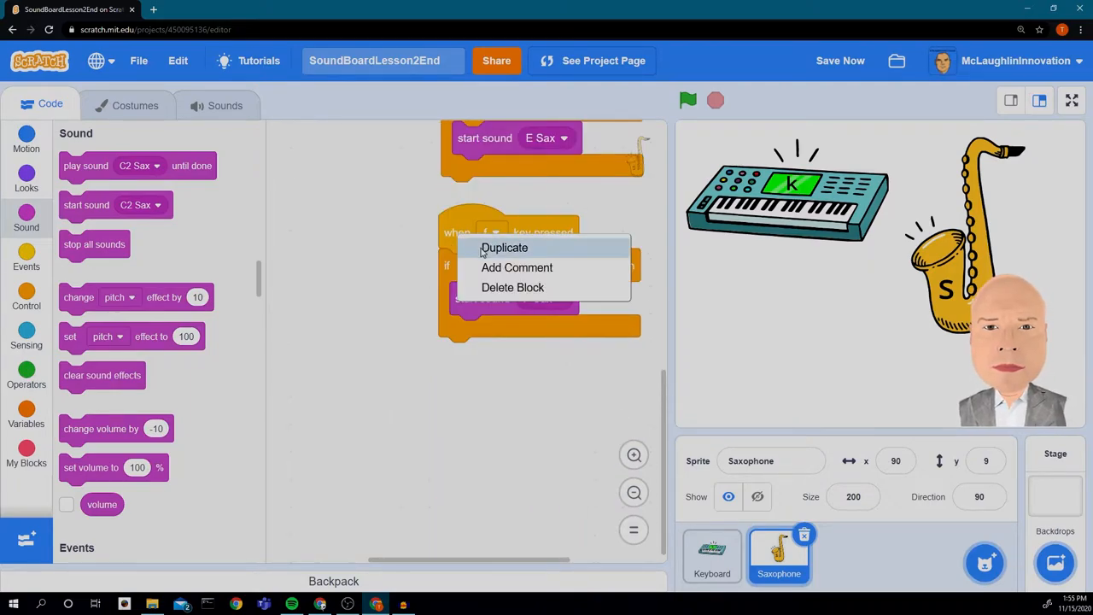
Step: Duplicate further copies for keys g, a and b playing G, A and B Sax
left_click(505, 247)
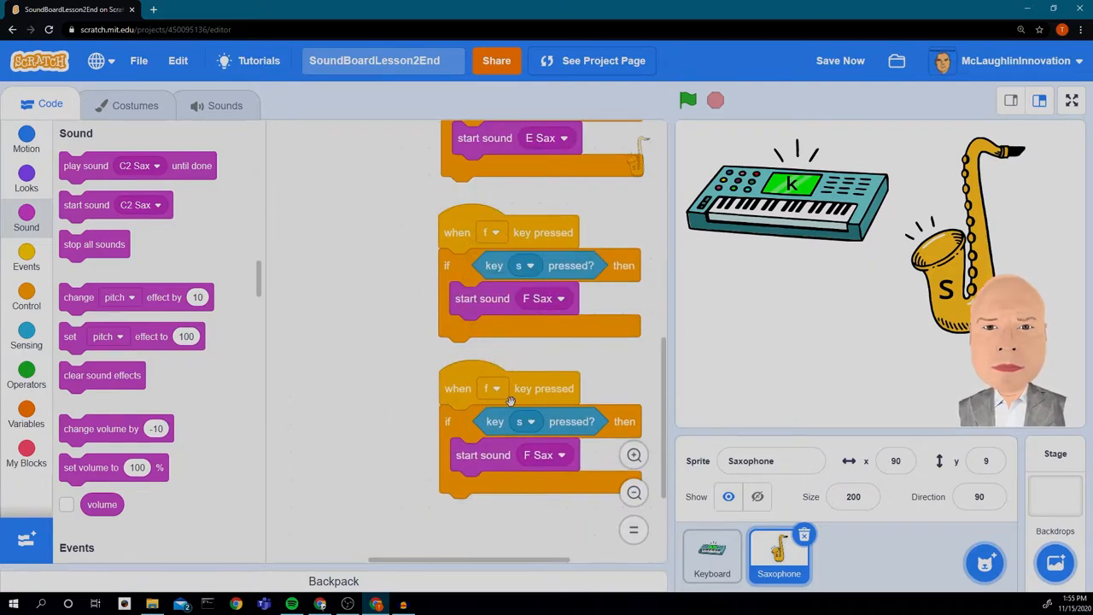
left_click(494, 388)
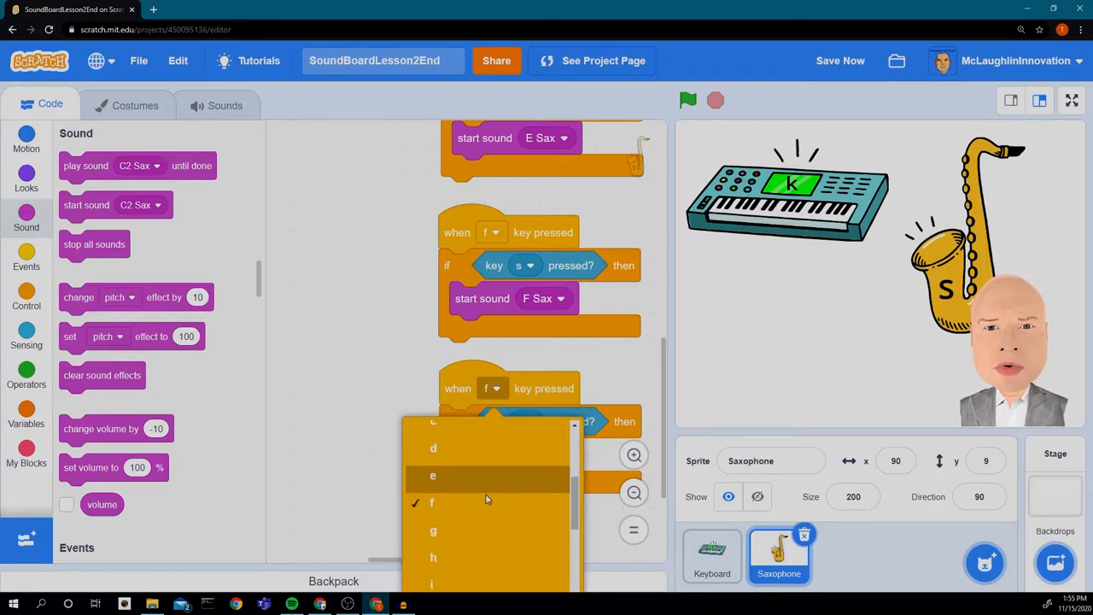
left_click(434, 529)
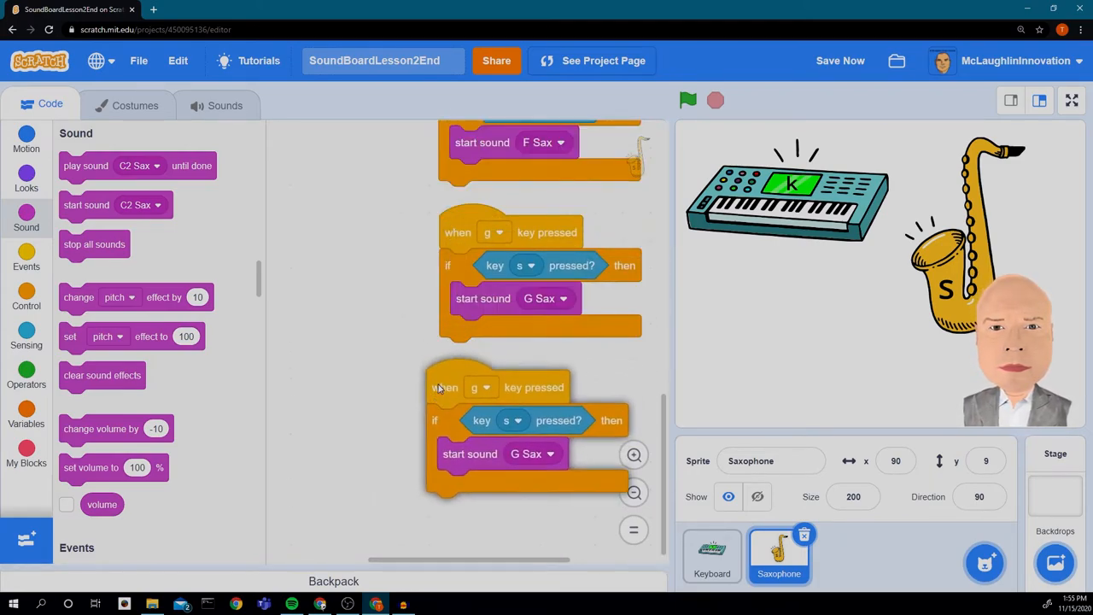
left_click(543, 454)
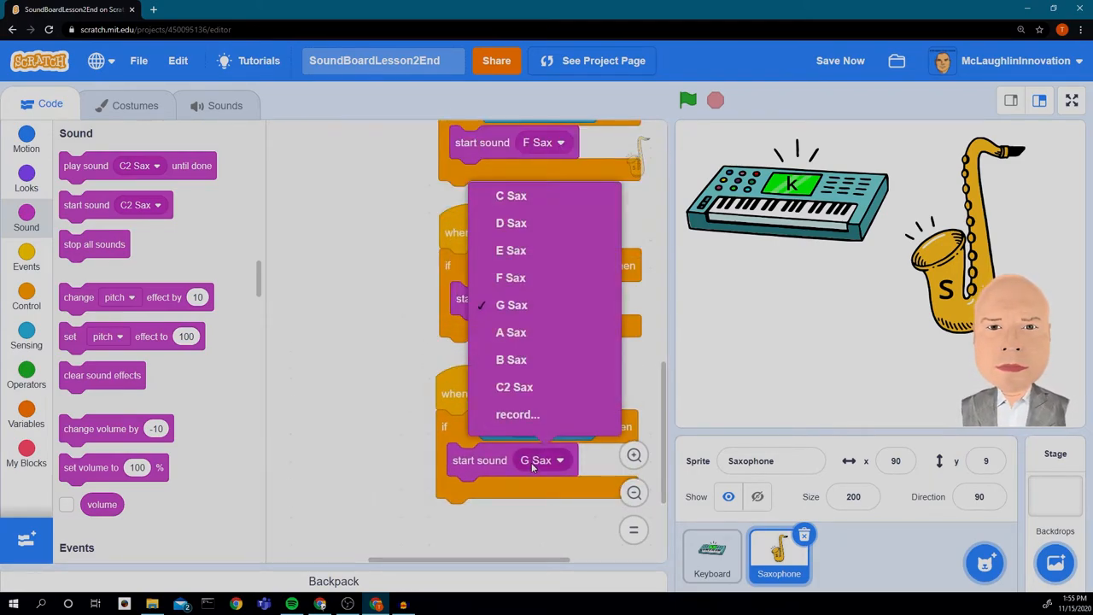
left_click(513, 304)
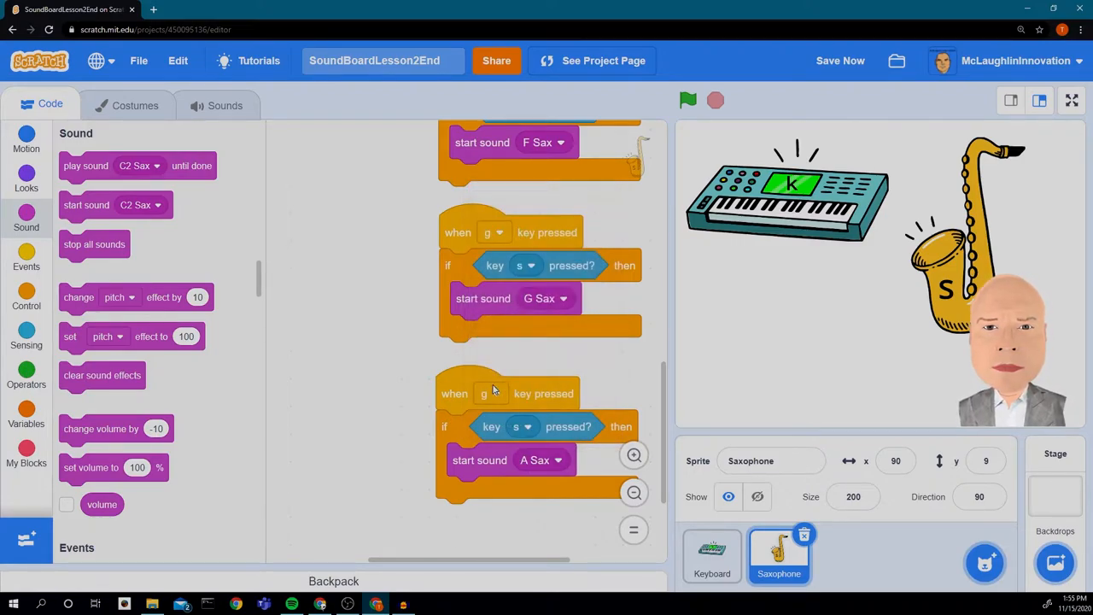
left_click(492, 392)
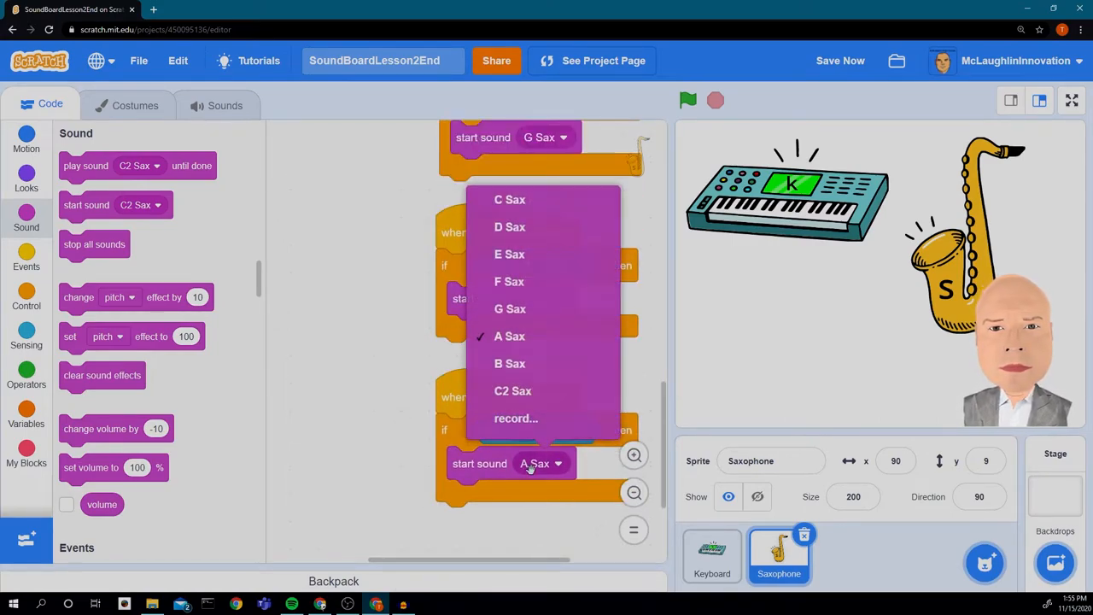
left_click(509, 335)
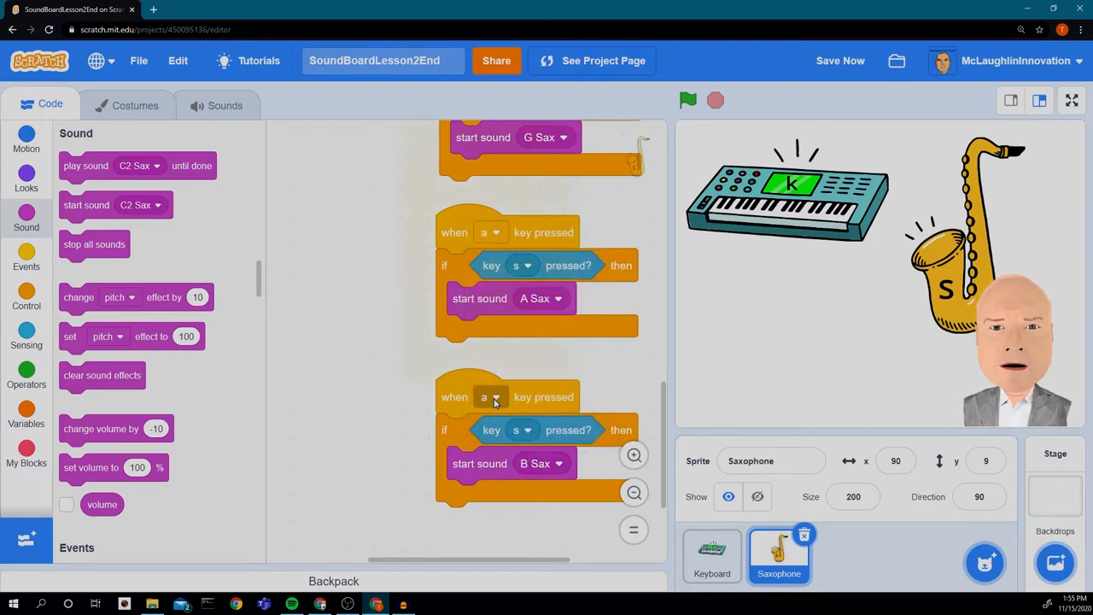
left_click(492, 396)
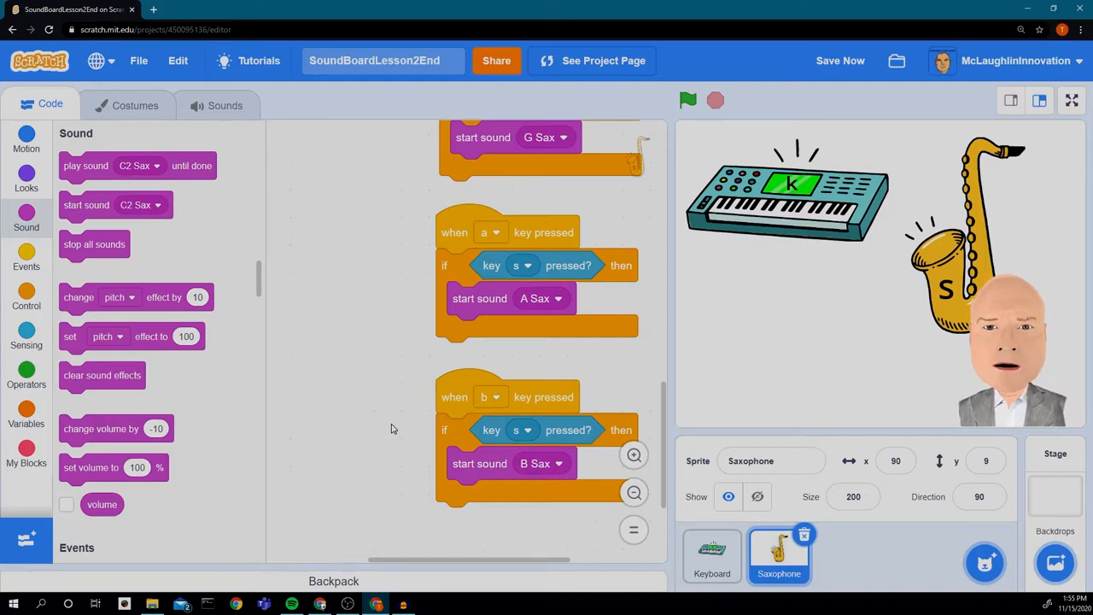
mouse_move(633, 203)
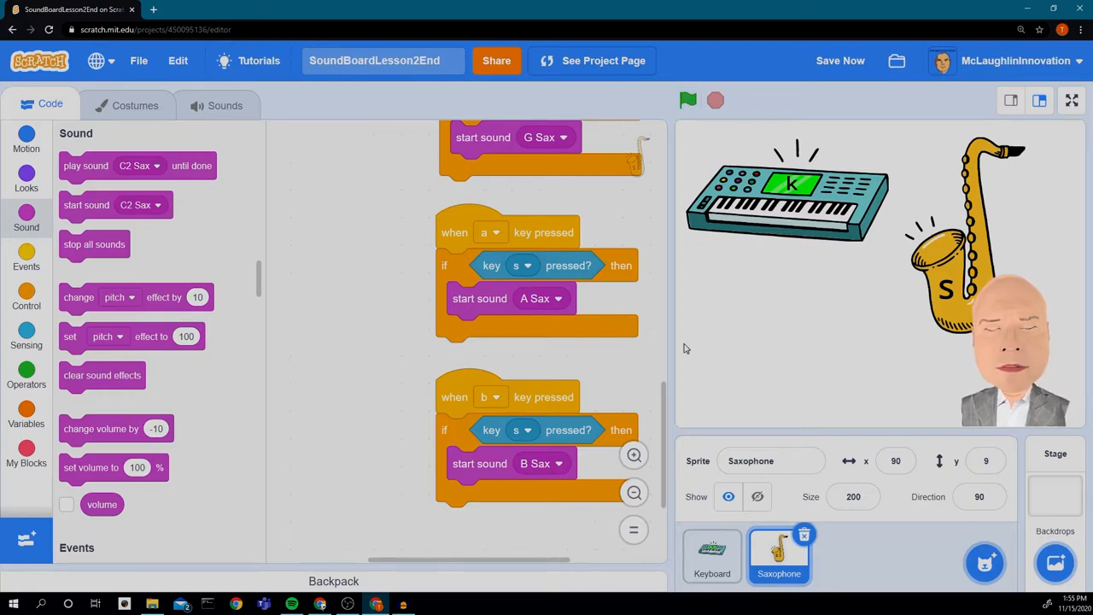
left_click(841, 59)
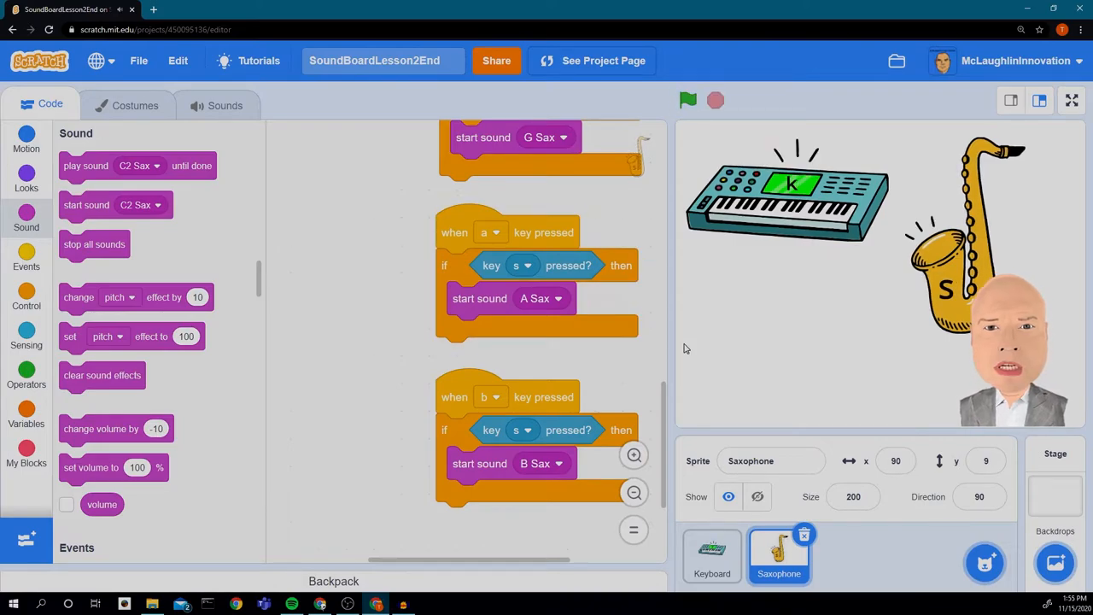
left_click(689, 99)
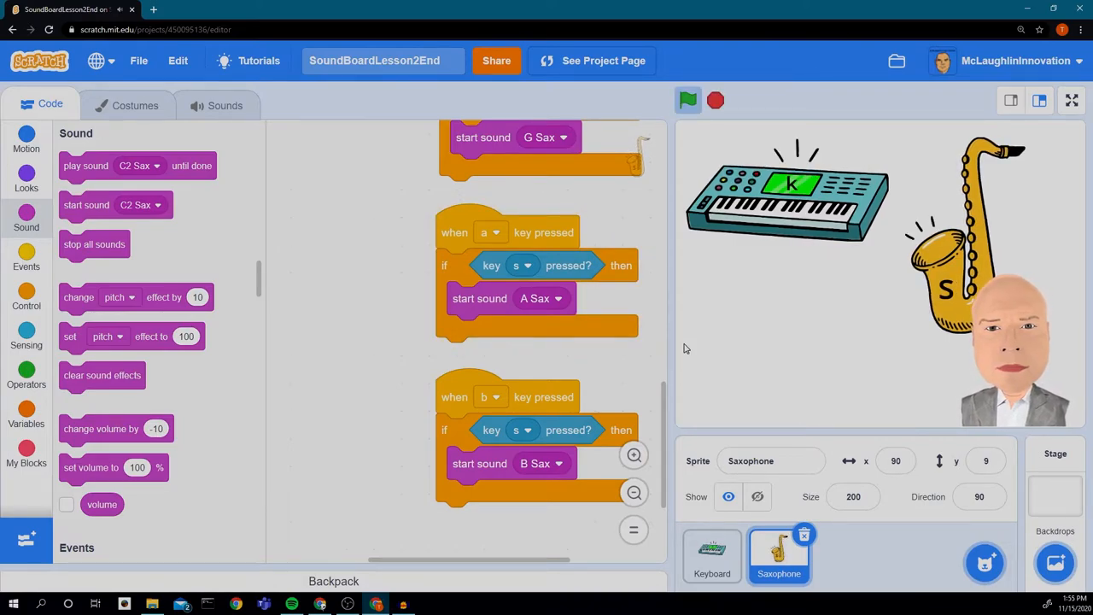
left_click(688, 101)
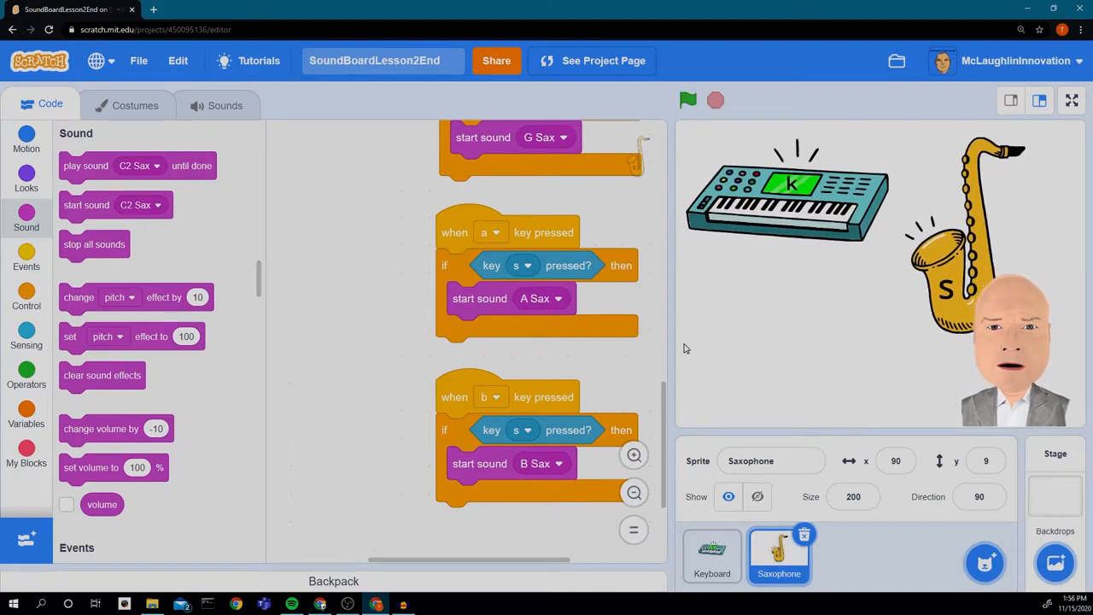
left_click(689, 99)
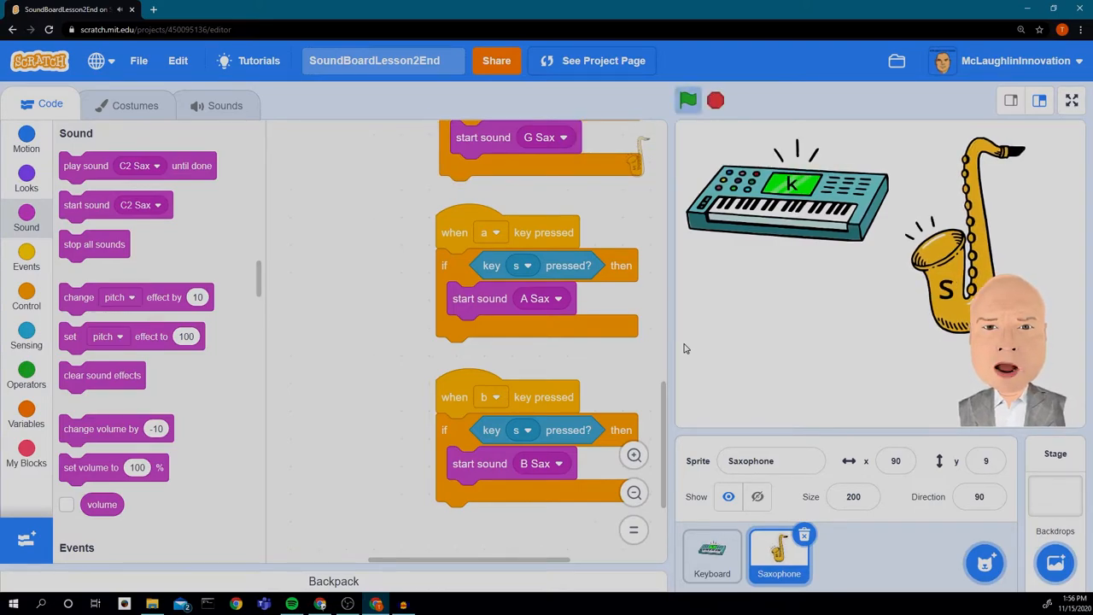
left_click(689, 99)
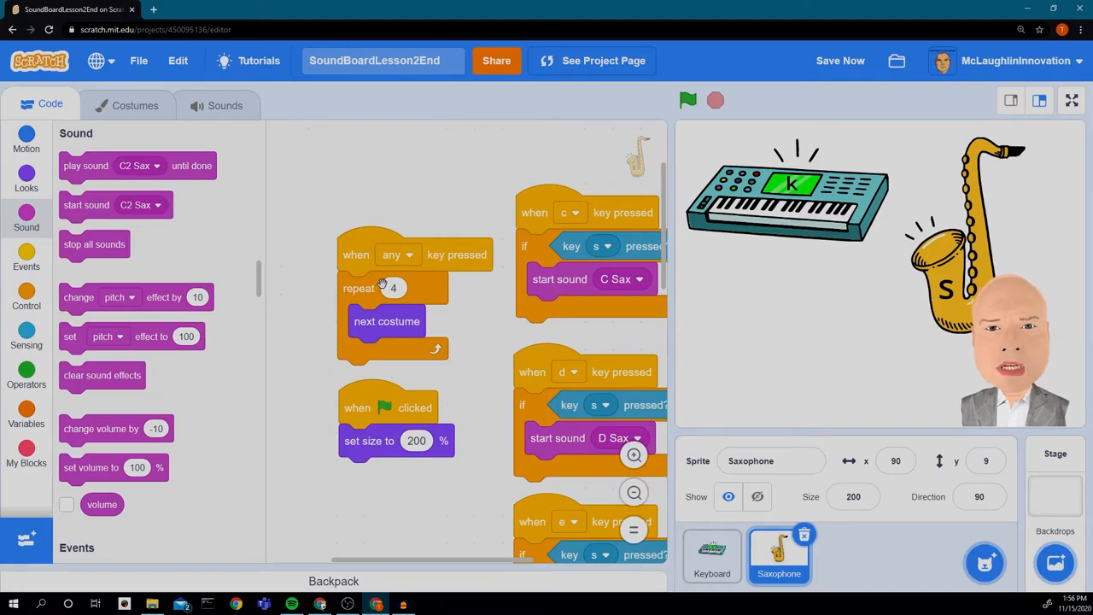
mouse_move(499, 270)
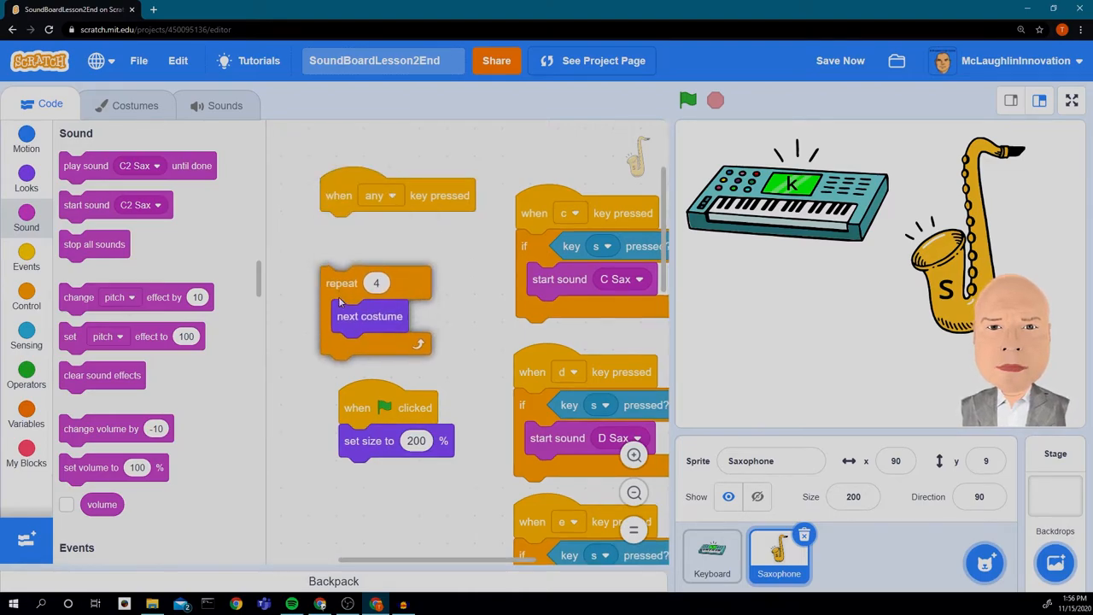
Step: Wrap the Saxophone's costume animation in an if checking 'key s pressed?'
left_click(25, 294)
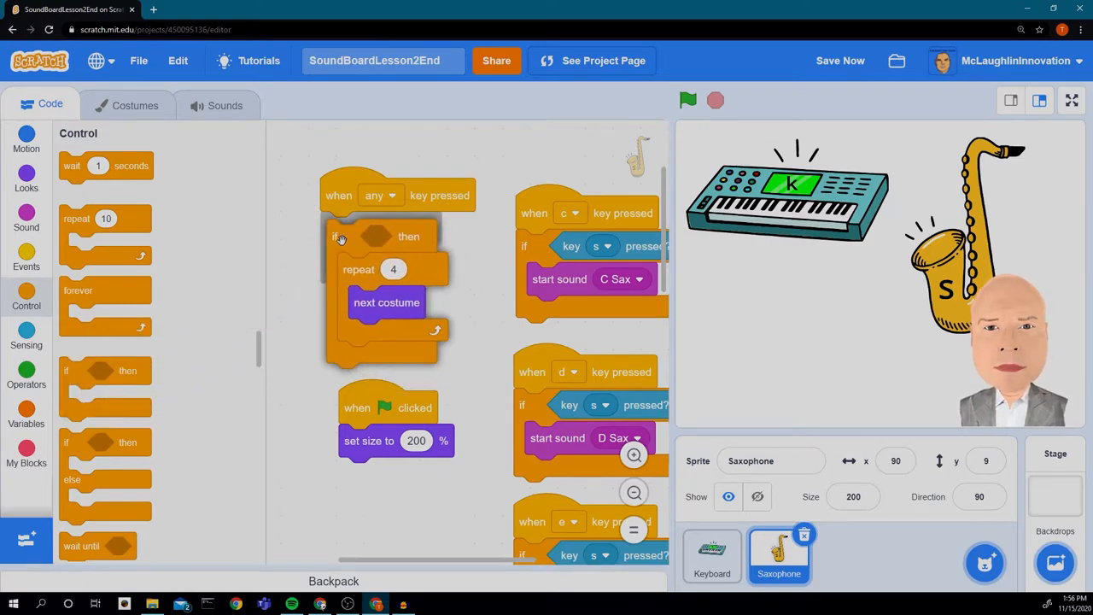
left_click(25, 338)
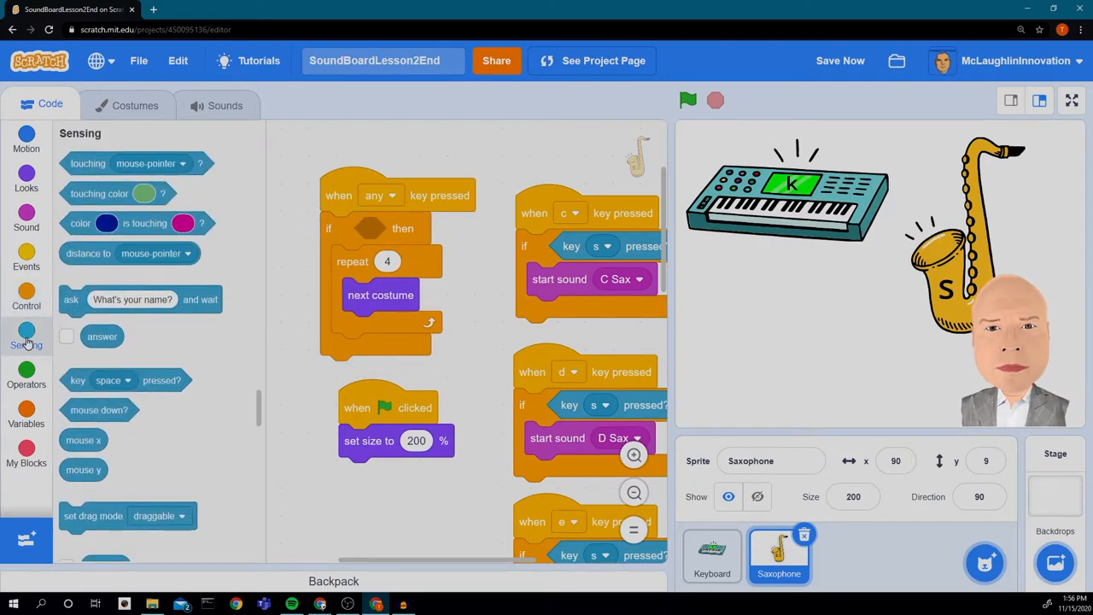
left_click_drag(126, 380, 389, 253)
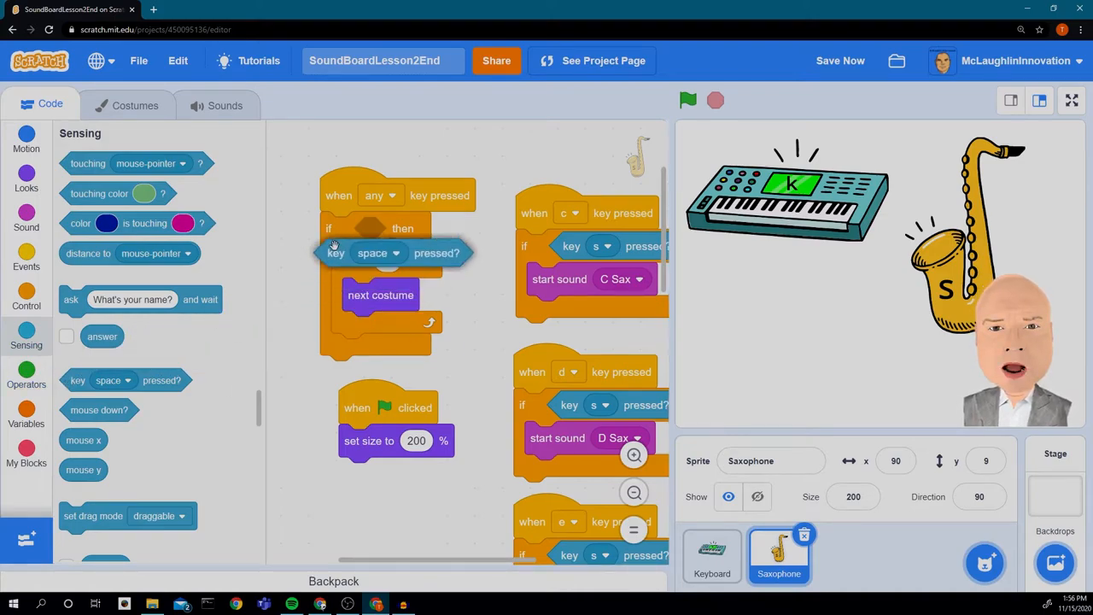
left_click(396, 253)
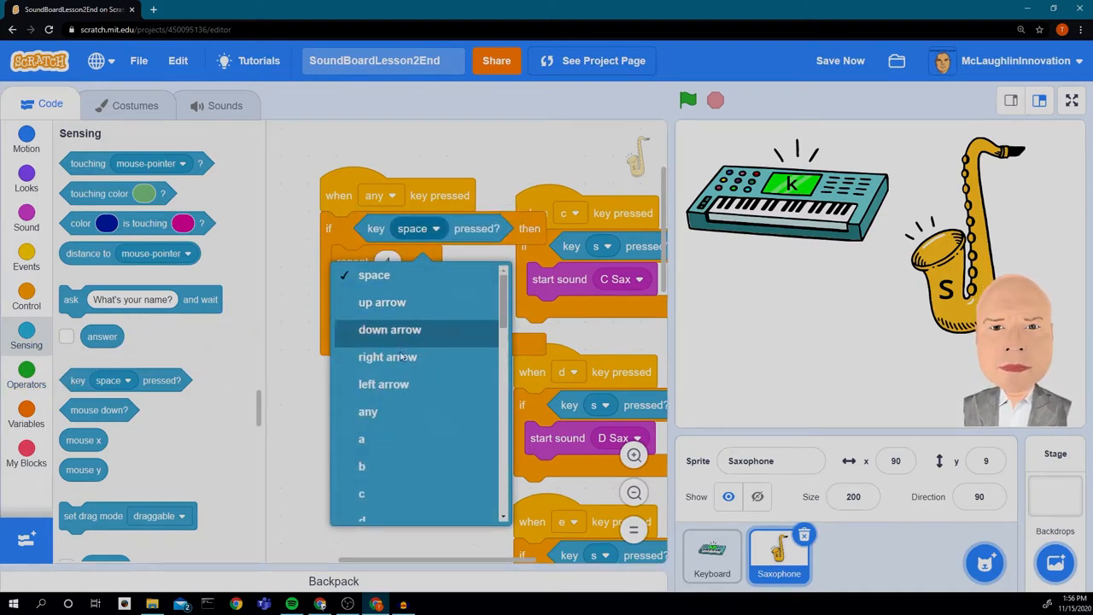
scroll("down", 3)
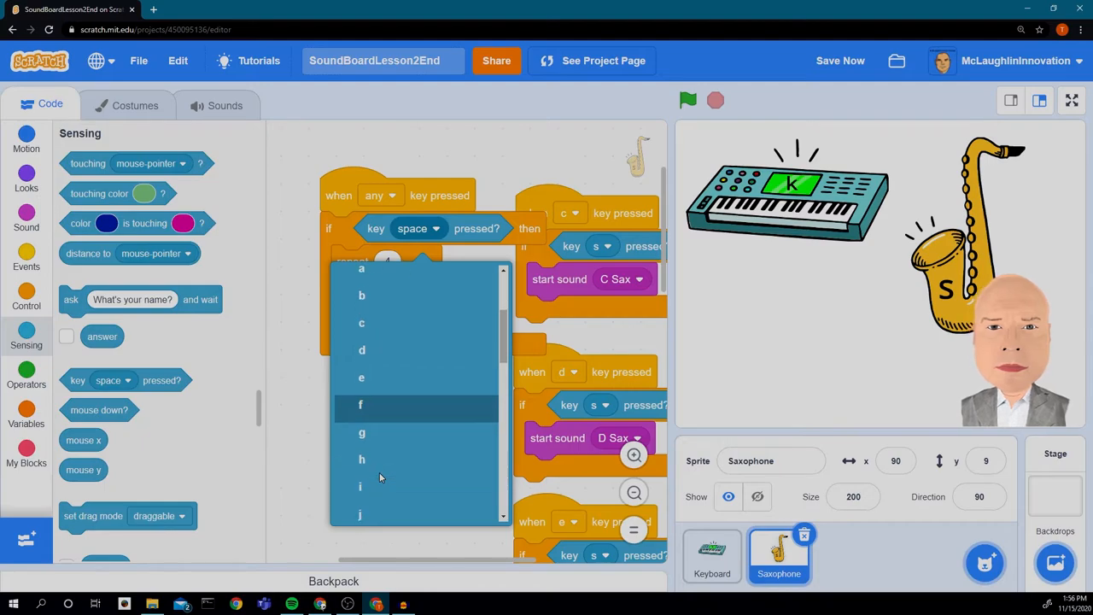
scroll("down", 3)
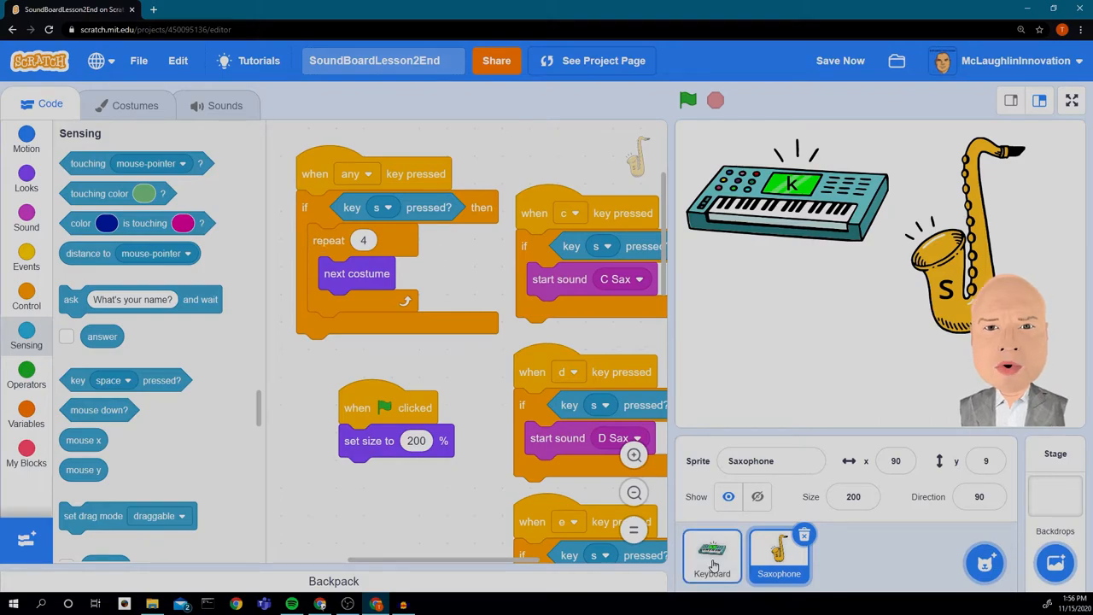
Step: Bring the Keyboard sprite's any-key animation script into view with an if-then around its repeat loop
left_click(711, 555)
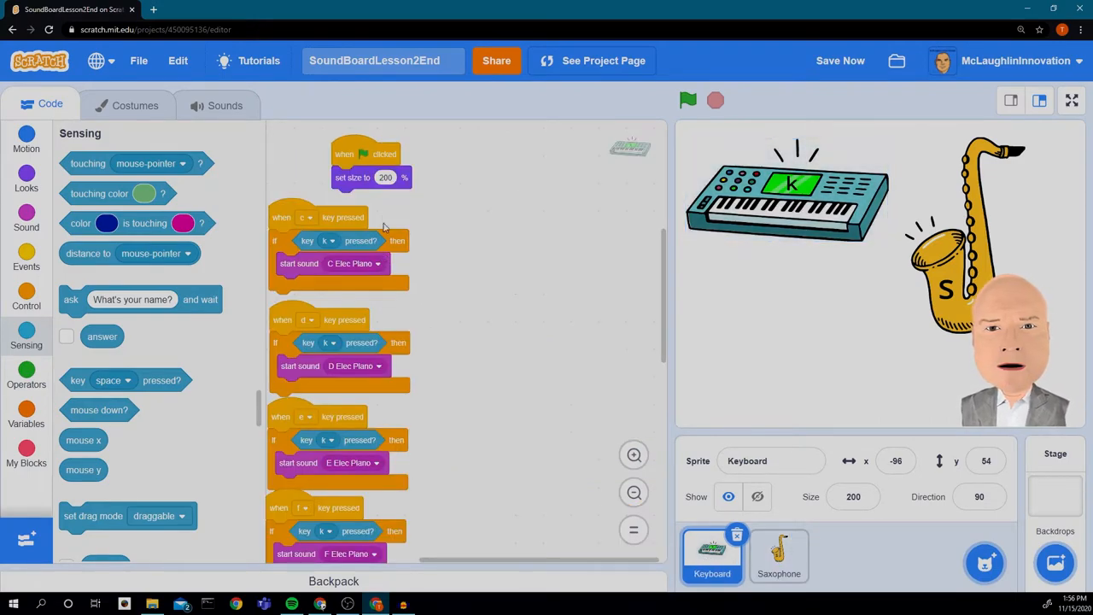
scroll("down", 3)
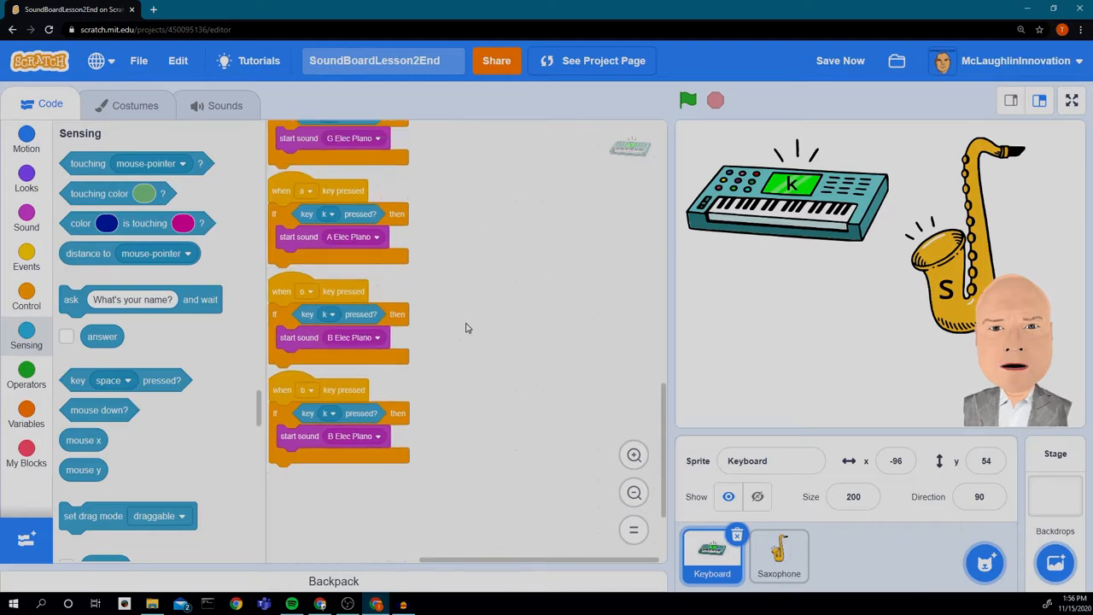
scroll("up", 3)
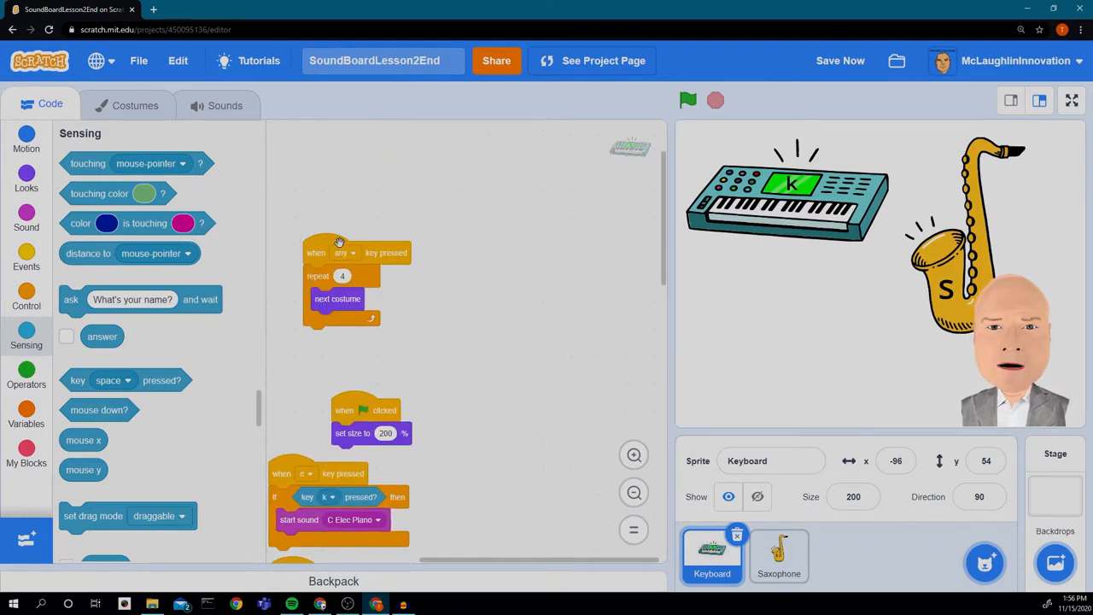
left_click(634, 455)
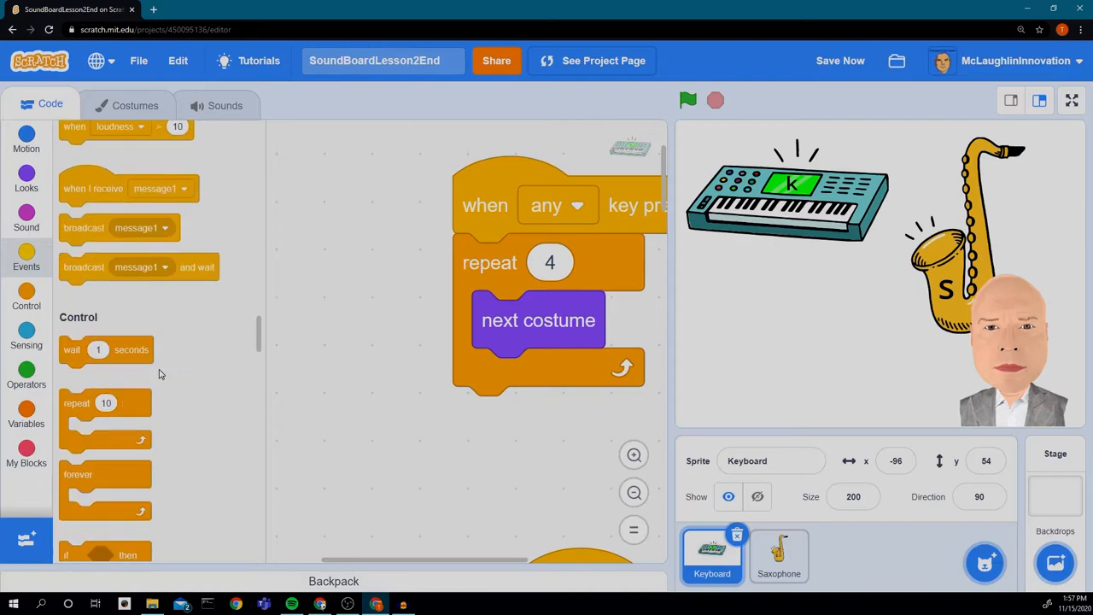
scroll("down", 3)
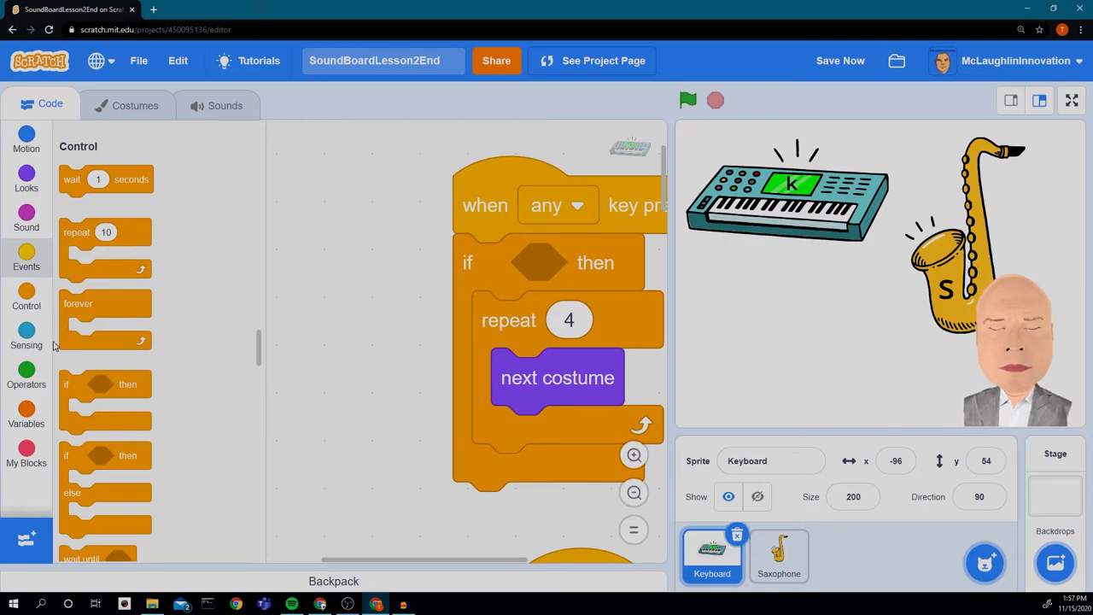
Step: Insert a 'key pressed?' sensing check into the if and set it to key k
left_click(26, 333)
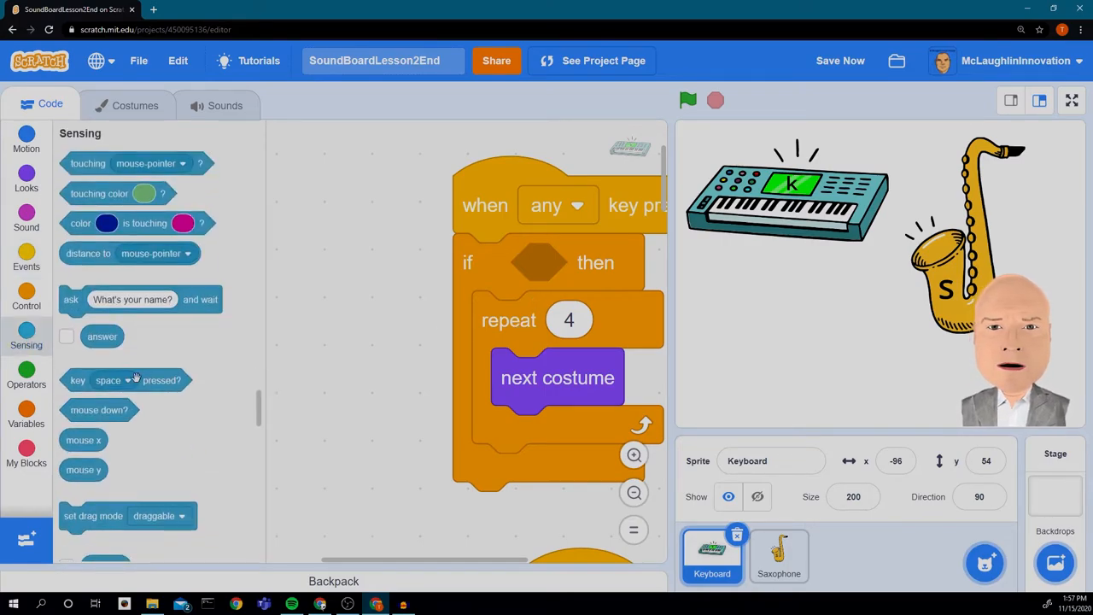
left_click_drag(126, 379, 589, 263)
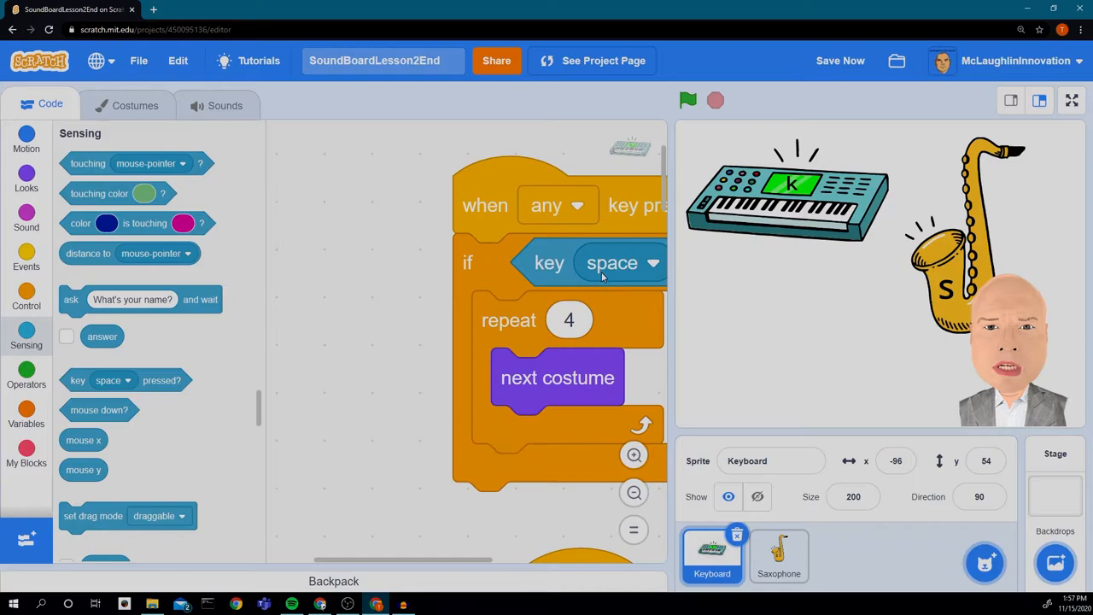
left_click(622, 263)
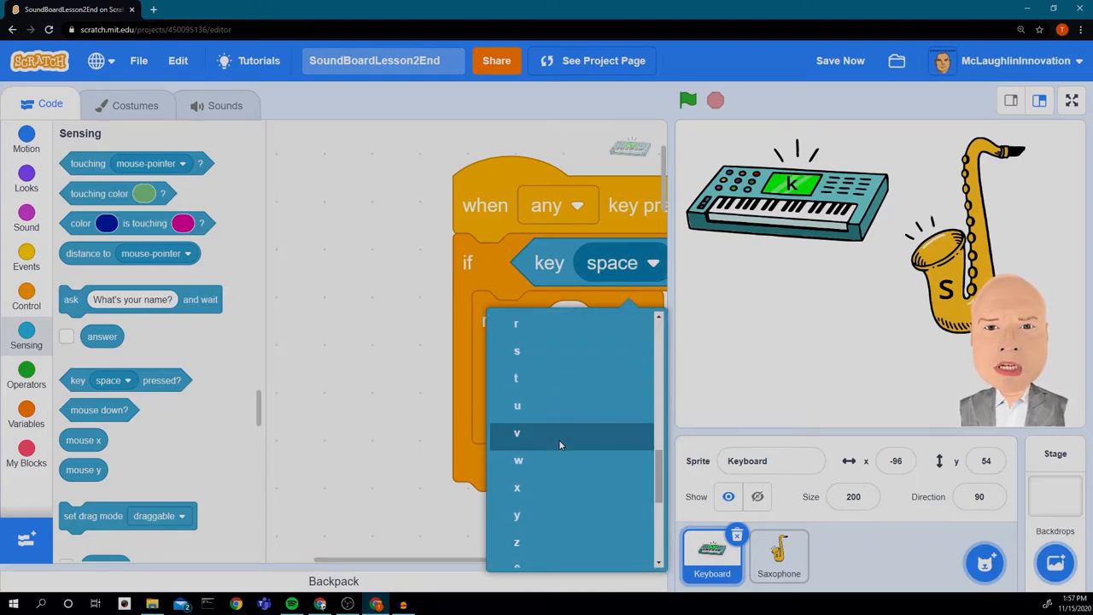
scroll("up", 3)
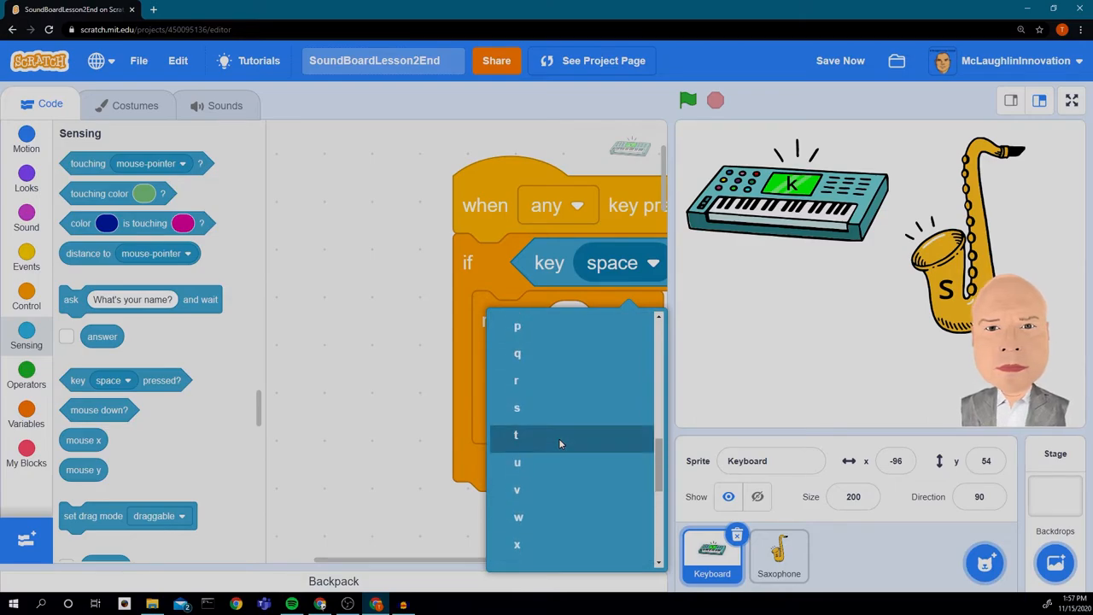
scroll("up", 3)
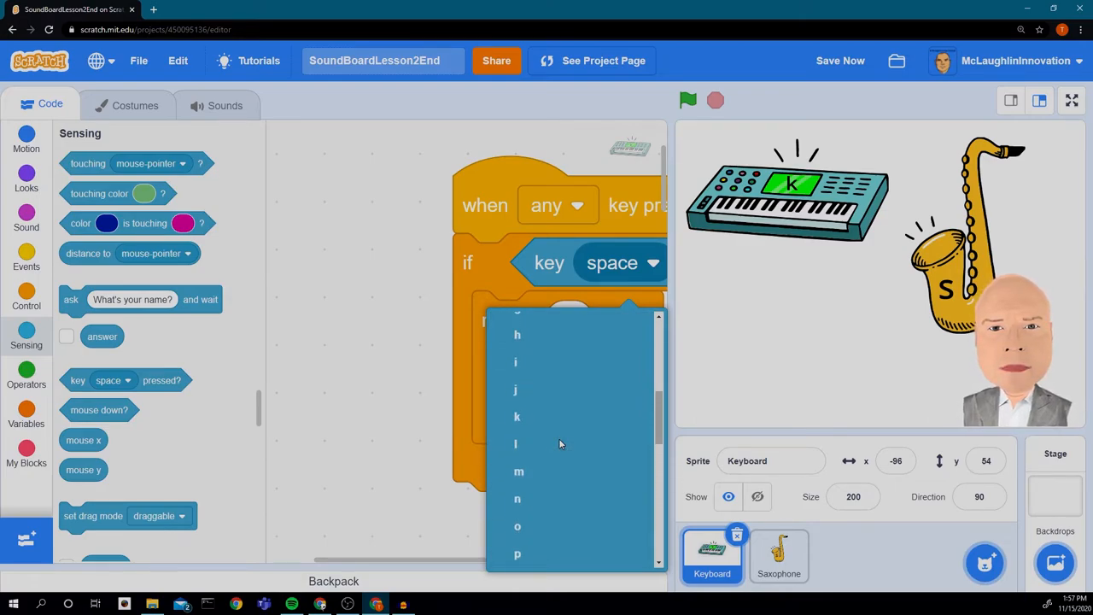
left_click(516, 416)
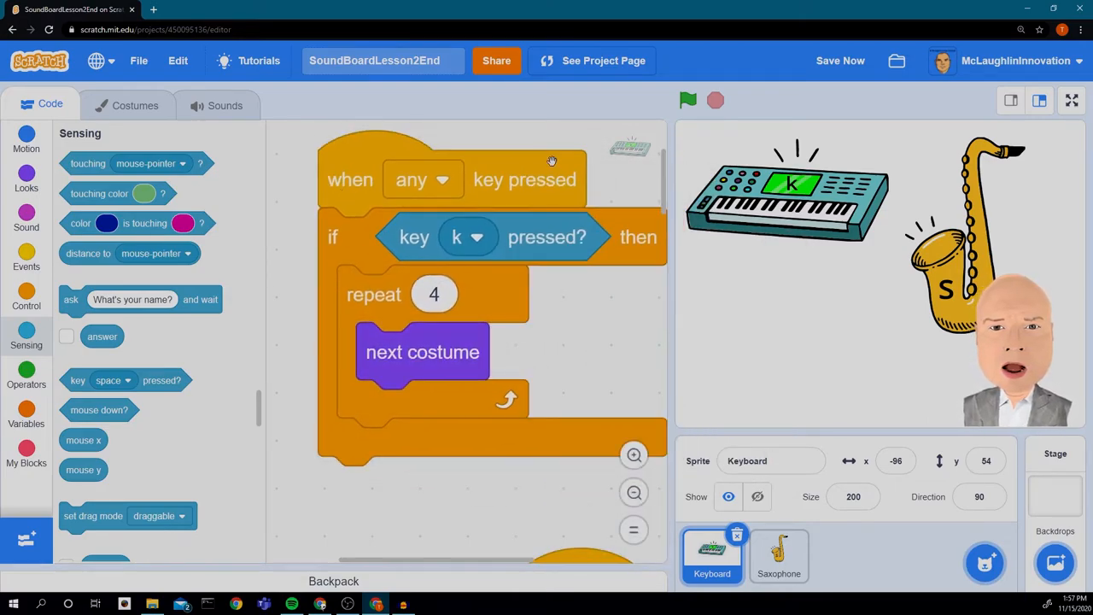
mouse_move(786, 309)
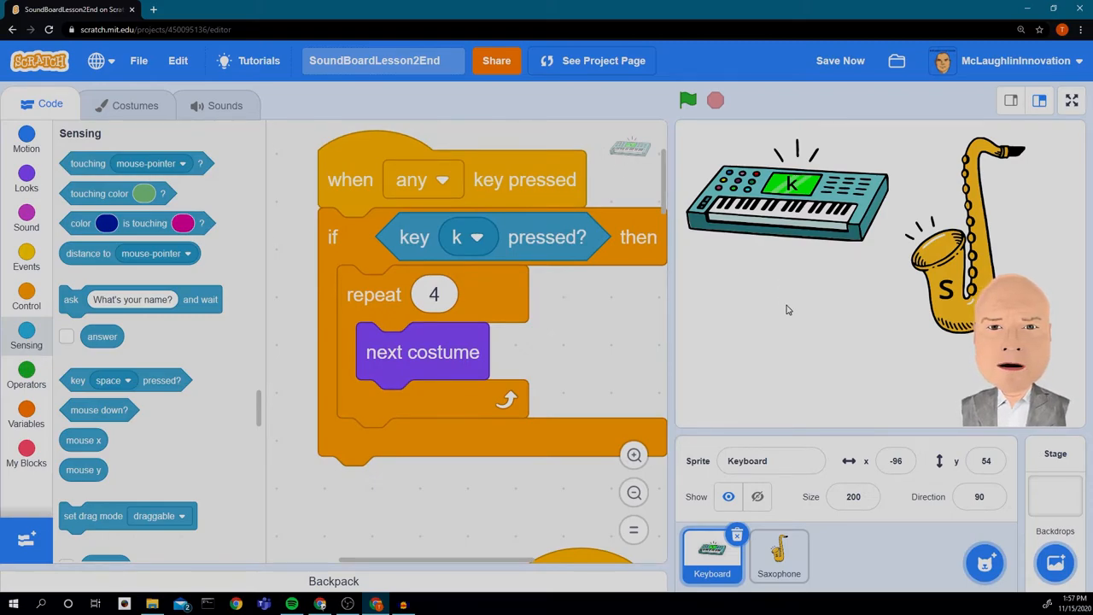
left_click(687, 99)
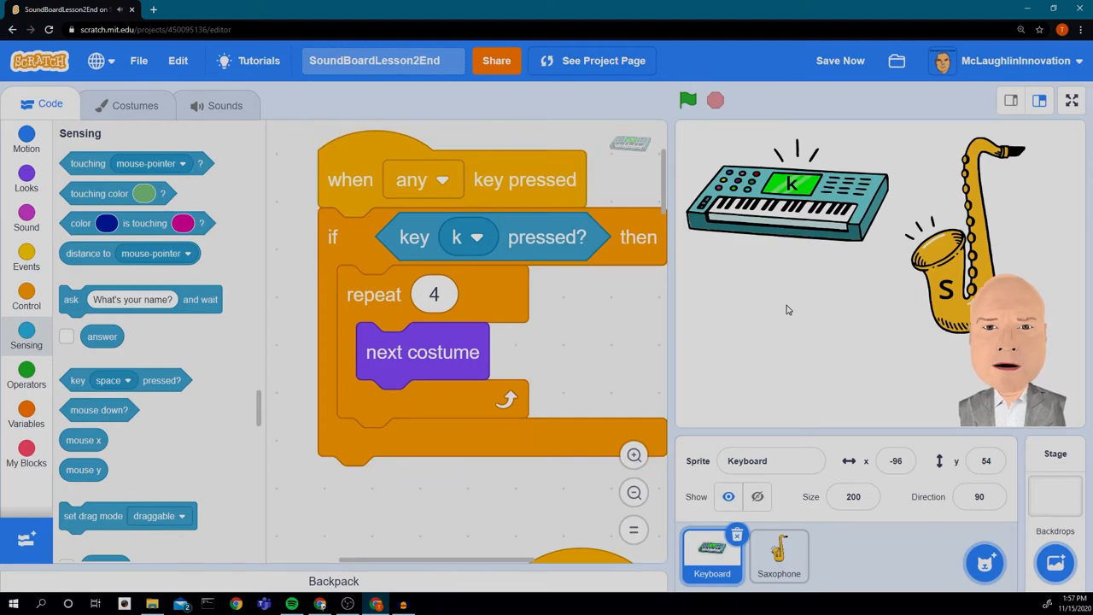
left_click(688, 99)
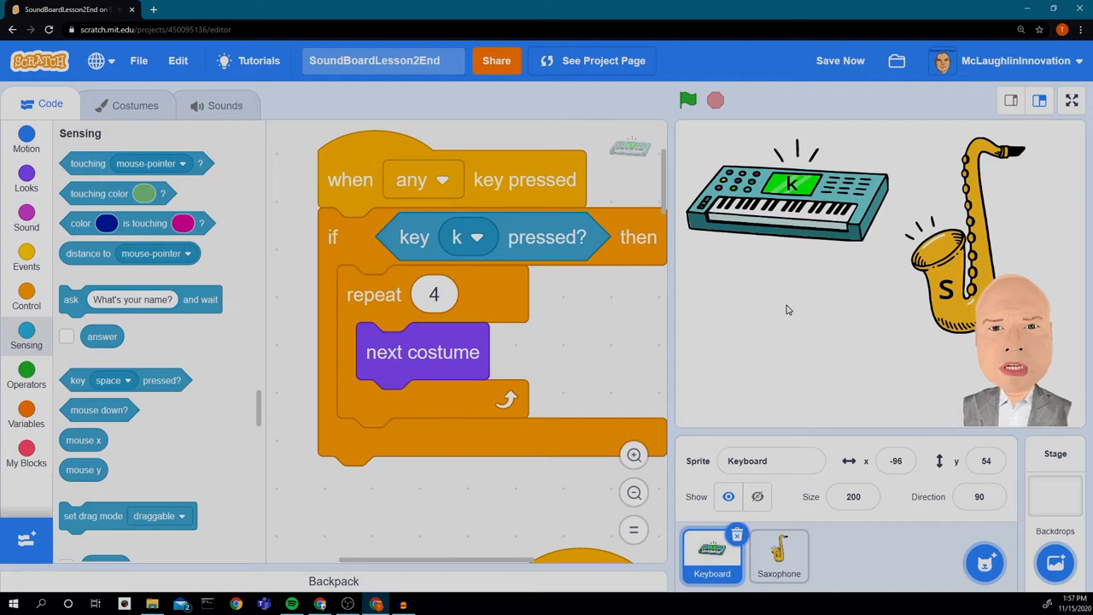
left_click(688, 99)
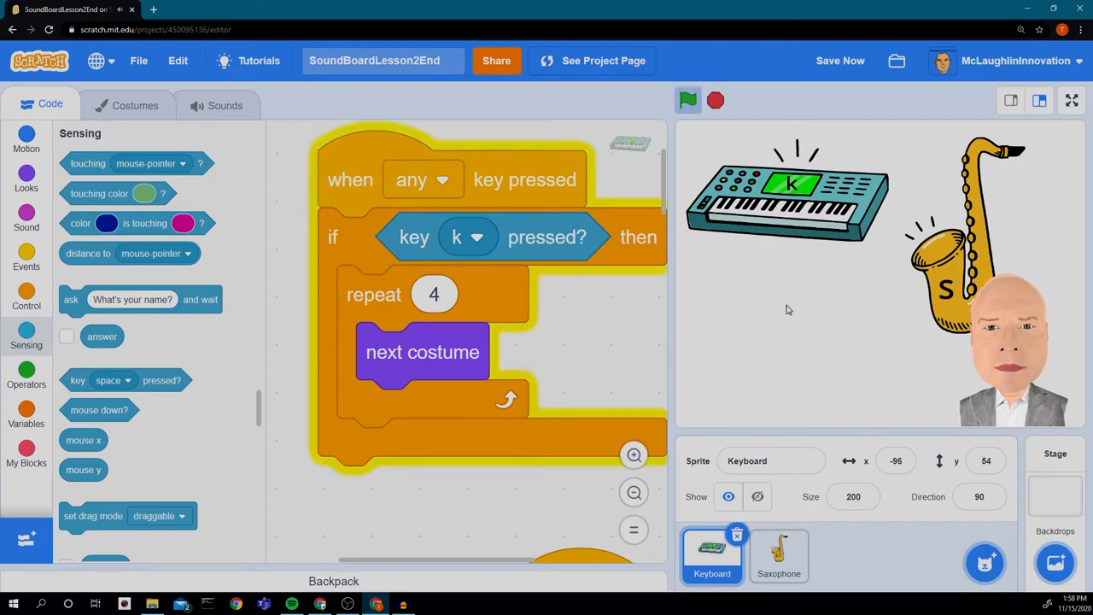
left_click(689, 99)
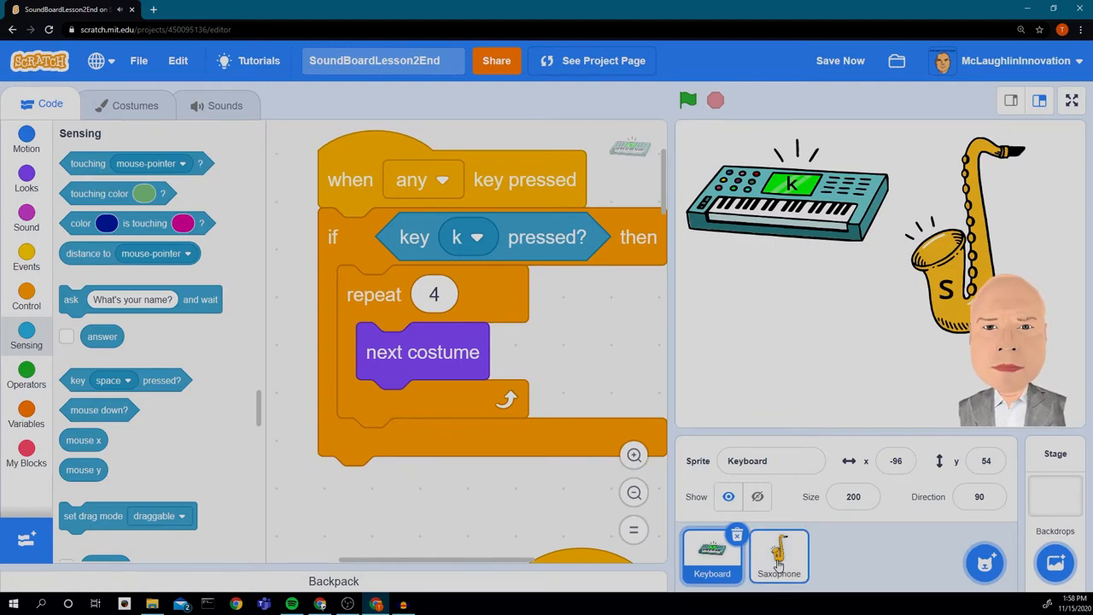
Step: Add the Trumpet sprite from the Music category of the sprite library
left_click(779, 555)
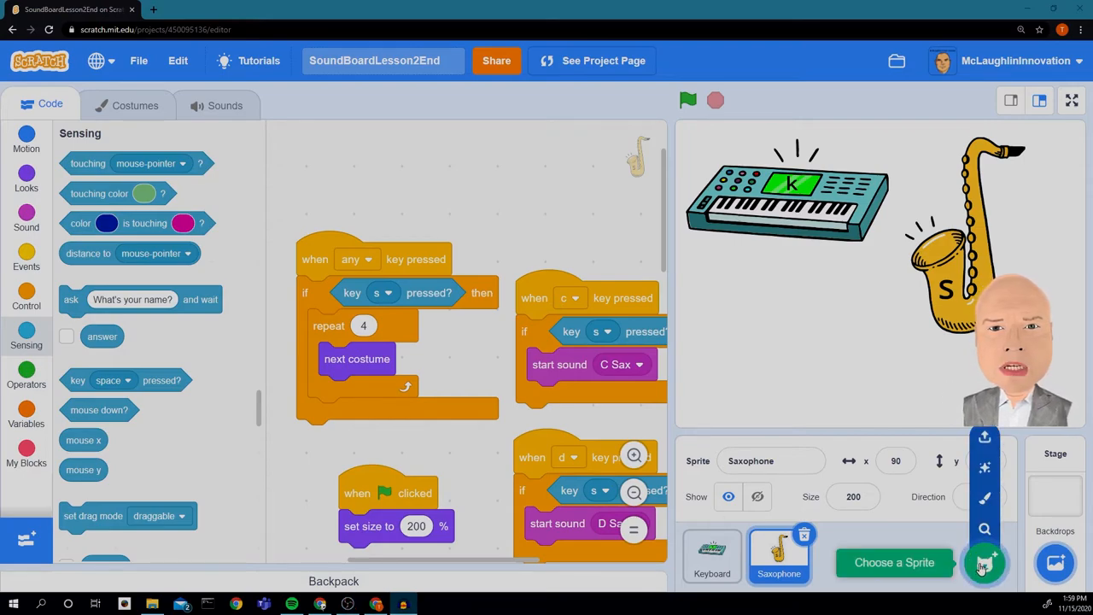
left_click(984, 563)
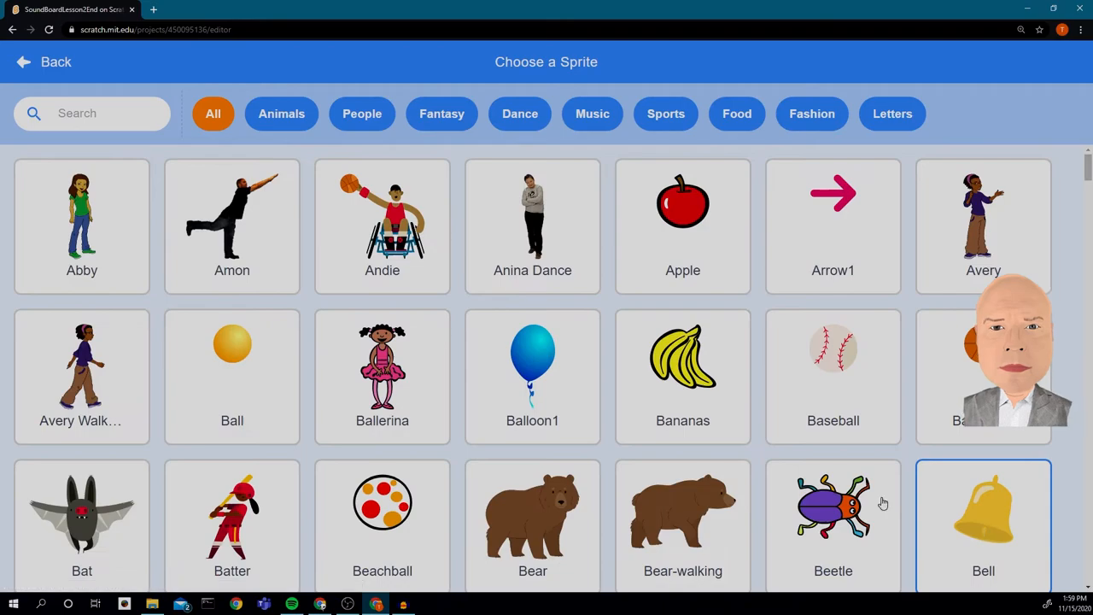
left_click(591, 113)
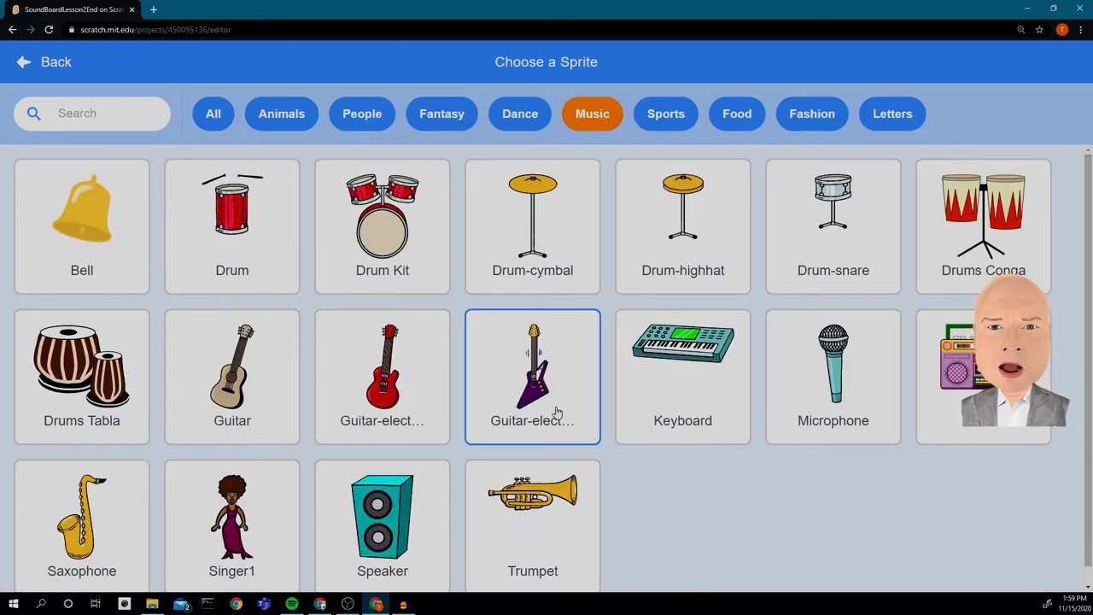
left_click(82, 526)
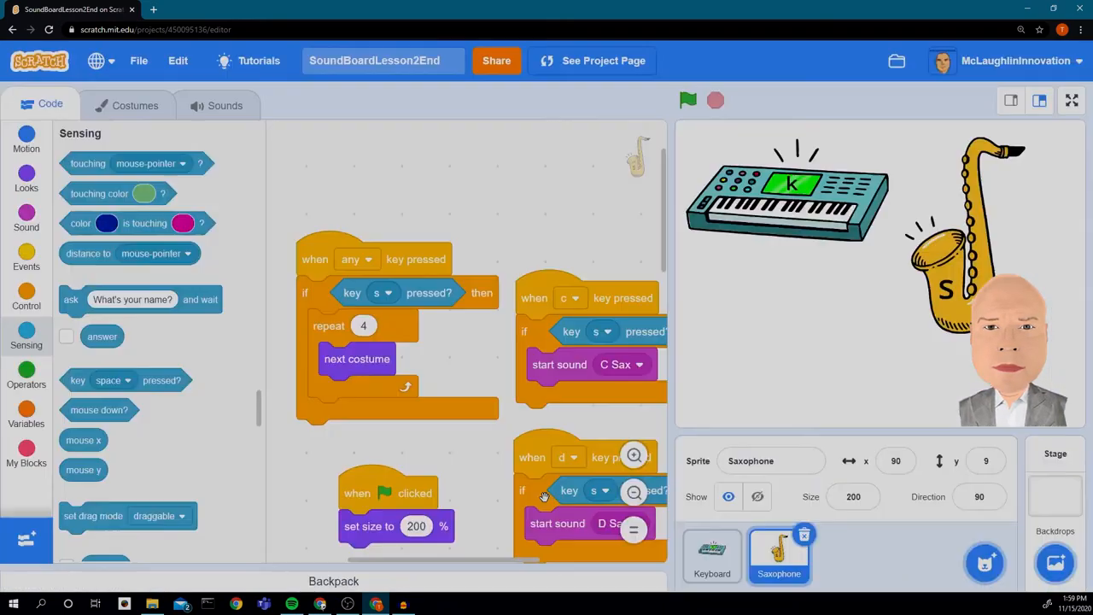
left_click(846, 555)
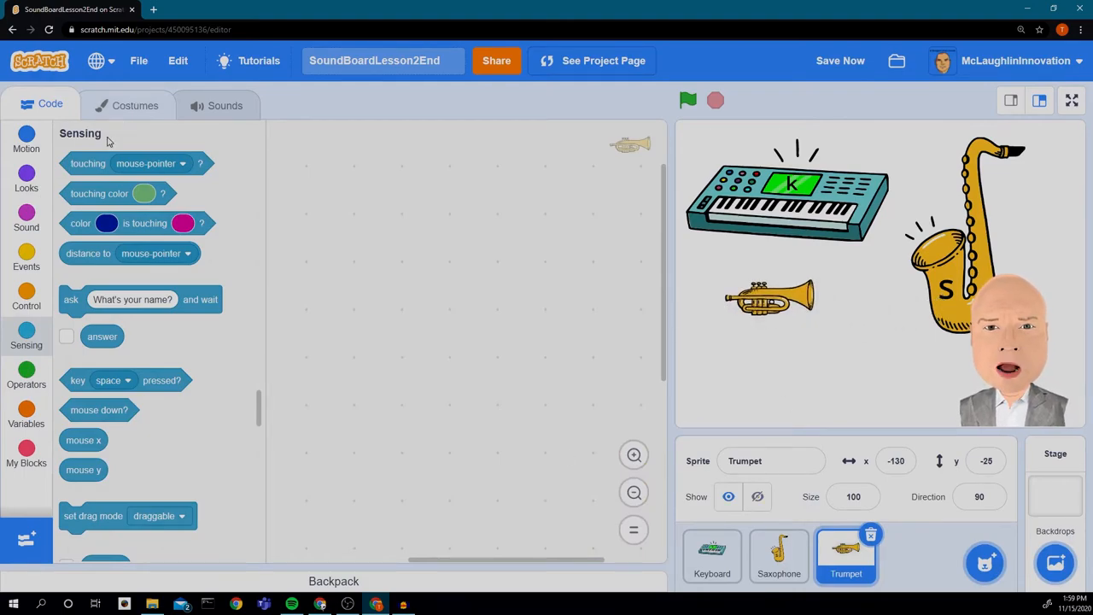
Step: Label both trumpet-a and trumpet-b costumes with a letter t beside the bell
left_click(134, 106)
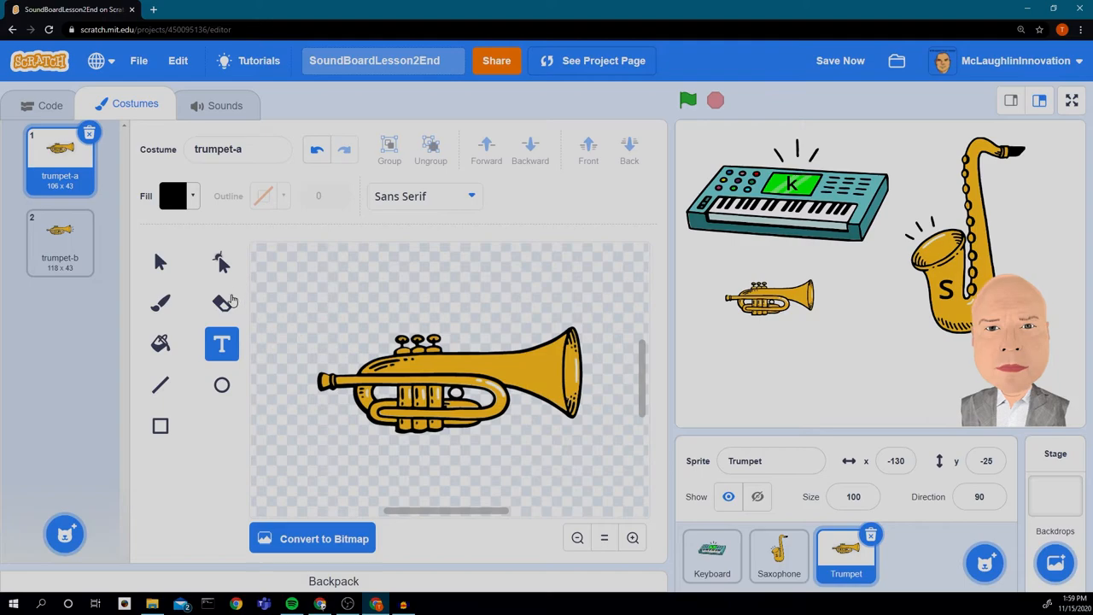
left_click(538, 354)
type("t")
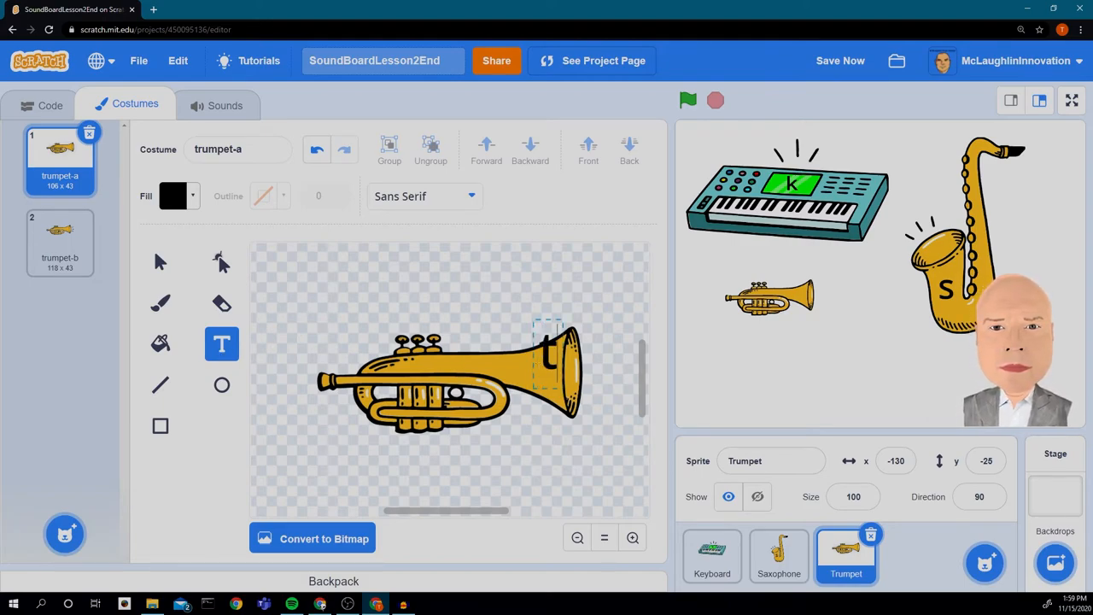
left_click(161, 262)
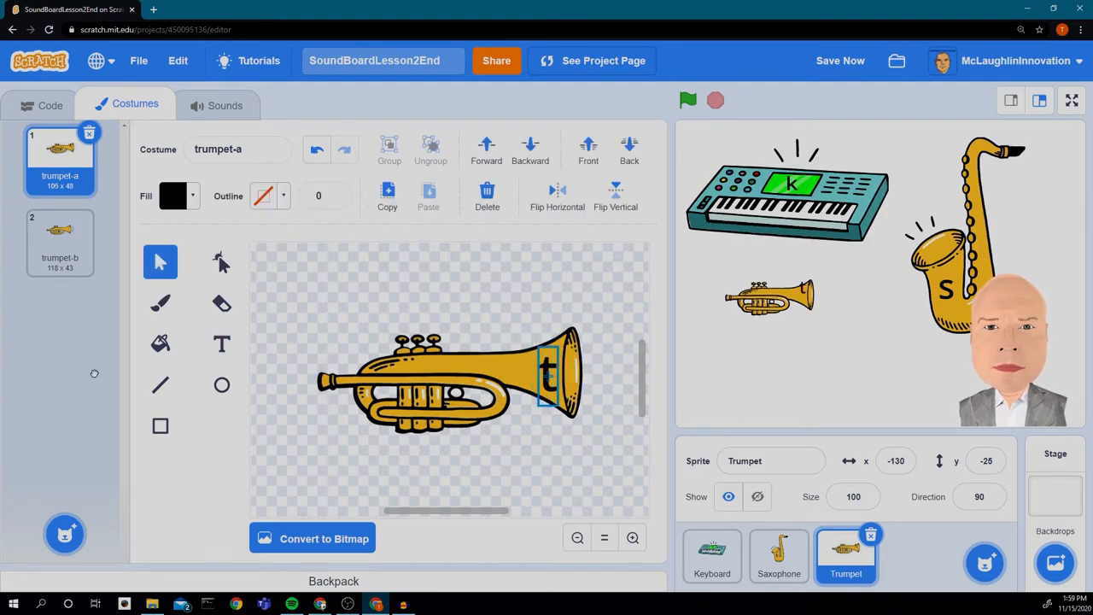
left_click(60, 243)
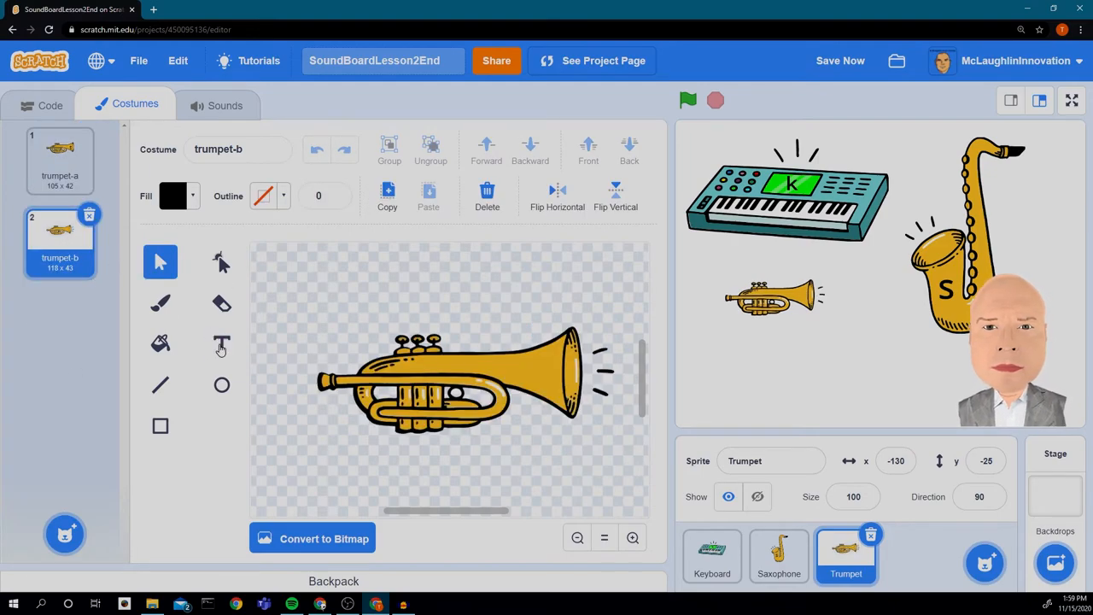
left_click(222, 343)
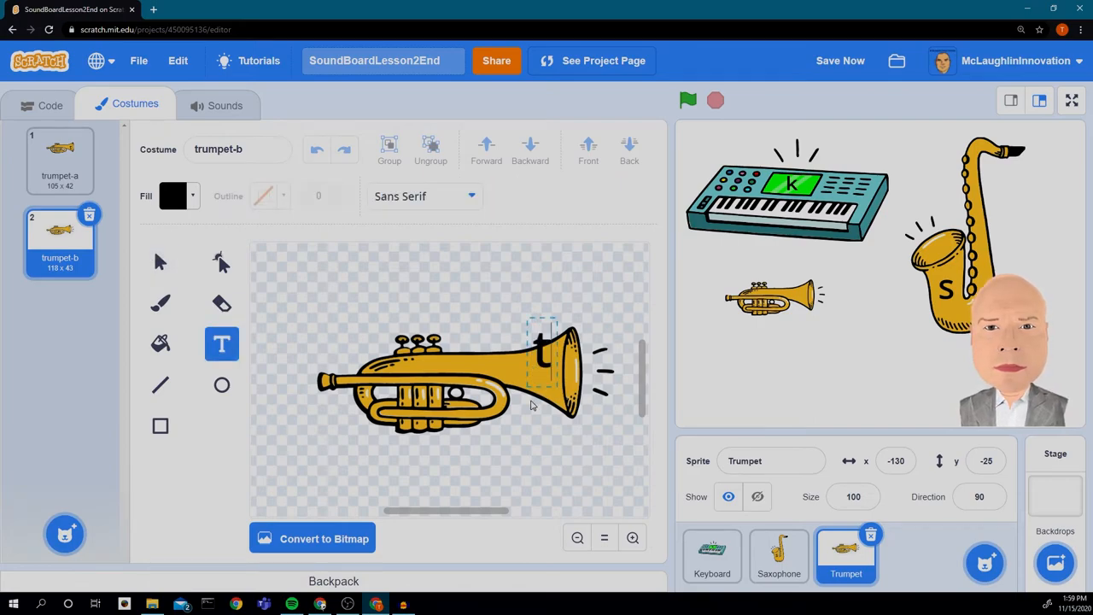
left_click(160, 262)
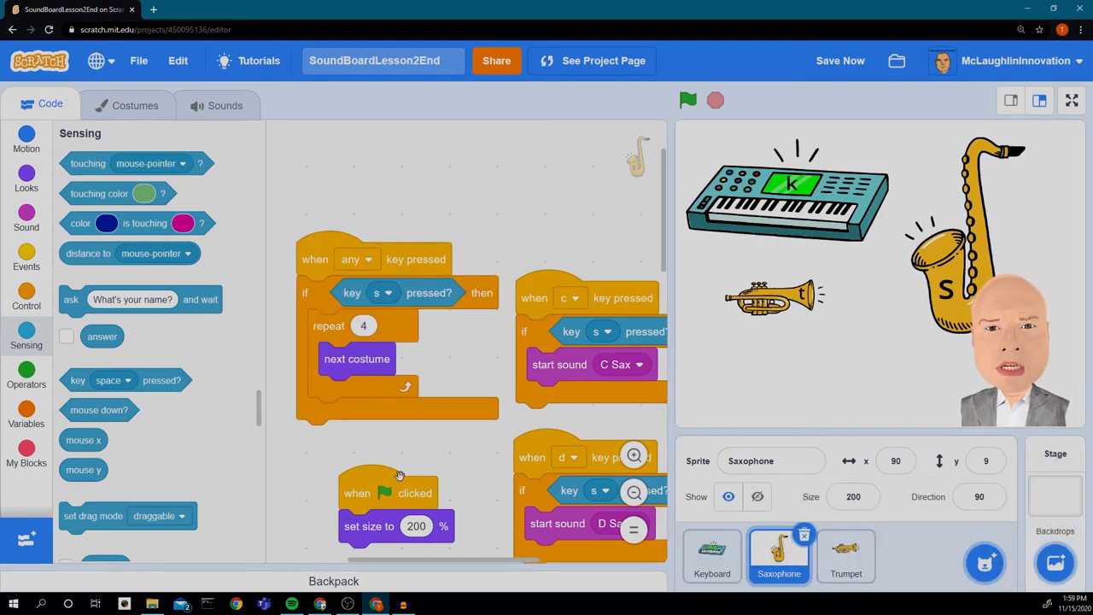
Step: Copy the start-size and costume-animation scripts to Trumpet, gating the animation on key t
scroll("down", 3)
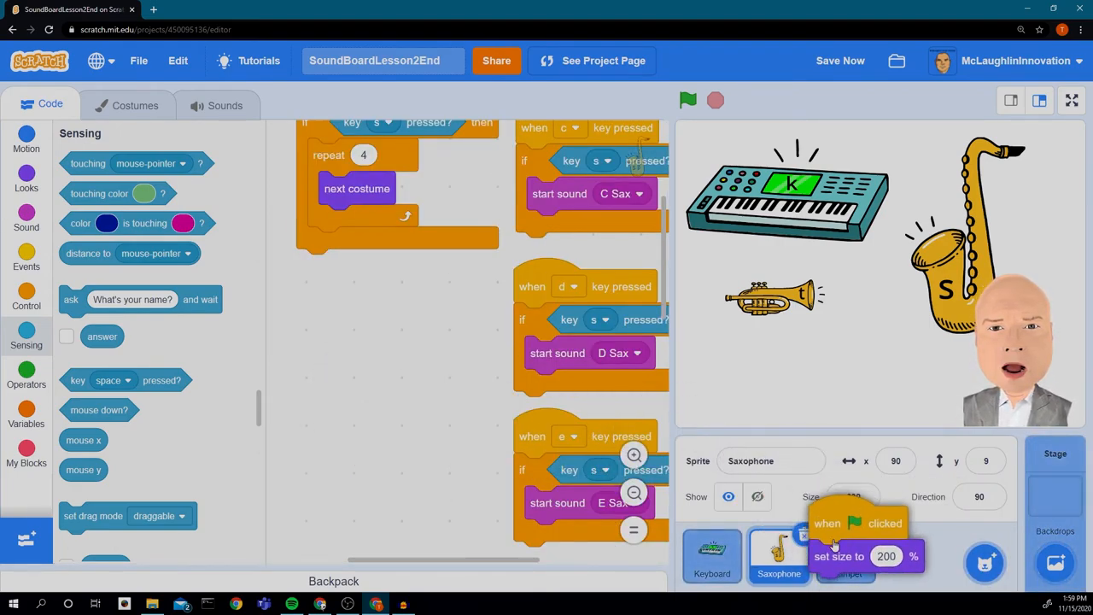
left_click(845, 556)
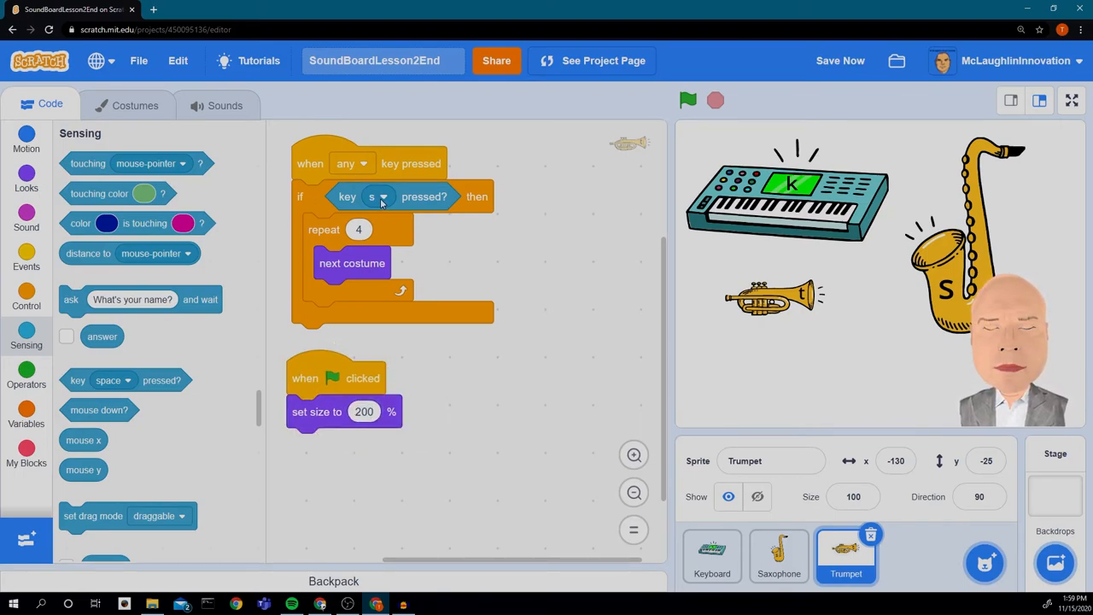
left_click(383, 196)
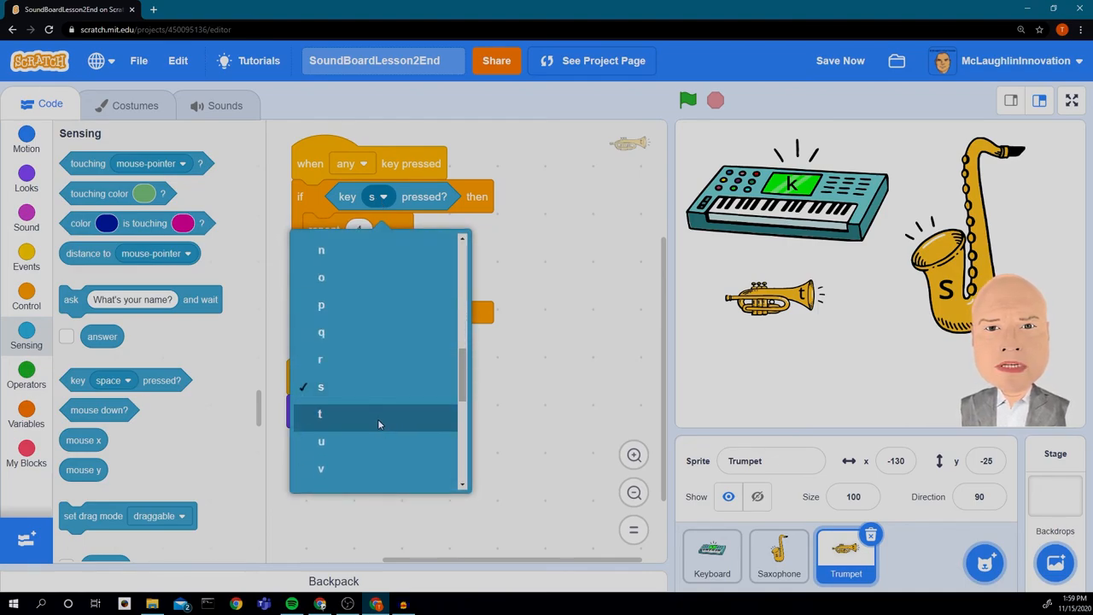
left_click(322, 414)
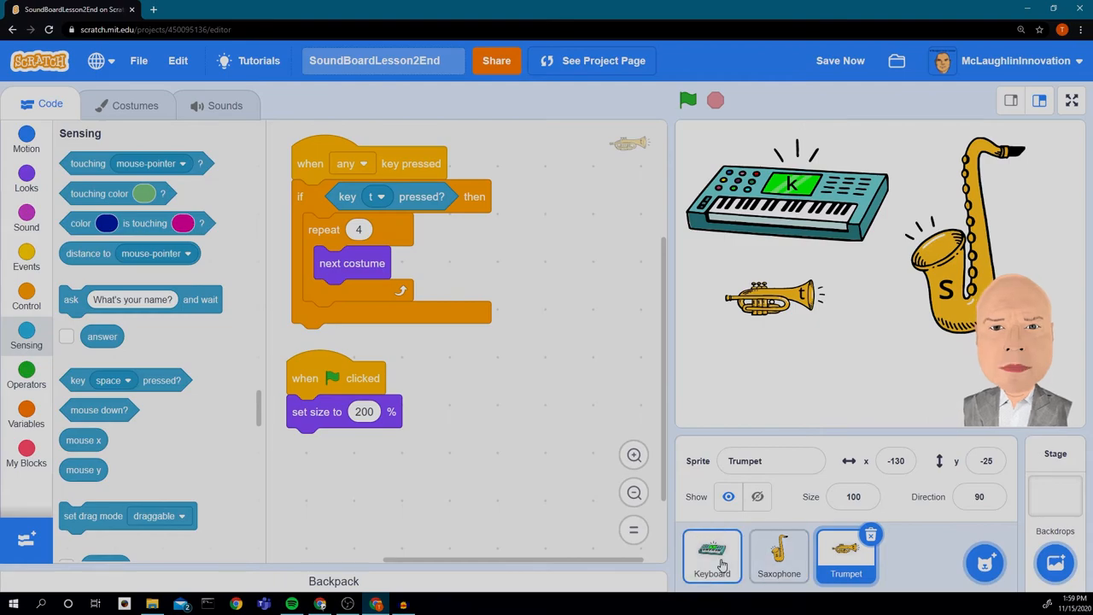
left_click(779, 556)
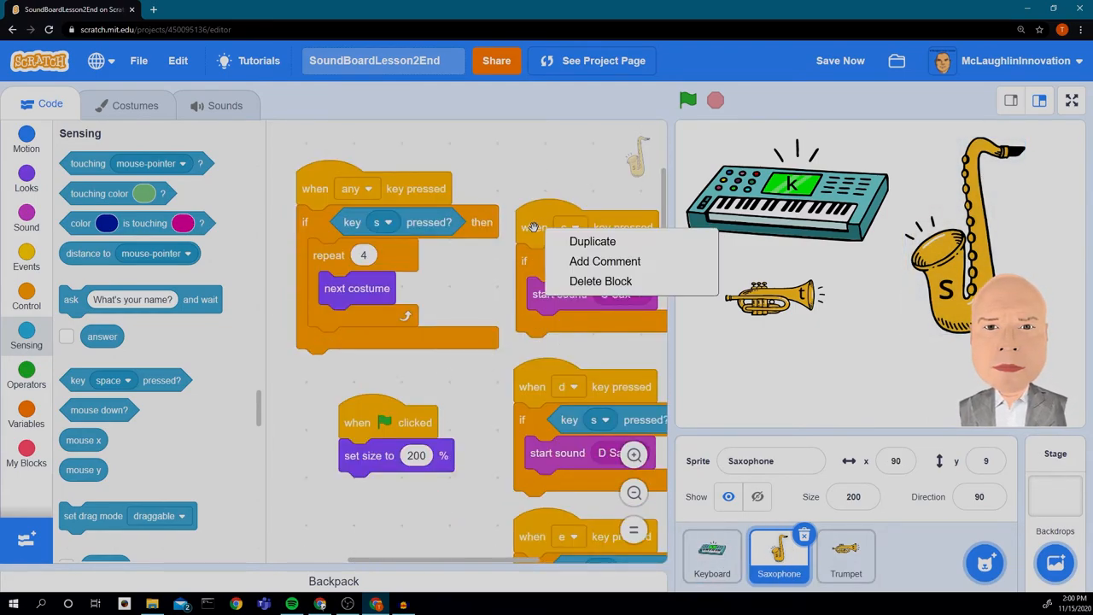
Step: Copy the C note script to the Trumpet, keeping its trigger on key c
left_click(591, 241)
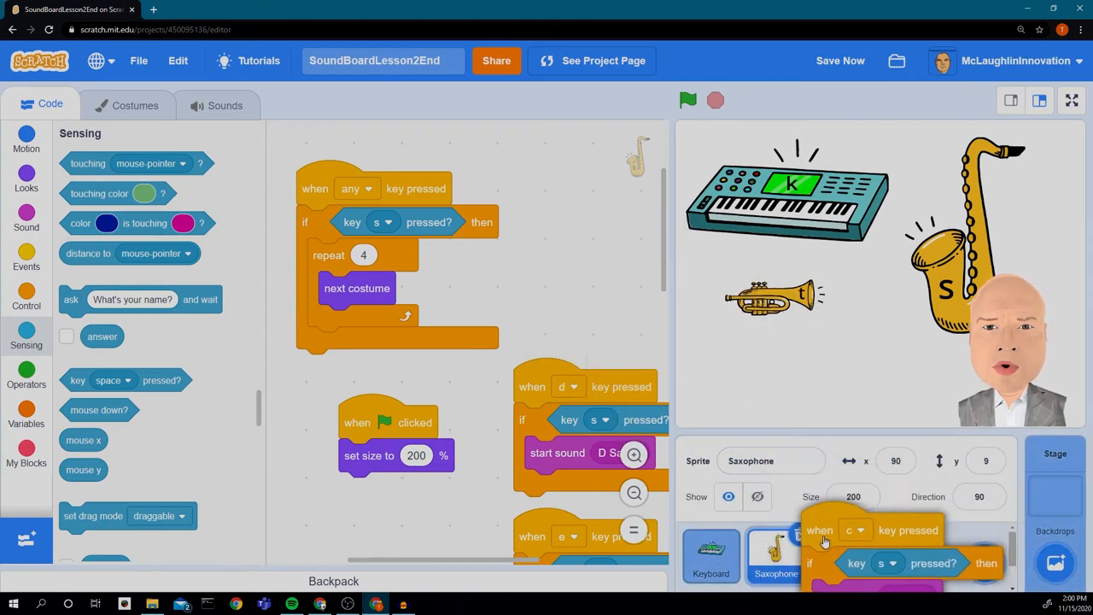
left_click(846, 555)
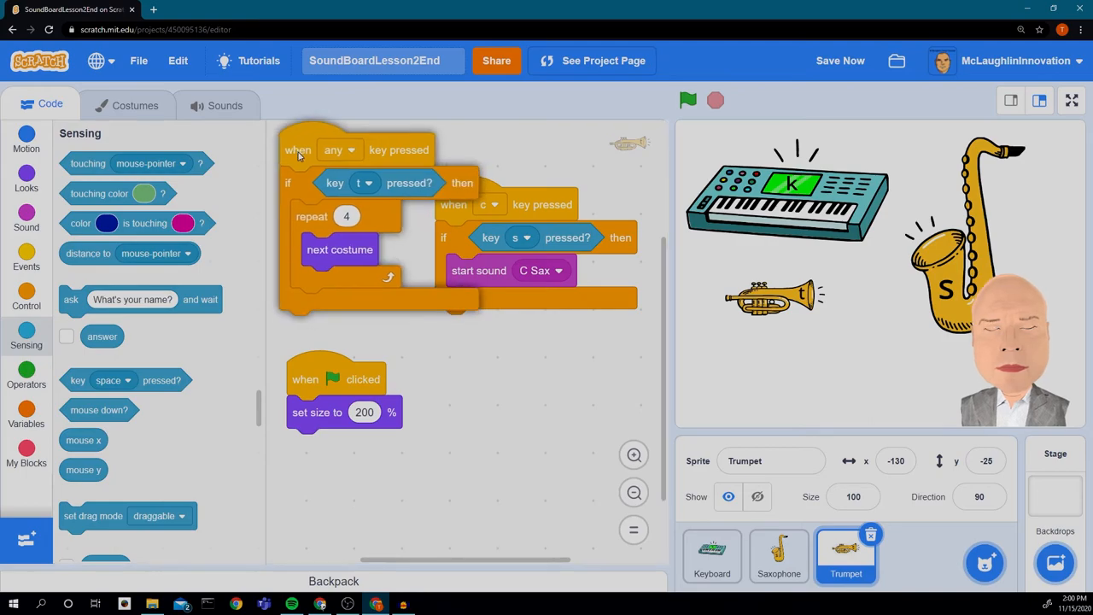
left_click(490, 205)
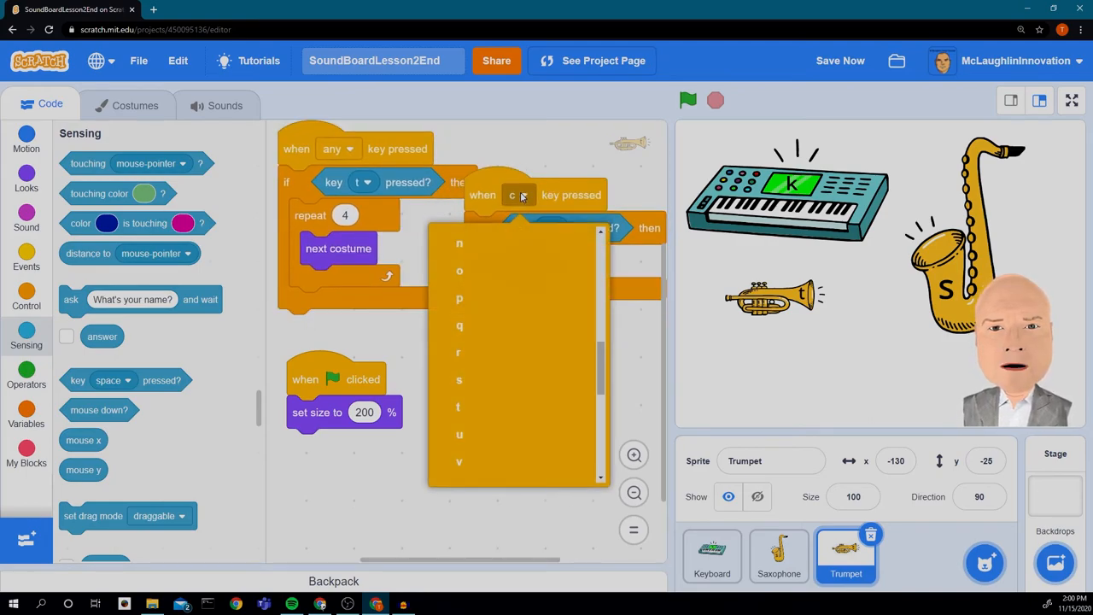
left_click(457, 379)
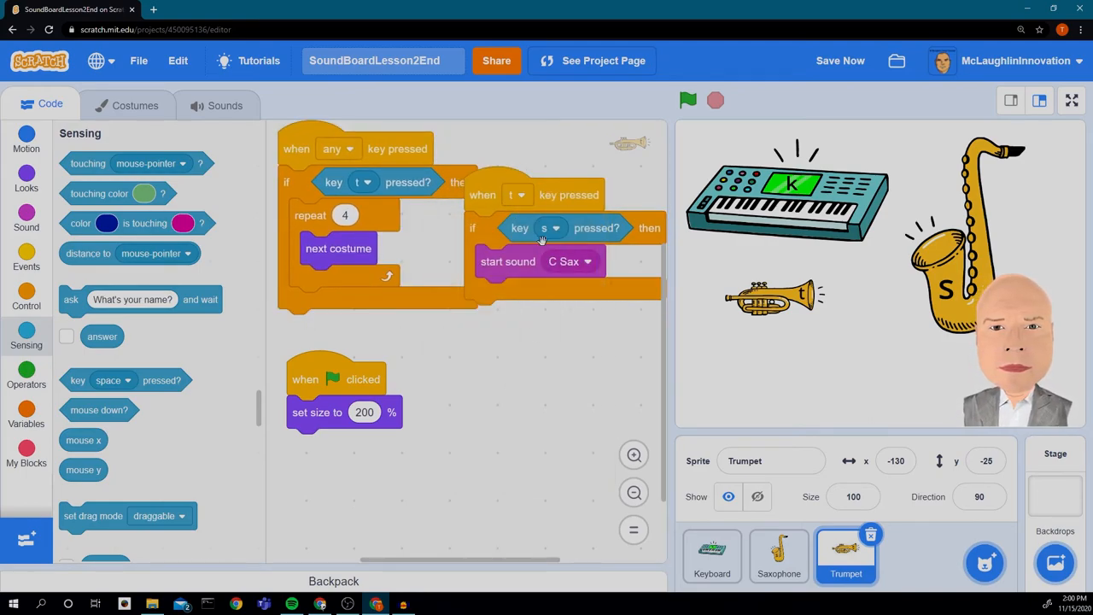
left_click(518, 195)
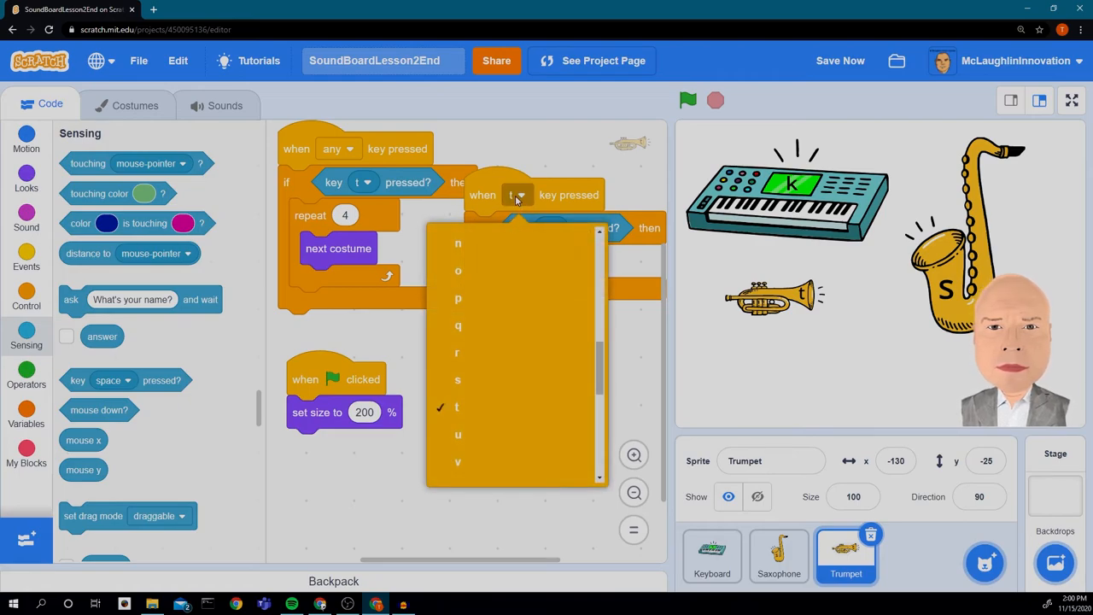
mouse_move(492, 378)
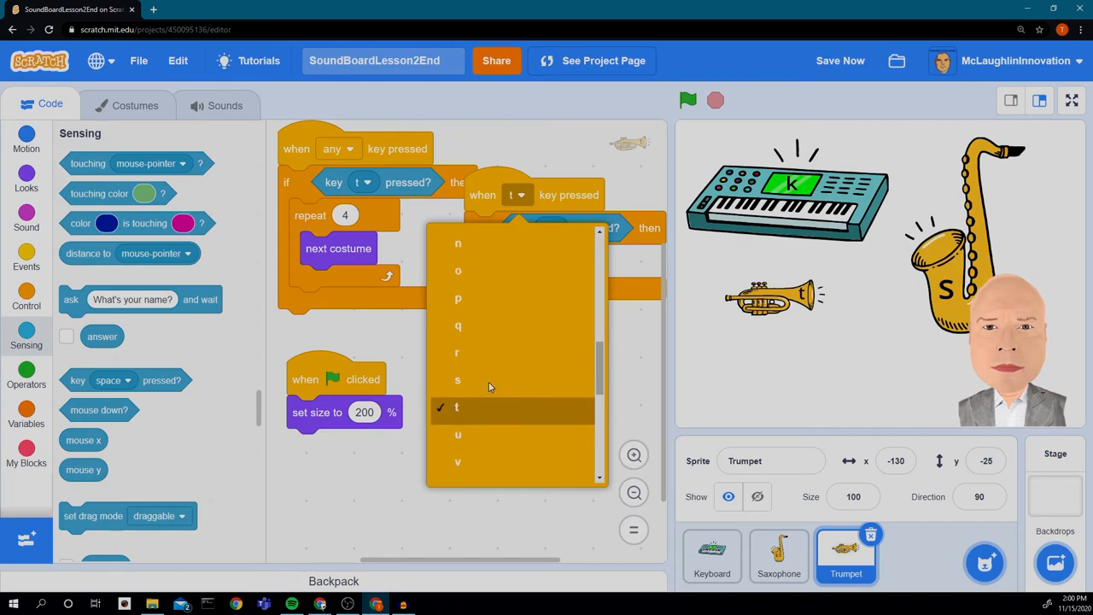
scroll("up", 3)
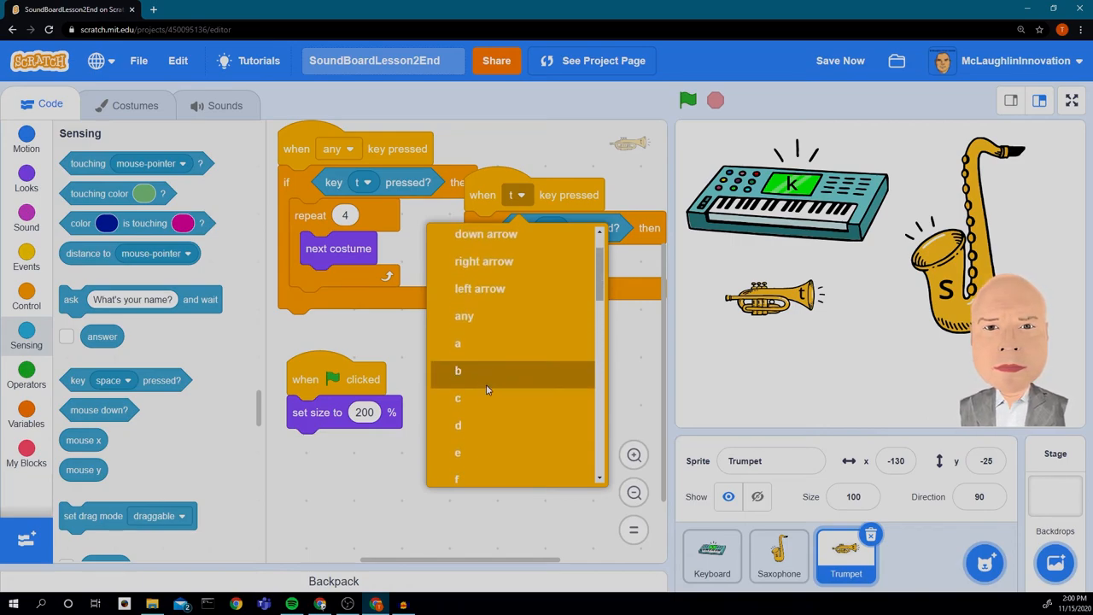
left_click(458, 396)
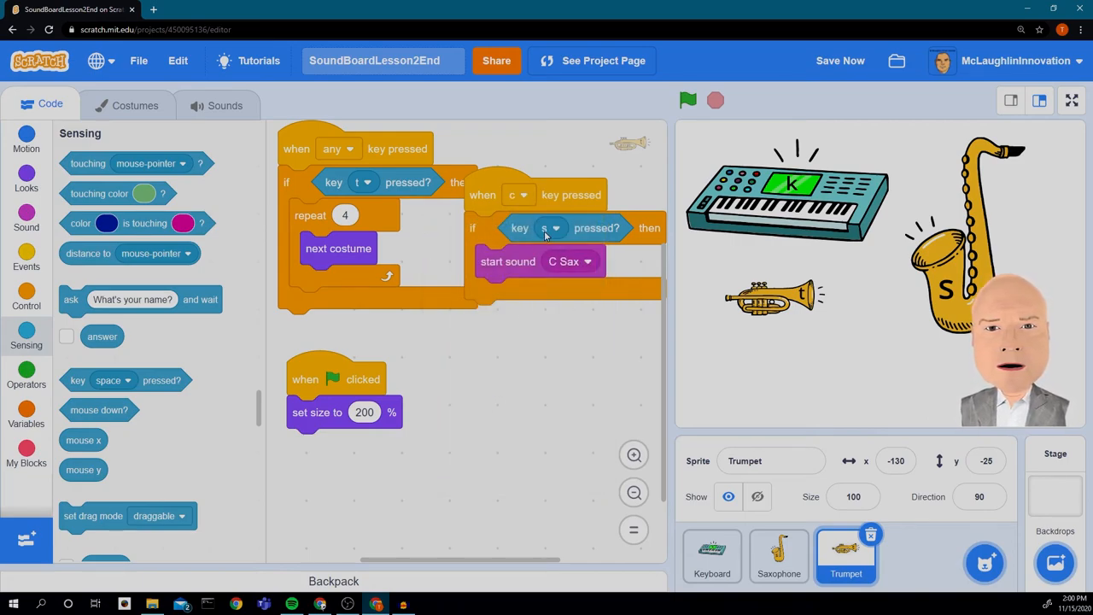
Step: Make the script's inner check test key t and remove the C Sax sound
left_click(554, 227)
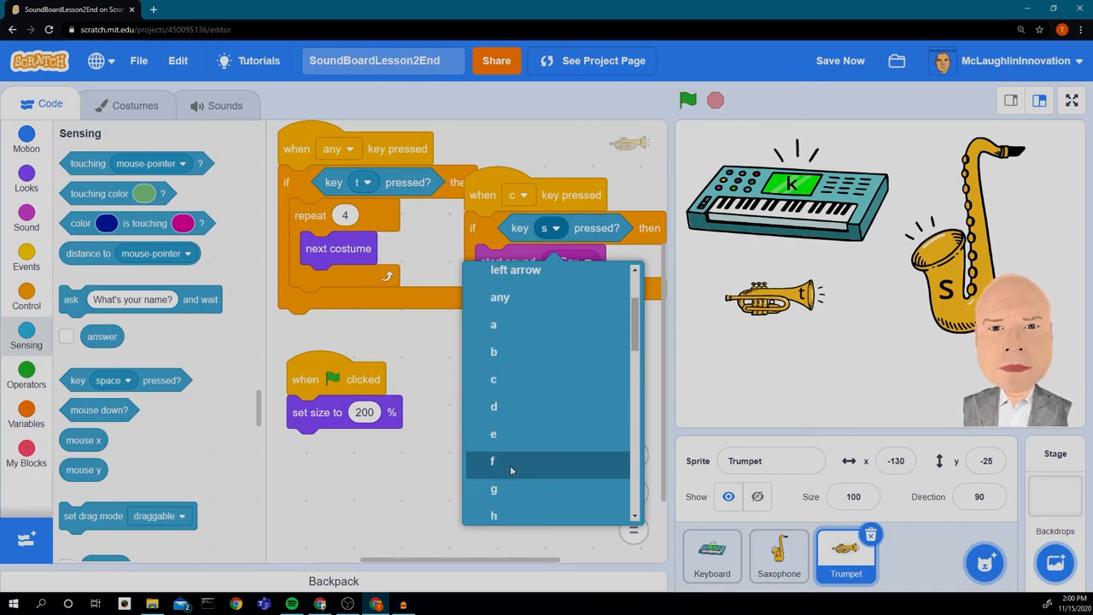
scroll("down", 3)
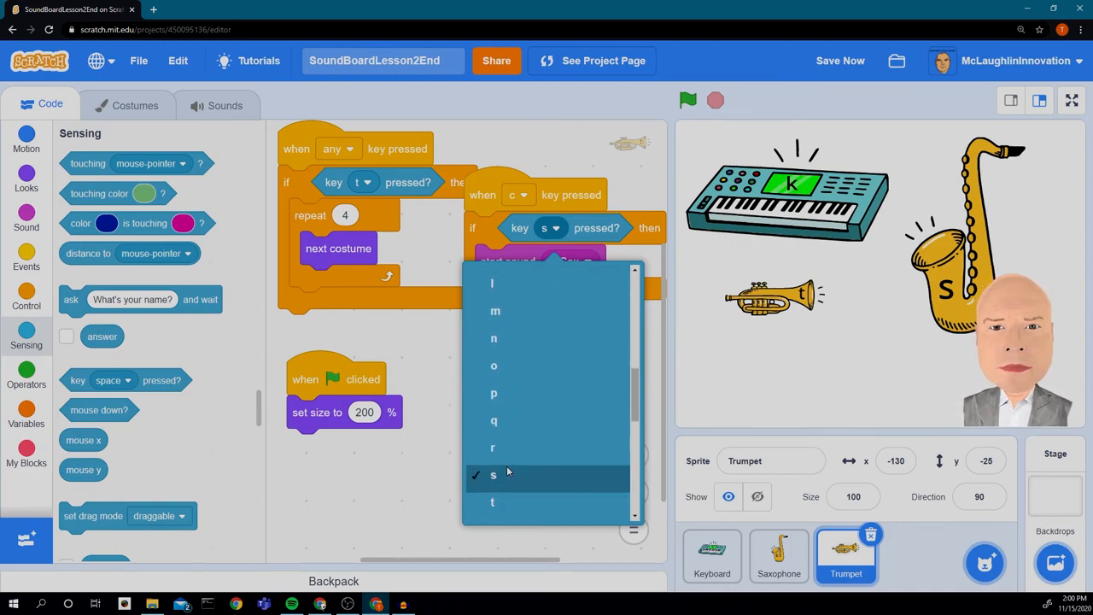
left_click(492, 502)
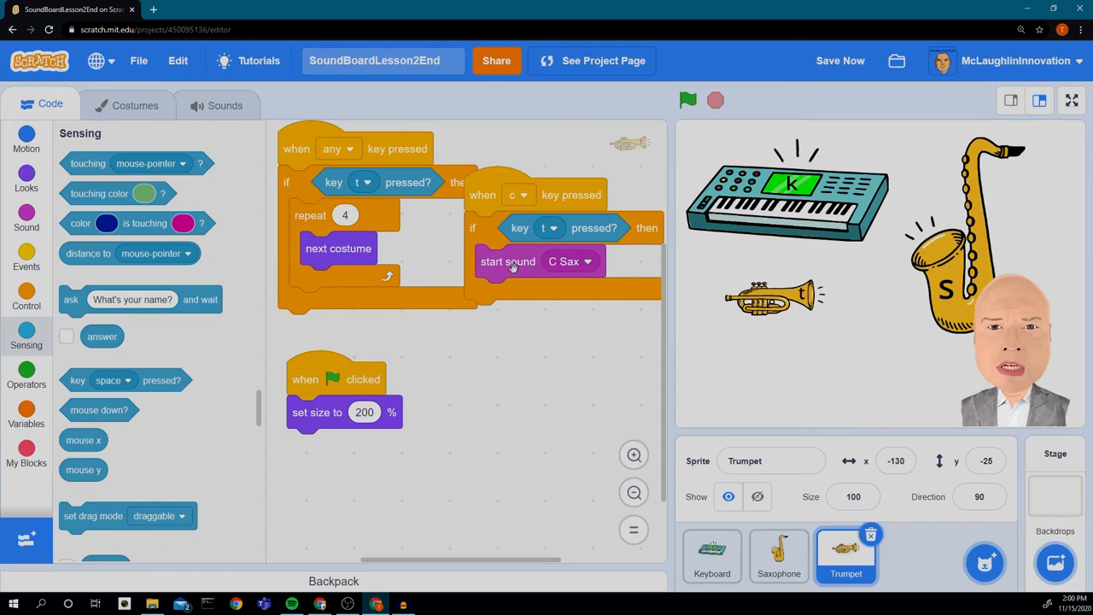
left_click_drag(510, 261, 111, 290)
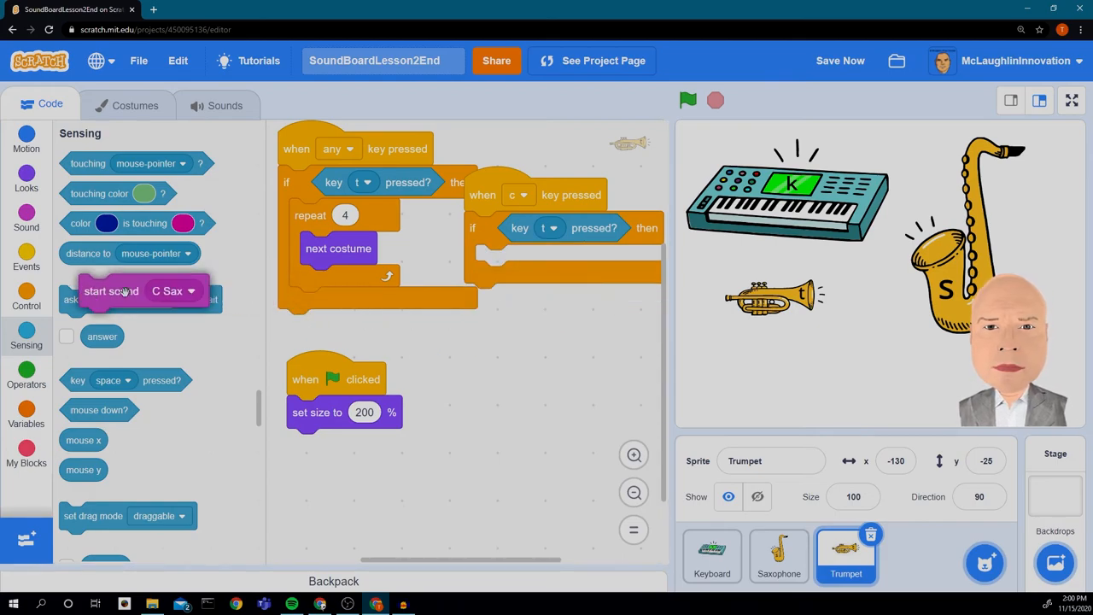
left_click(25, 215)
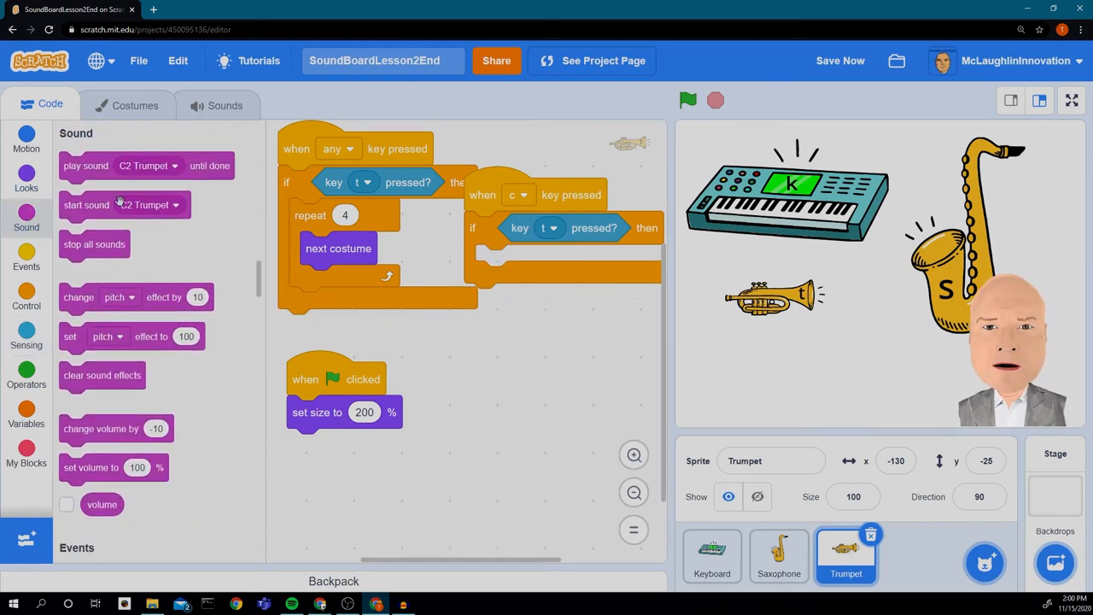
Step: Add the C Trumpet sound to the c-key script and duplicate the script
left_click(584, 262)
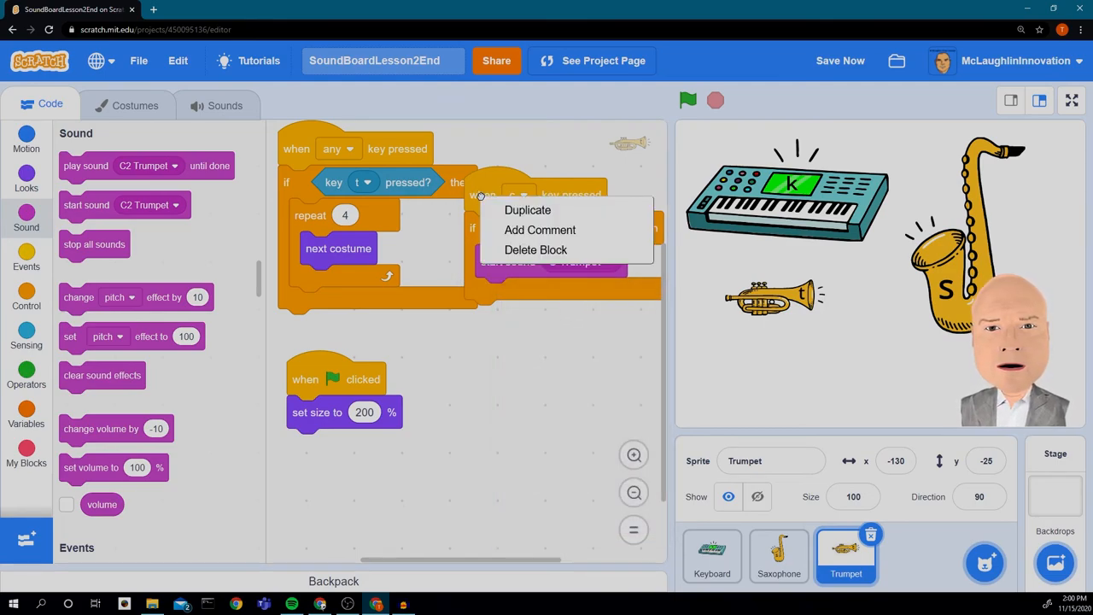
left_click(526, 208)
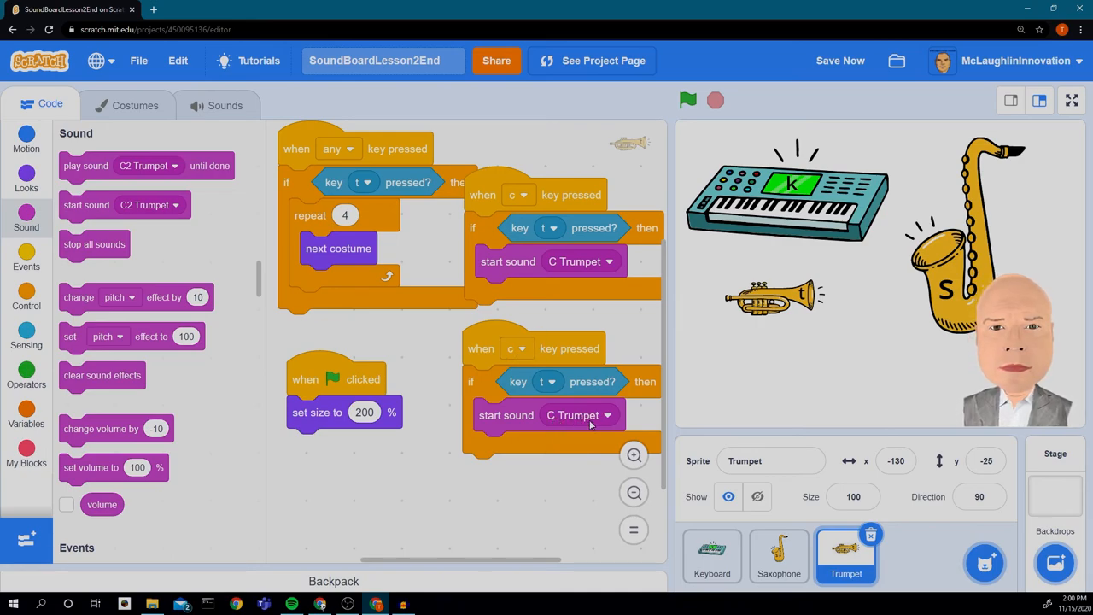
mouse_move(561, 485)
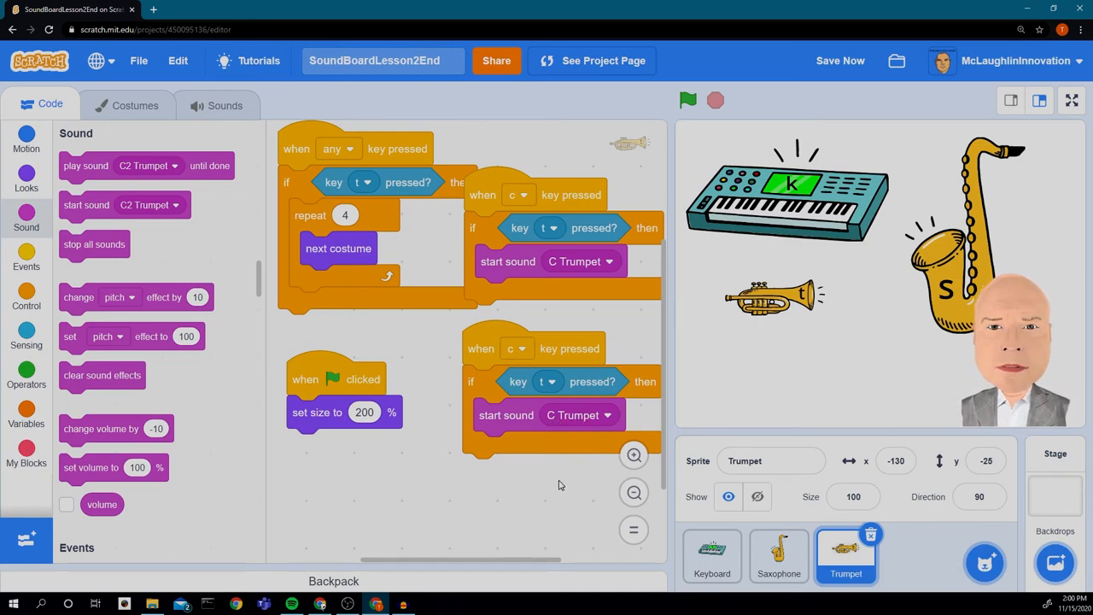